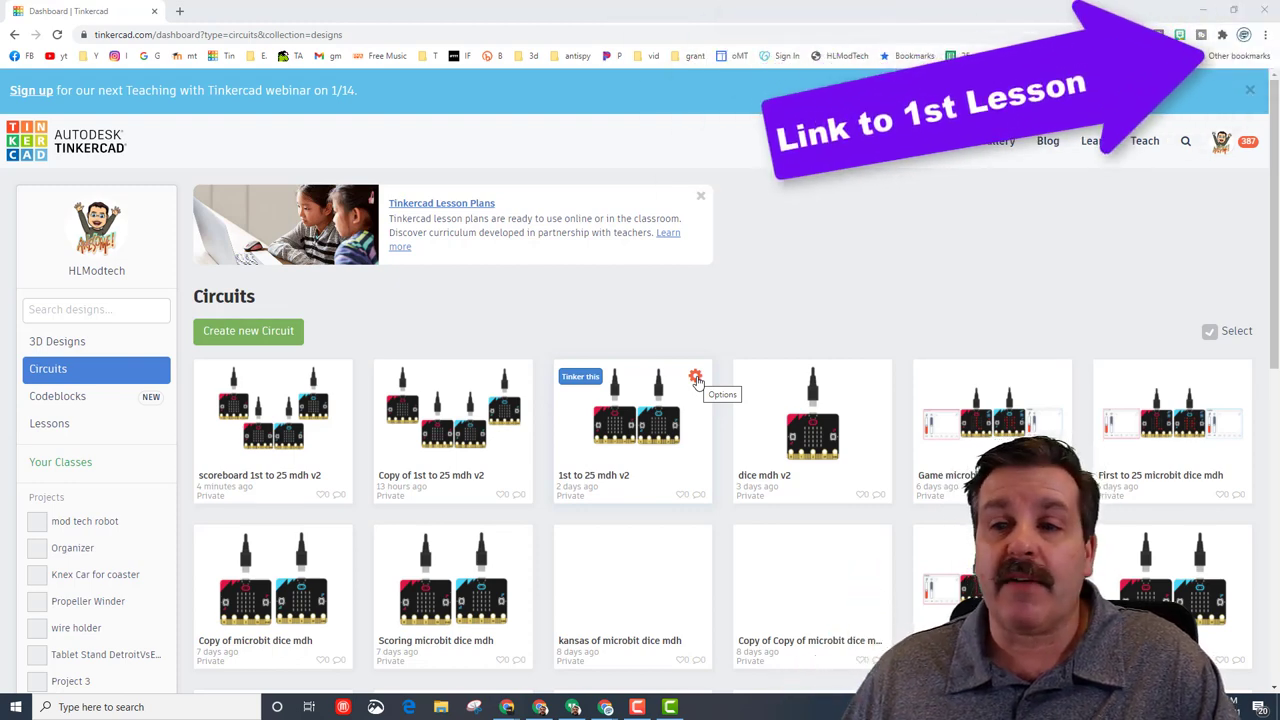
- Duplicate the '1st to 25 mdh v2' circuit design from its dashboard options
click(694, 378)
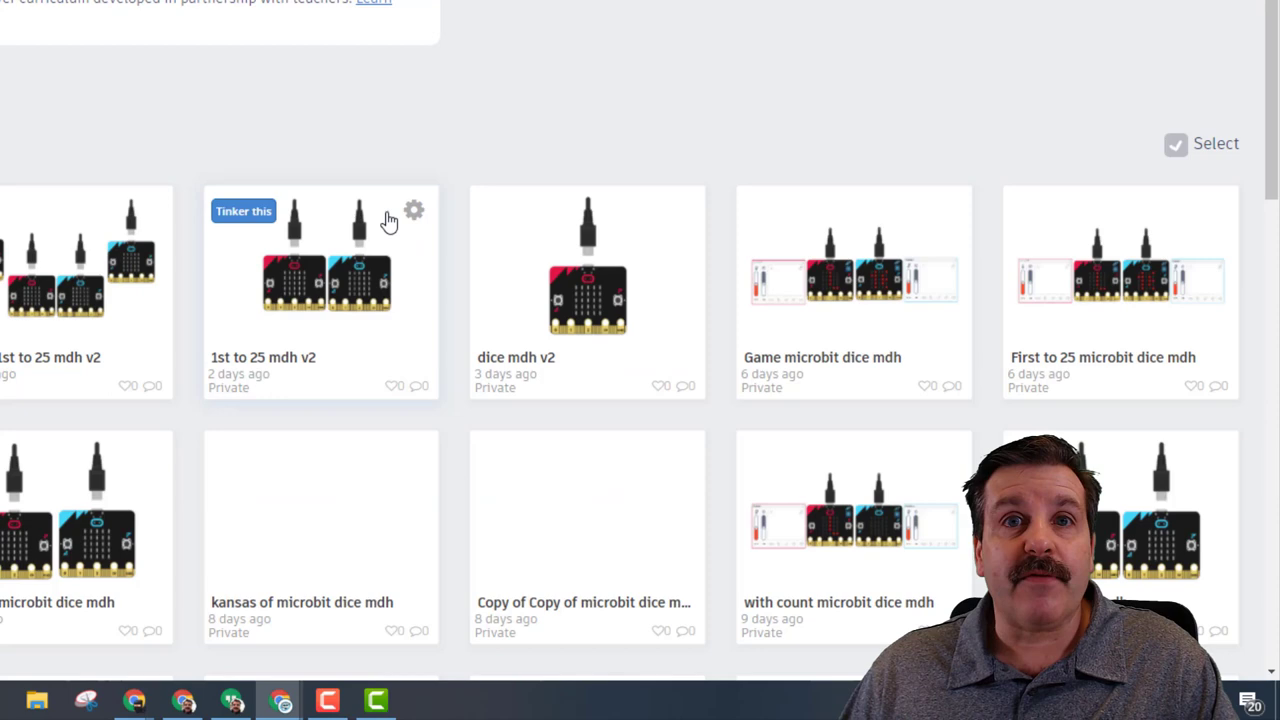
click(414, 210)
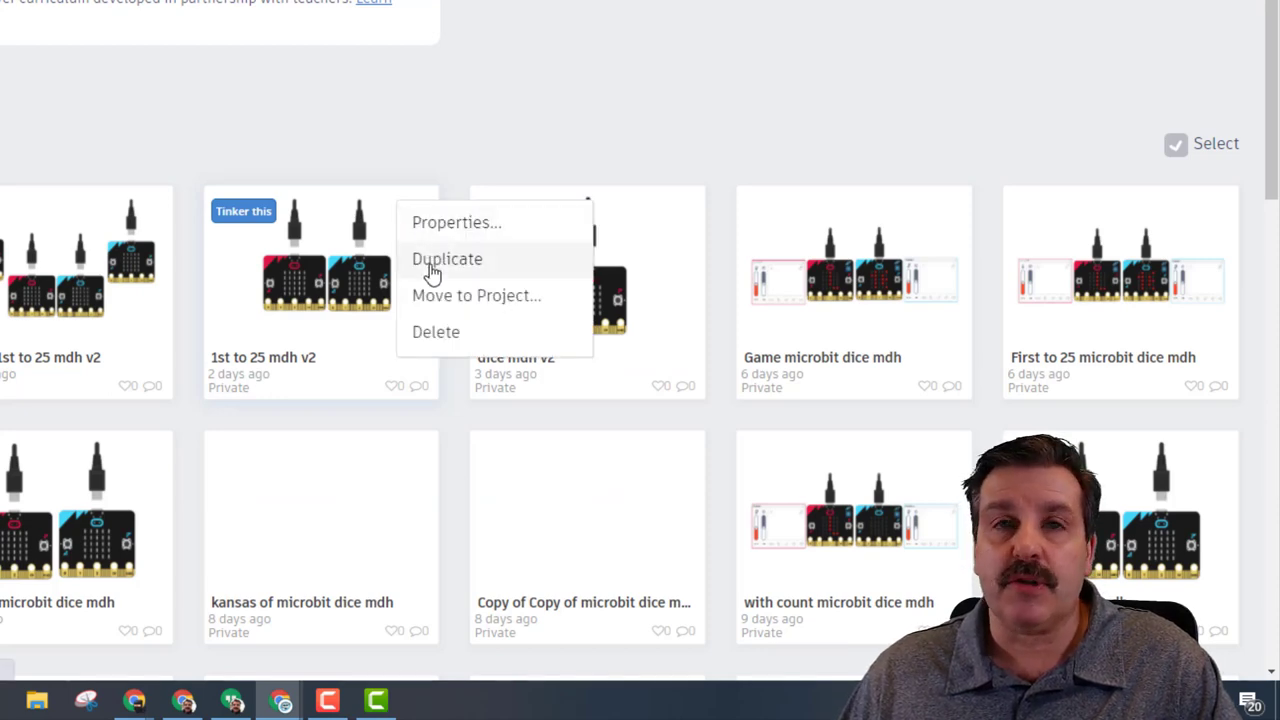
click(448, 258)
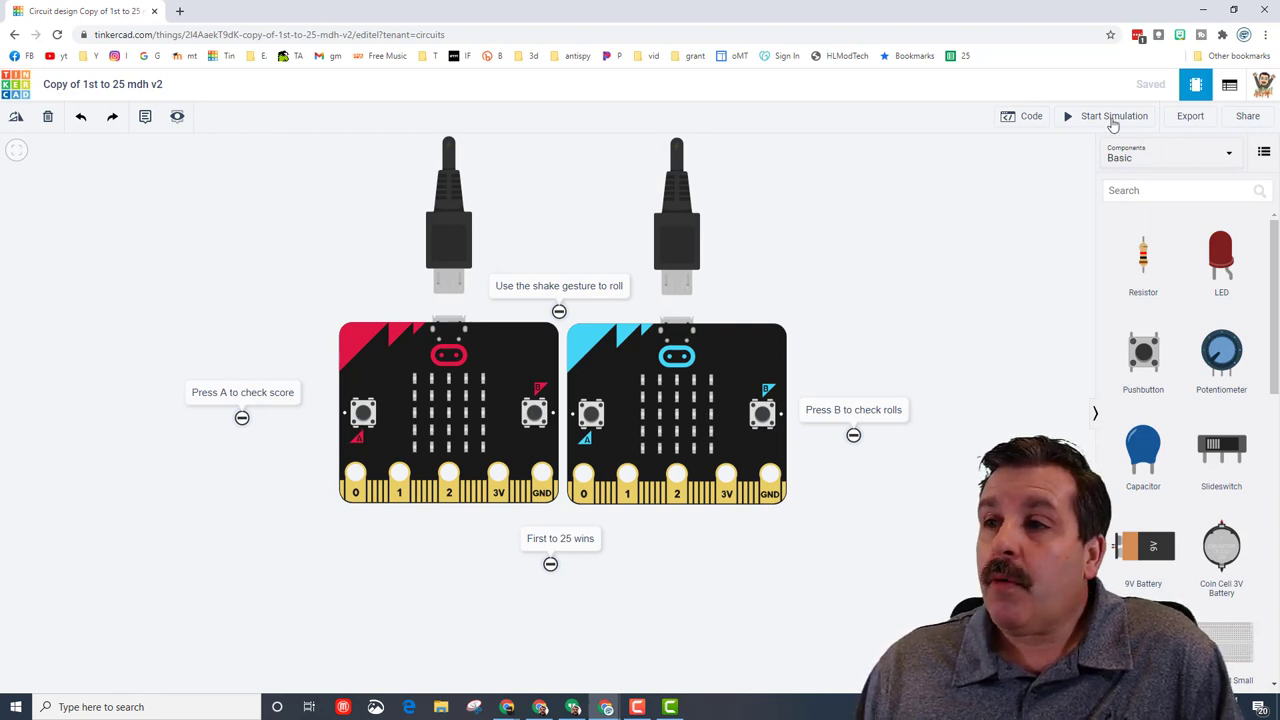
- Start the simulation of the copied two-micro:bit dice circuit
click(1110, 116)
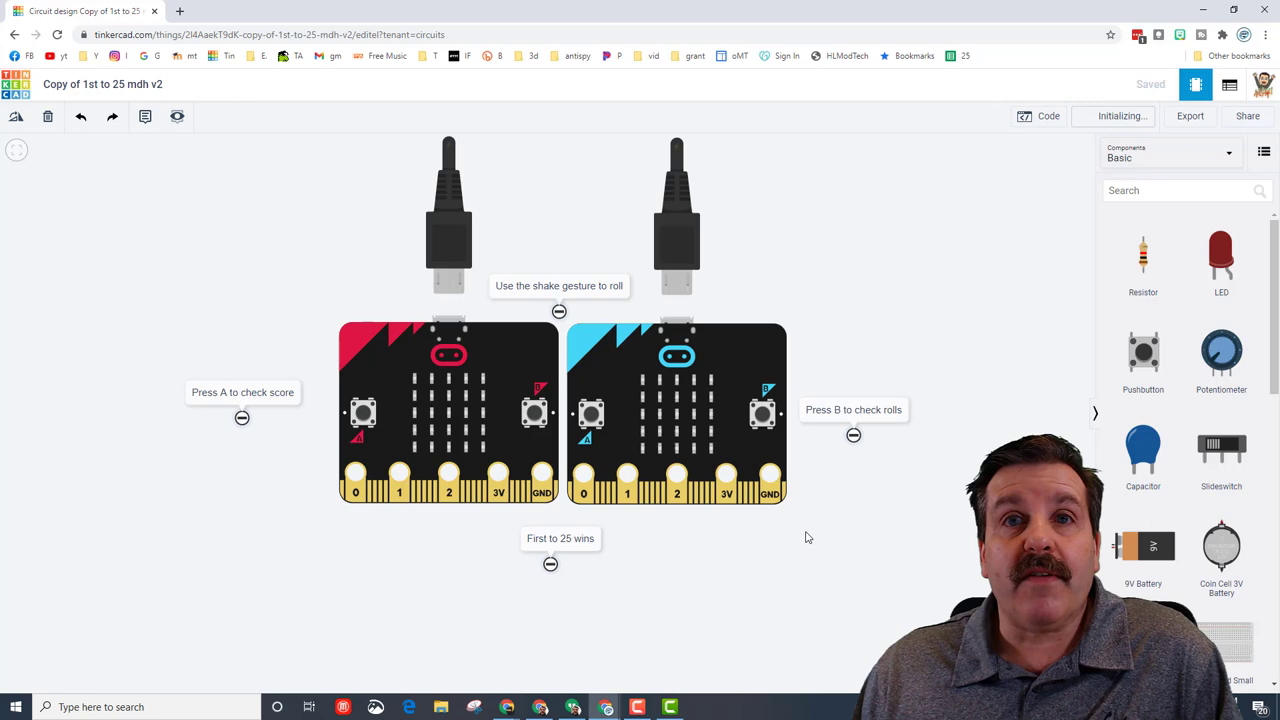
click(1114, 116)
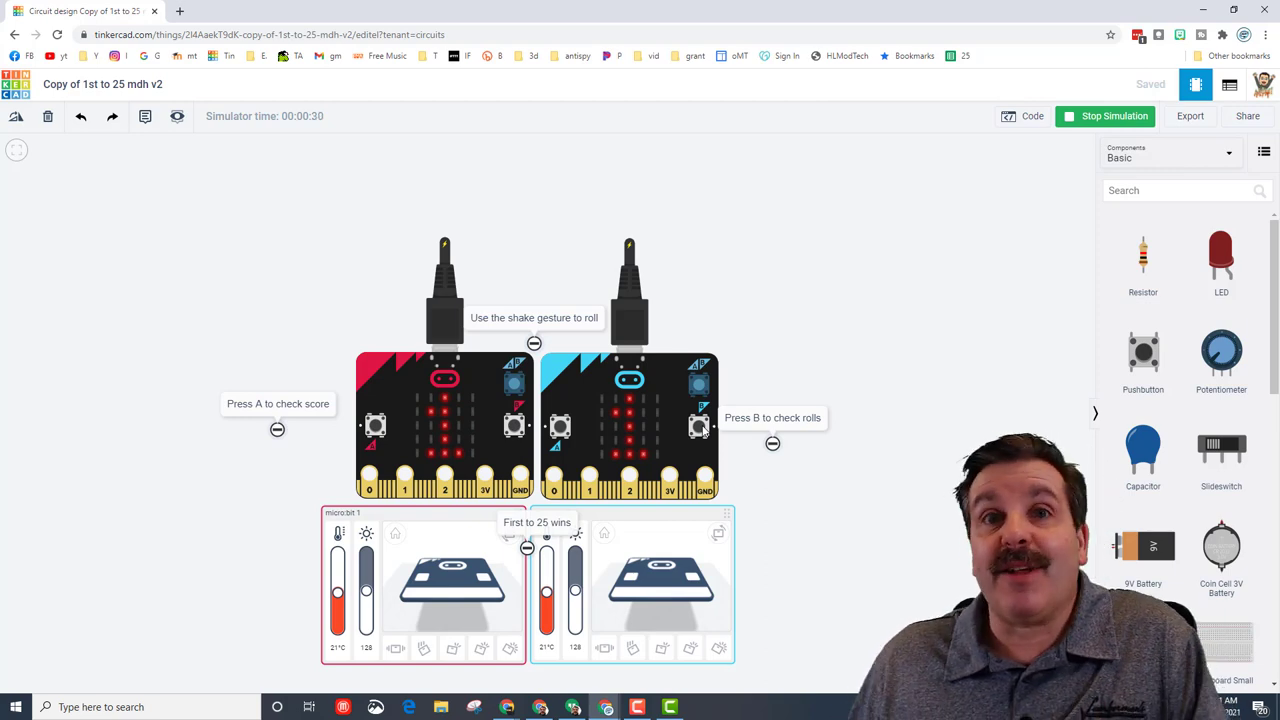
- Stop the simulation and scroll the scoreboard 1st to 25 mdh v2 workspace
click(1106, 116)
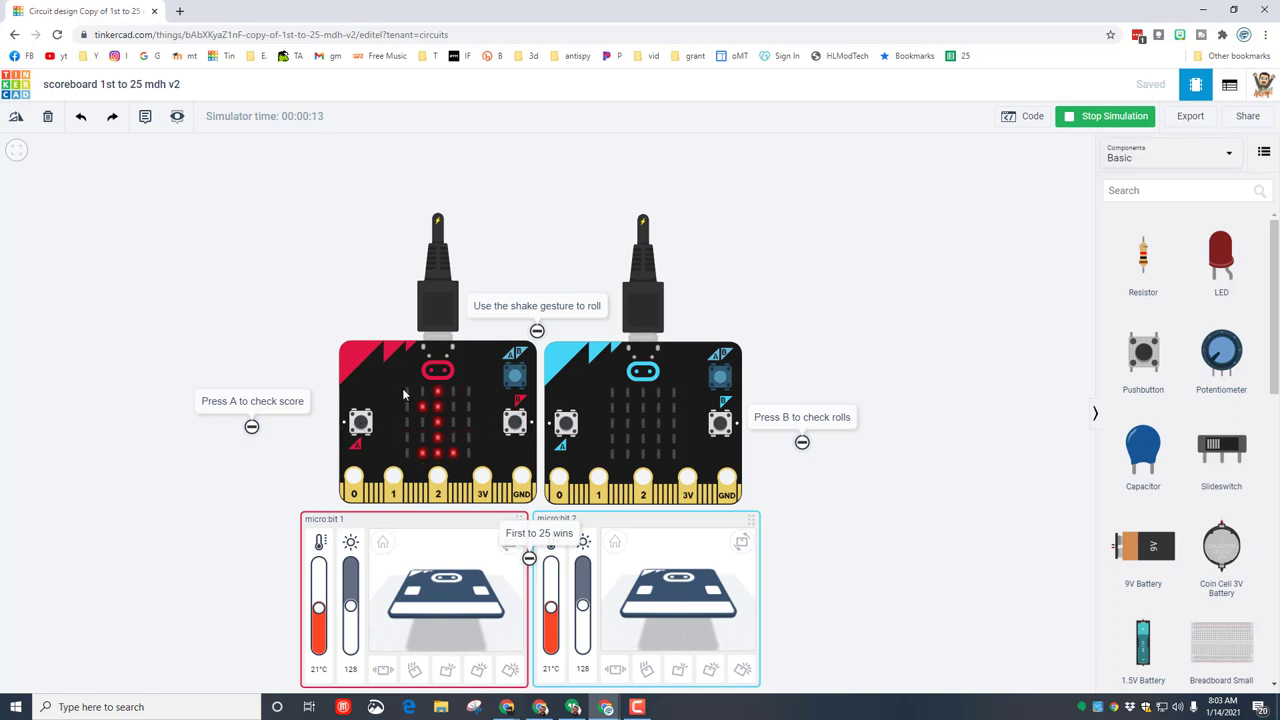
mouse_move(468, 328)
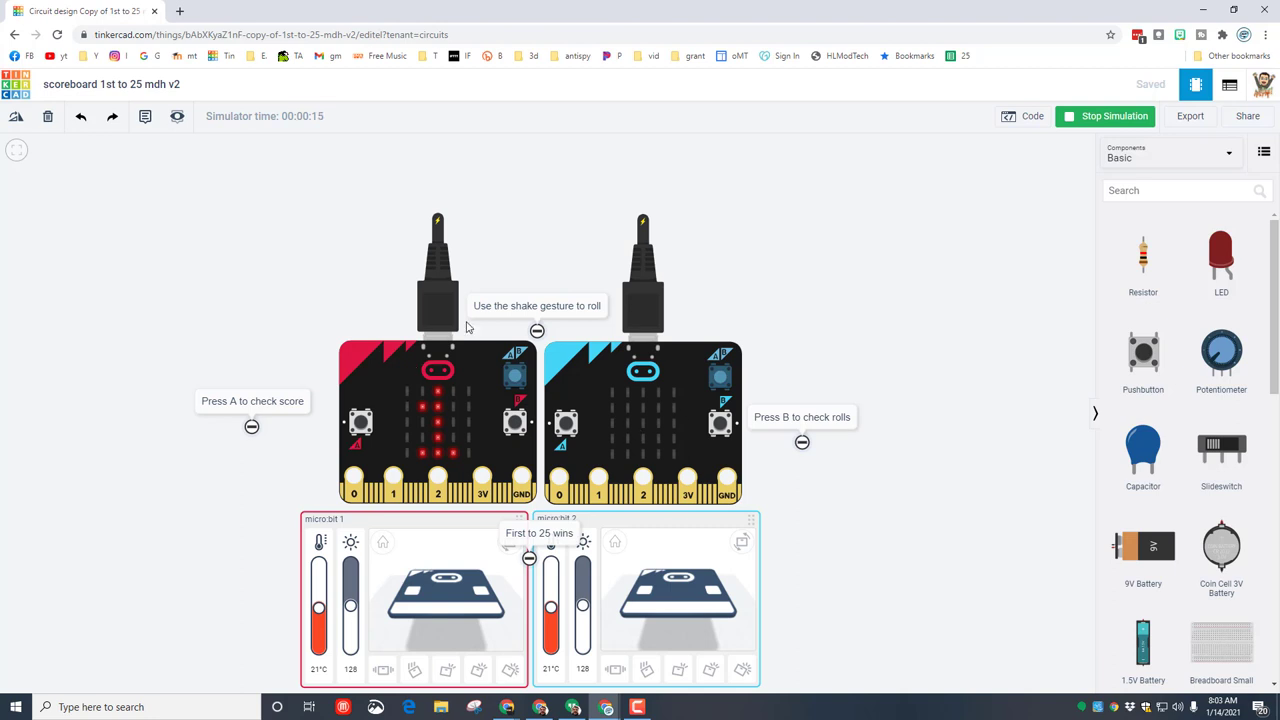
mouse_move(478, 280)
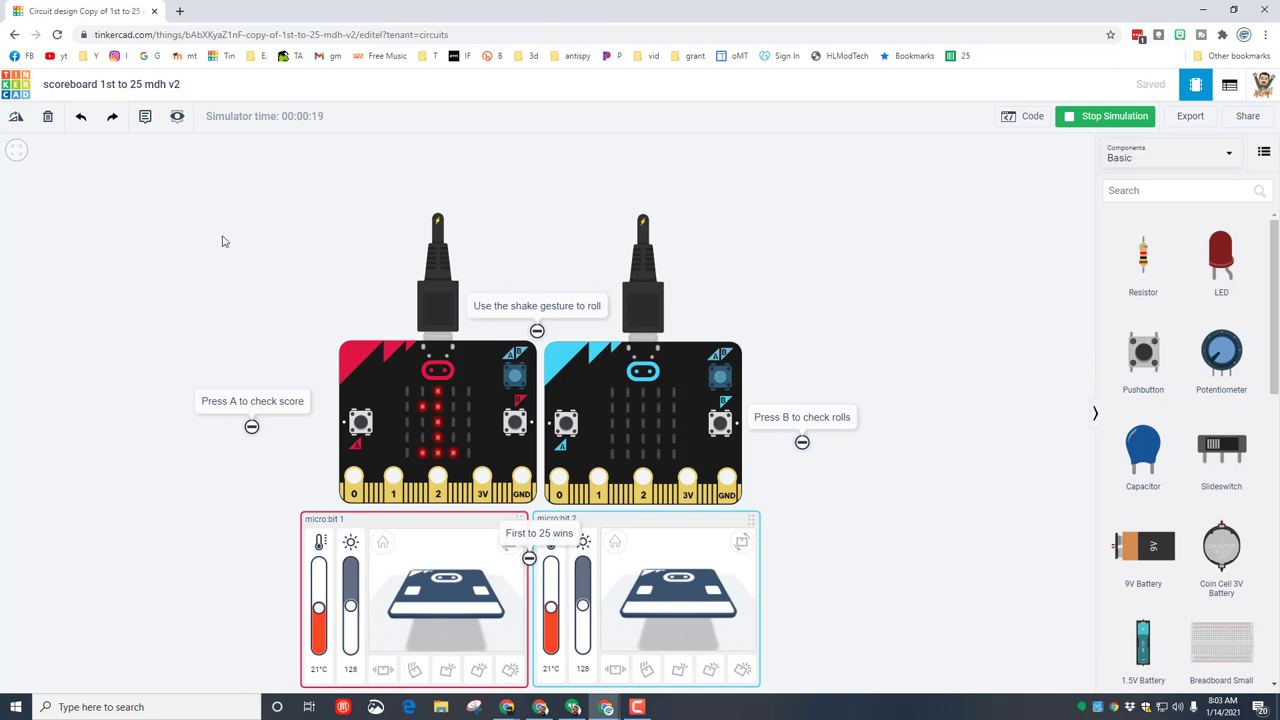
scroll(down, 3)
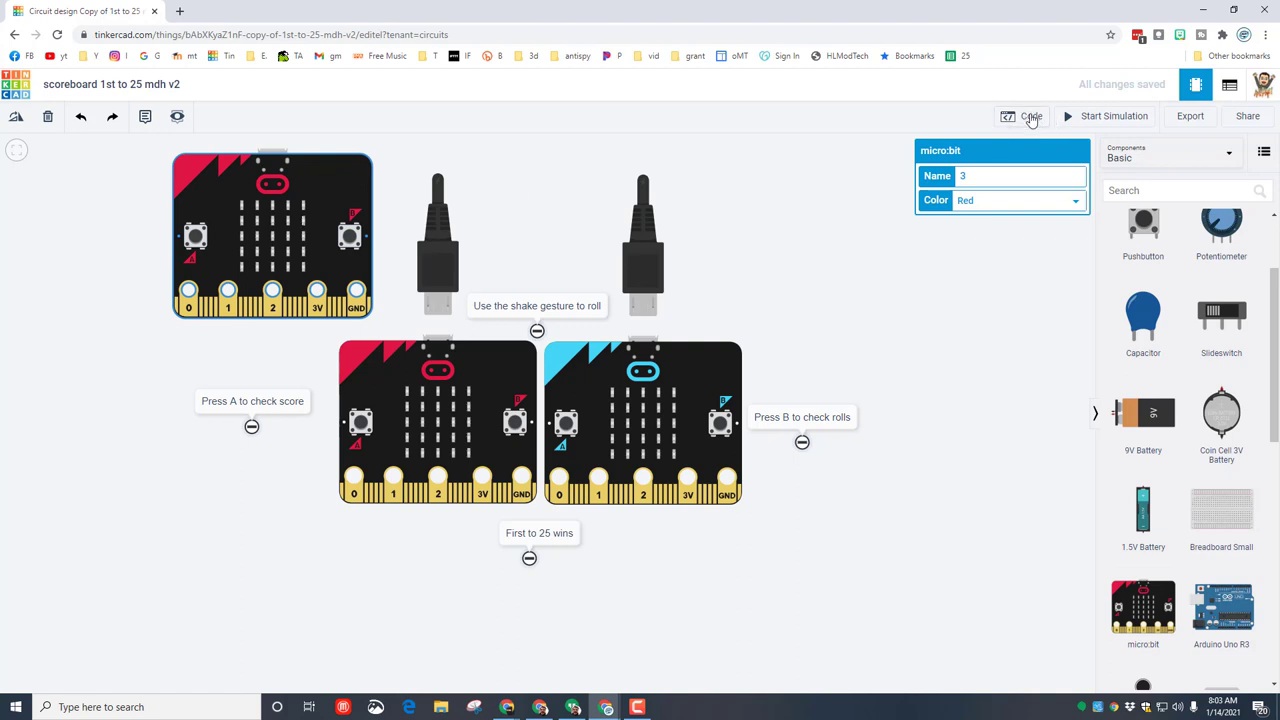
- Create a variable named 'sum' in micro:bit 3's block code
click(1024, 116)
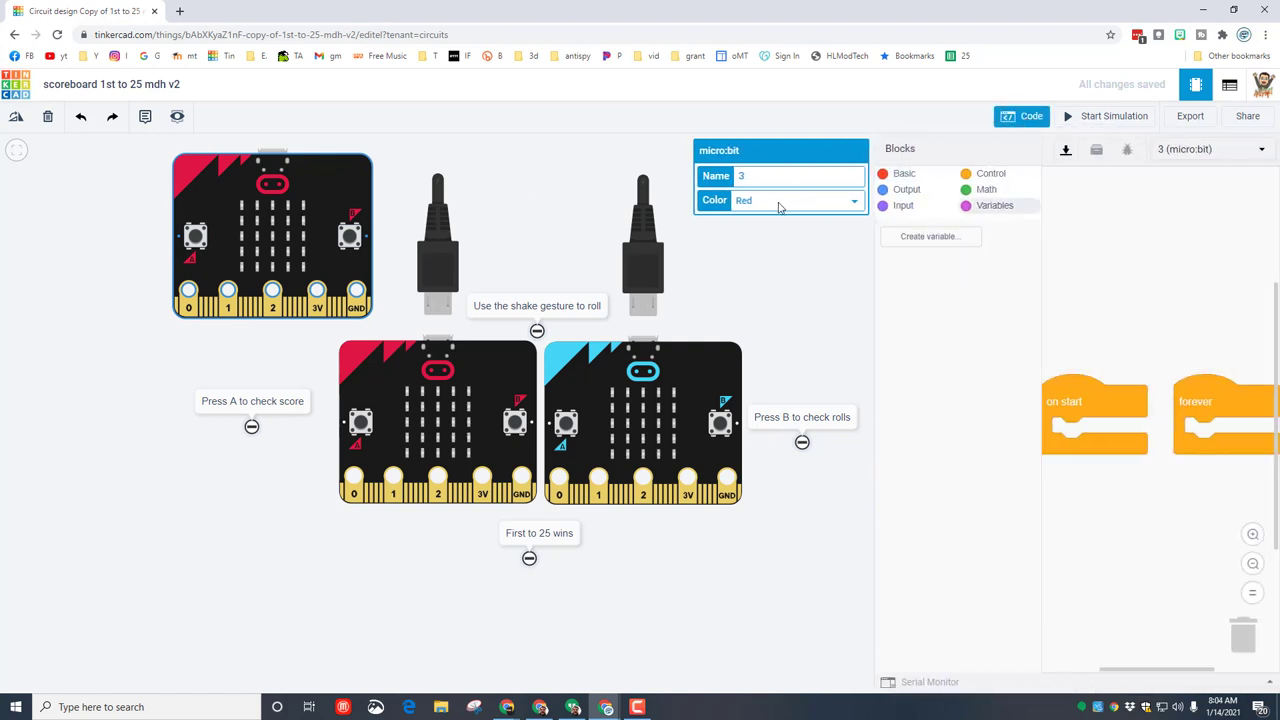
click(928, 236)
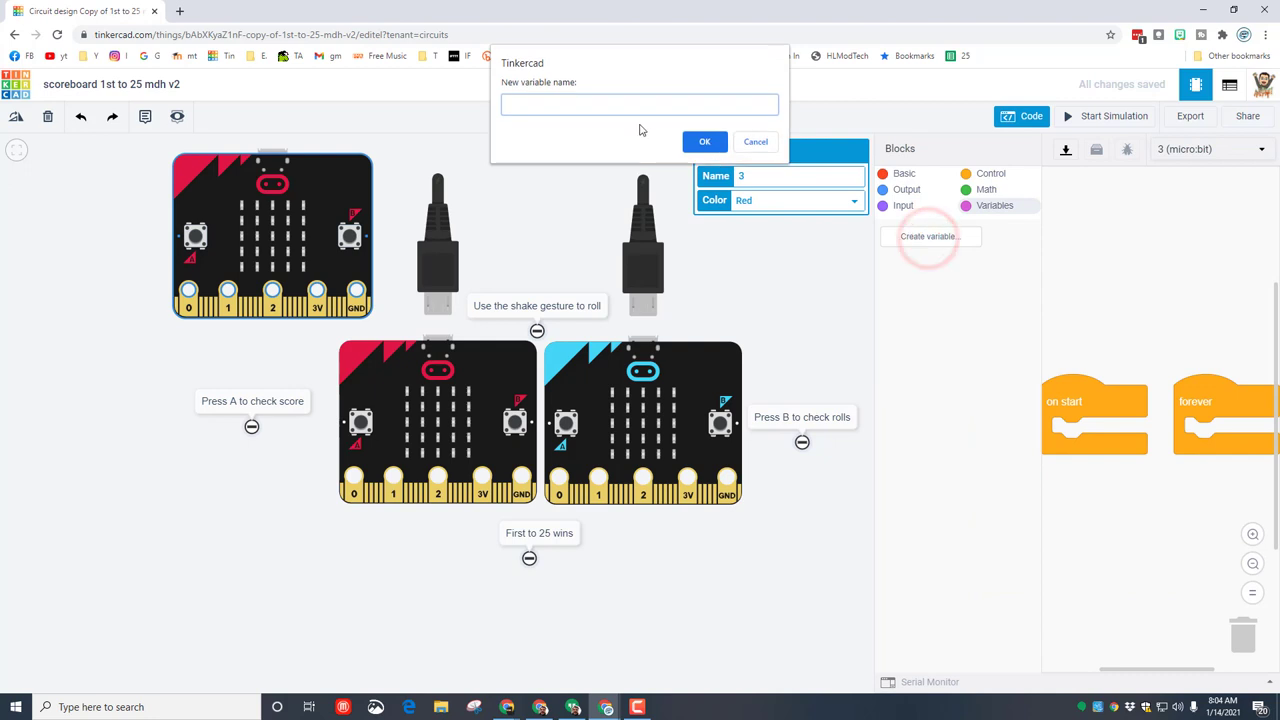
text(sum)
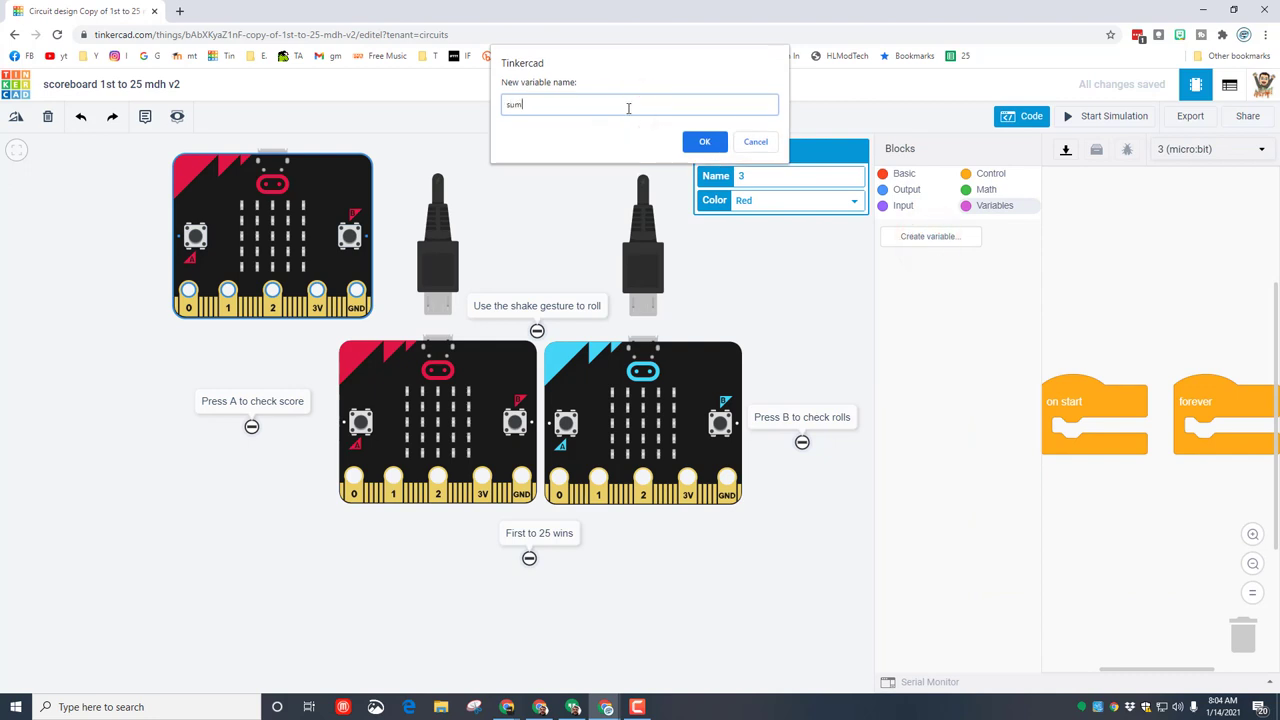
click(704, 140)
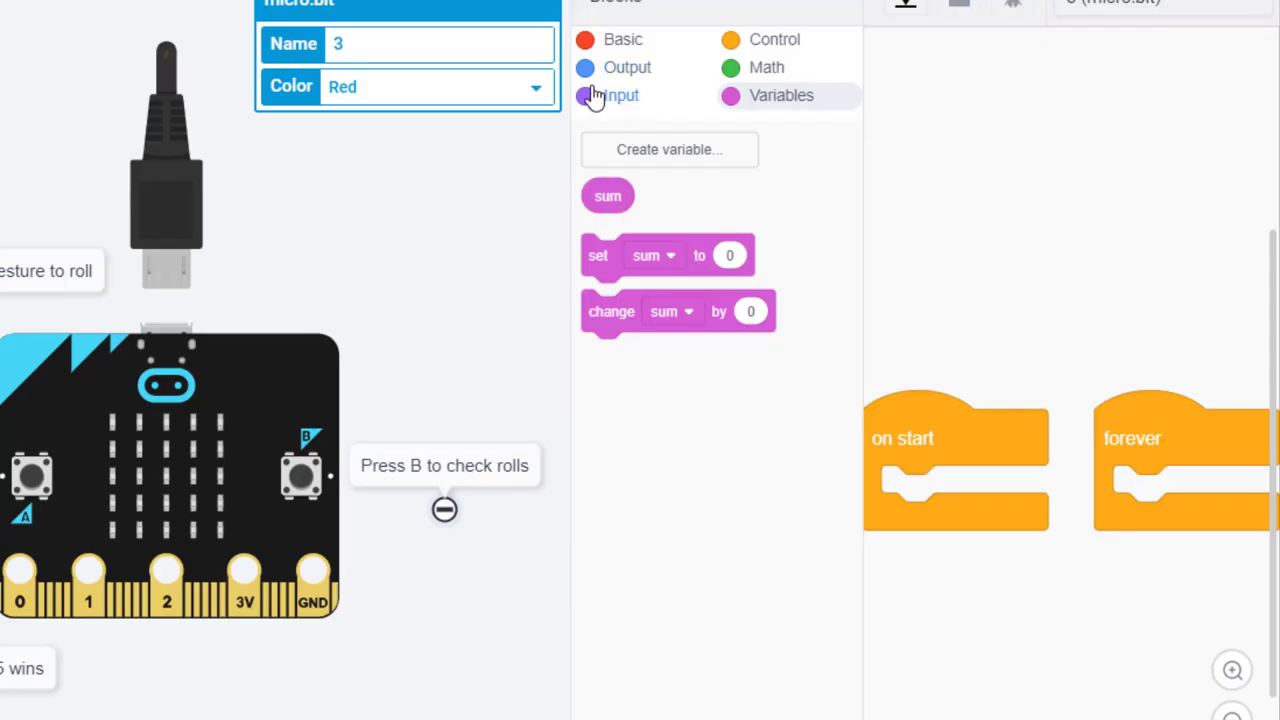
- Add an 'on radio received string' handler with sum as its parameter, ready to show sum
click(608, 96)
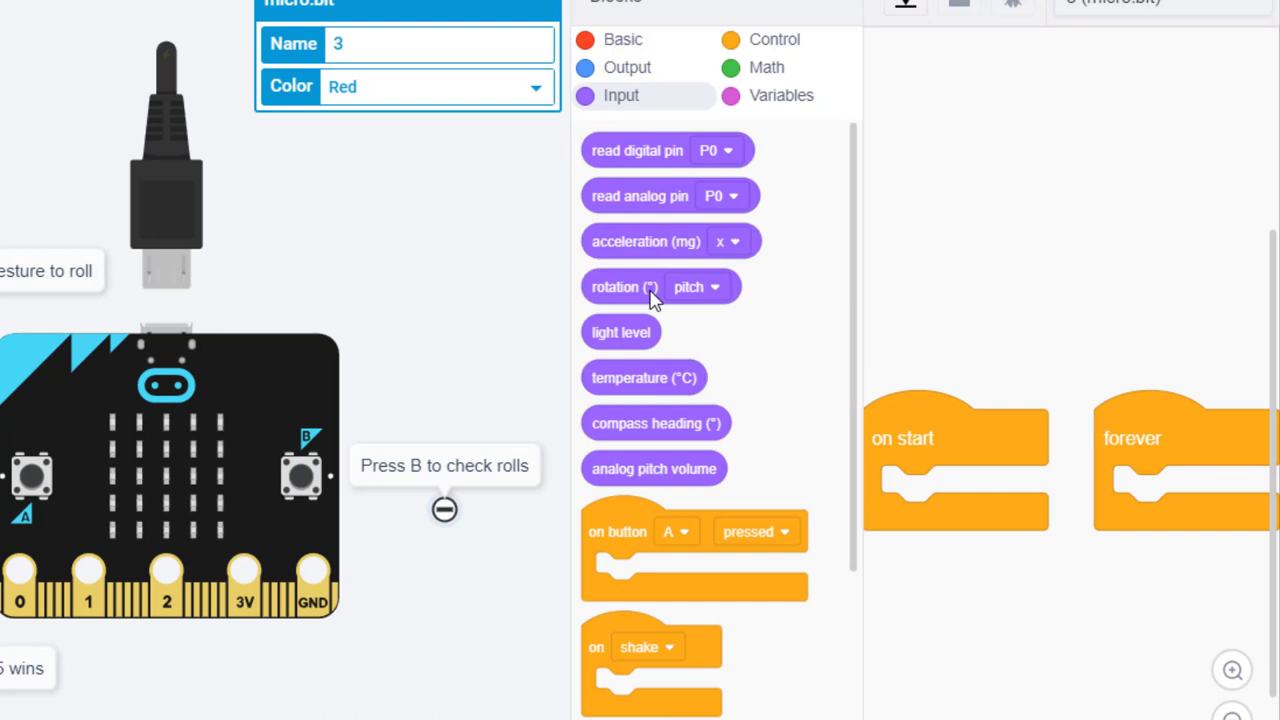
scroll(down, 3)
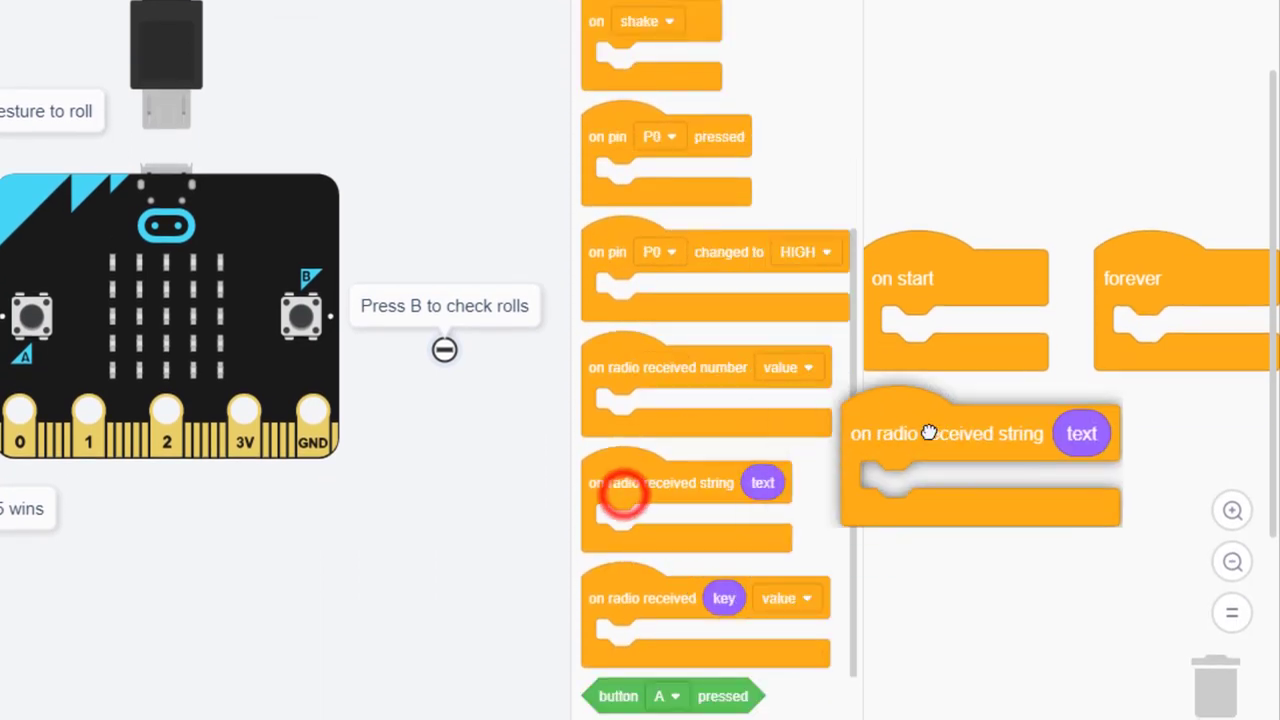
drag(944, 432, 1012, 440)
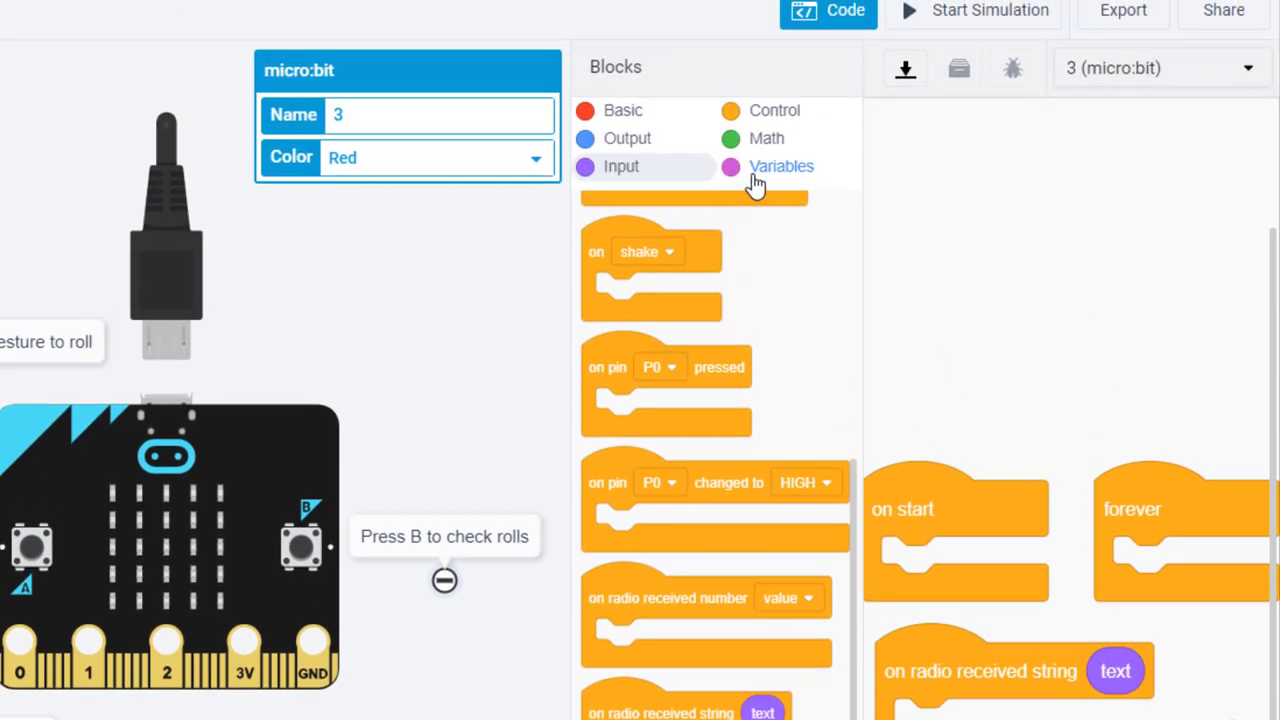
click(780, 166)
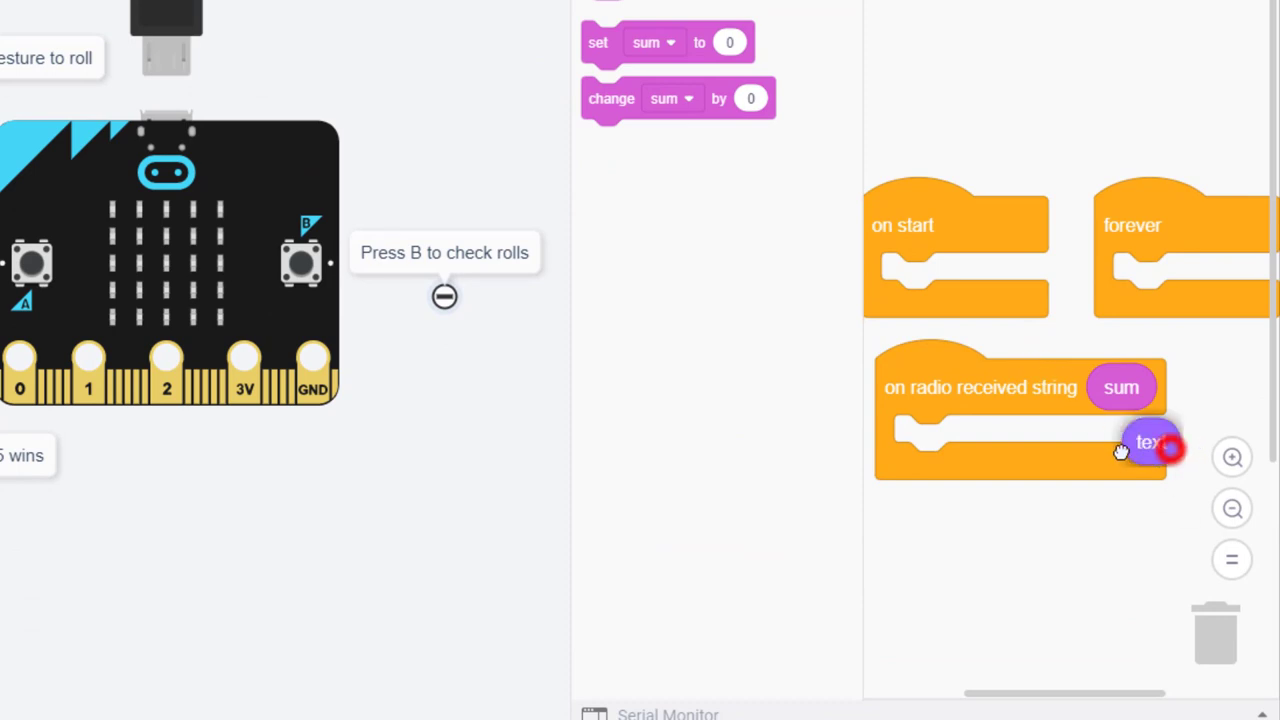
drag(1148, 442, 1212, 640)
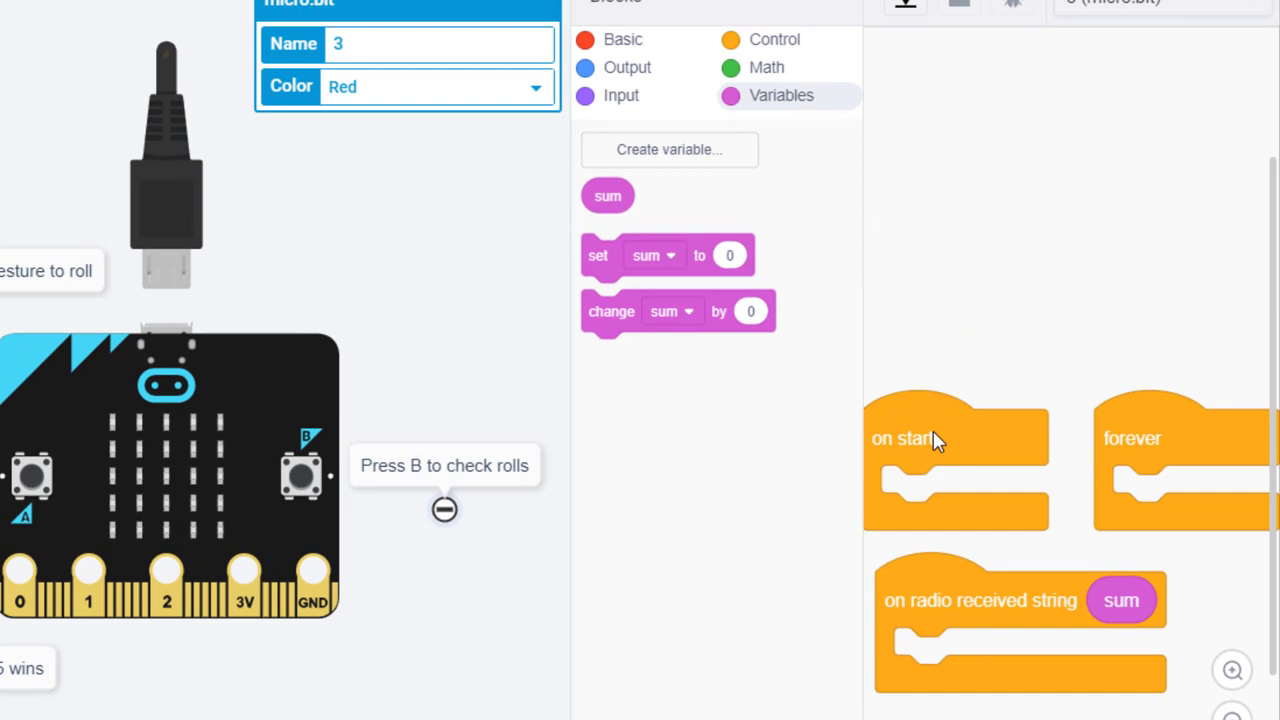
click(622, 40)
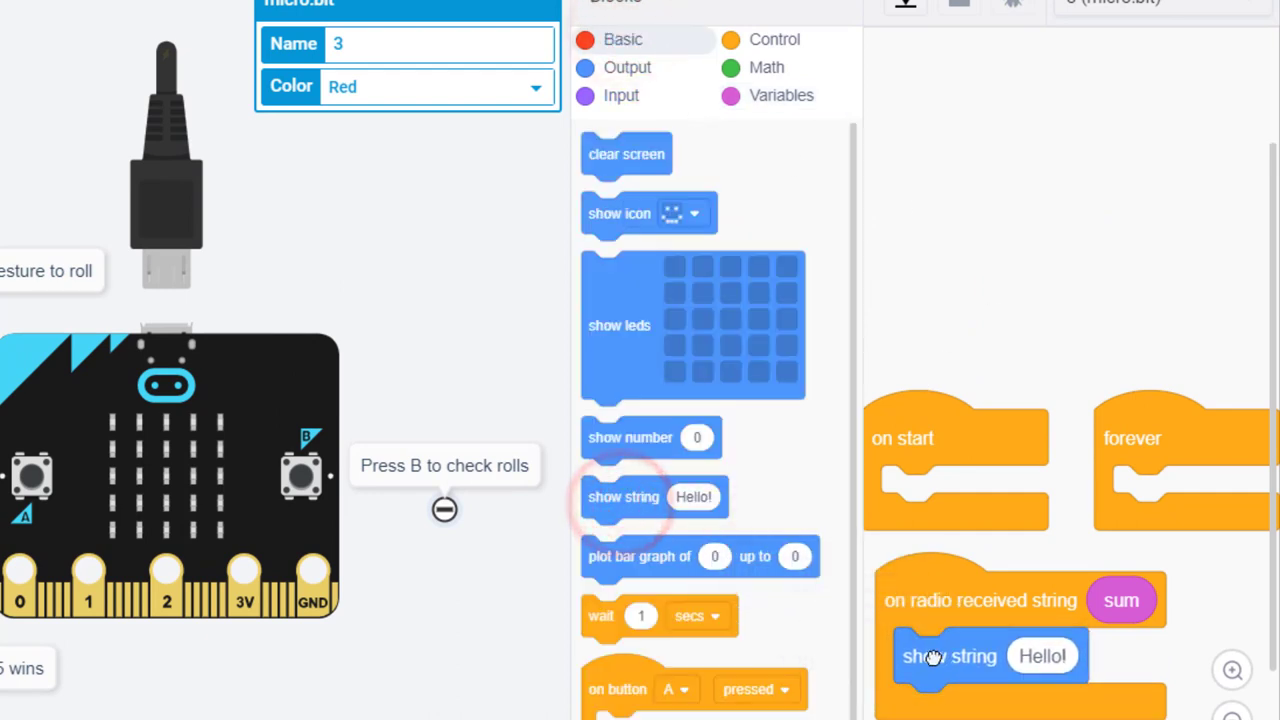
click(780, 96)
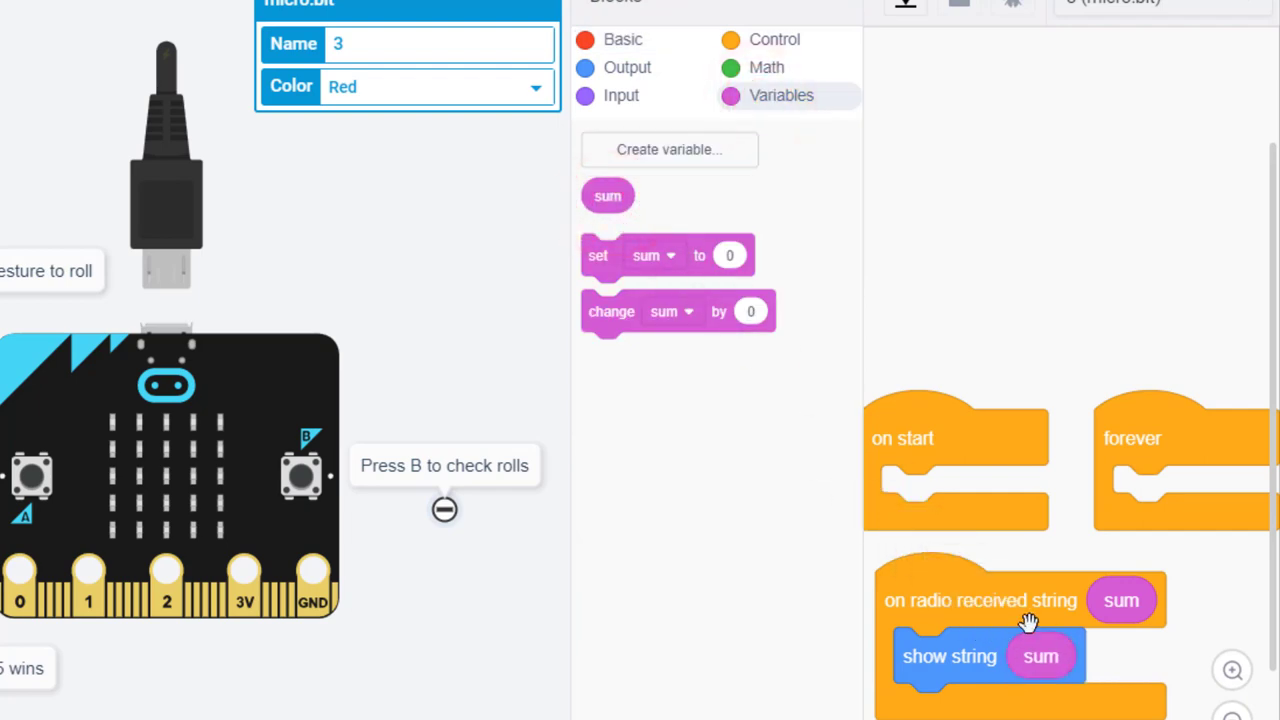
mouse_move(924, 676)
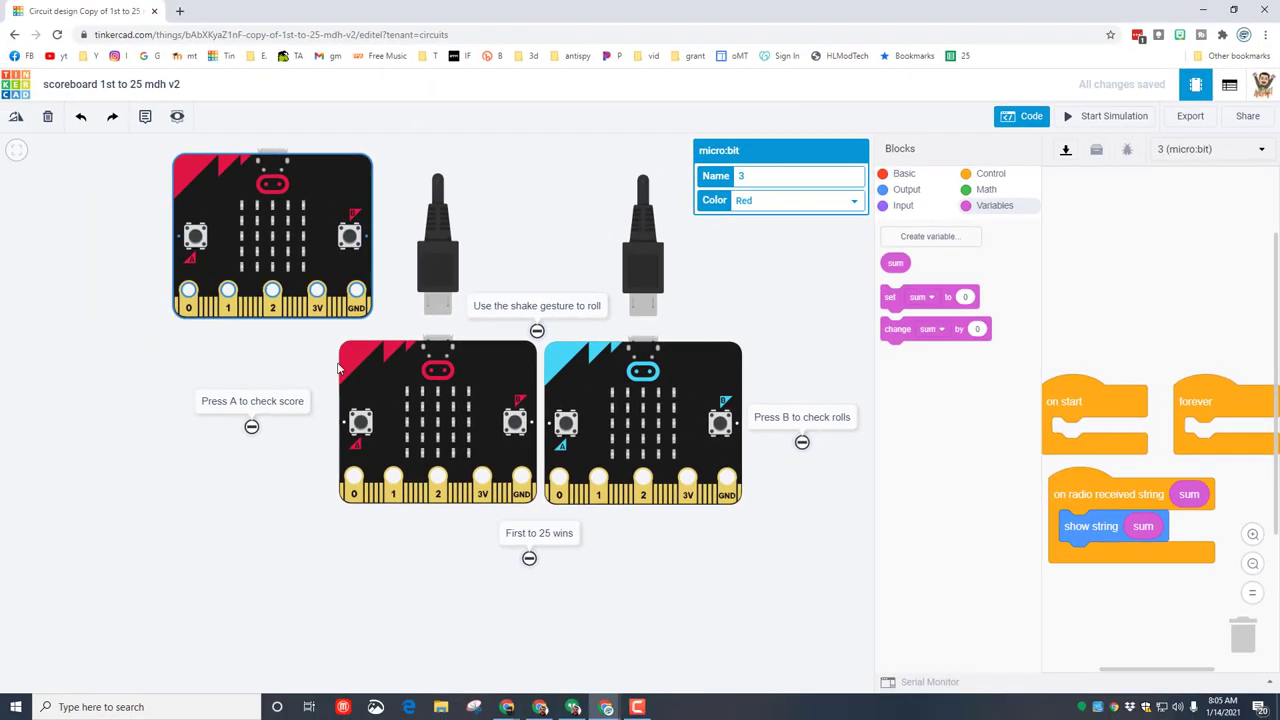
- End micro:bit 1's shake code with a 'radio send string' block sending sum
click(904, 172)
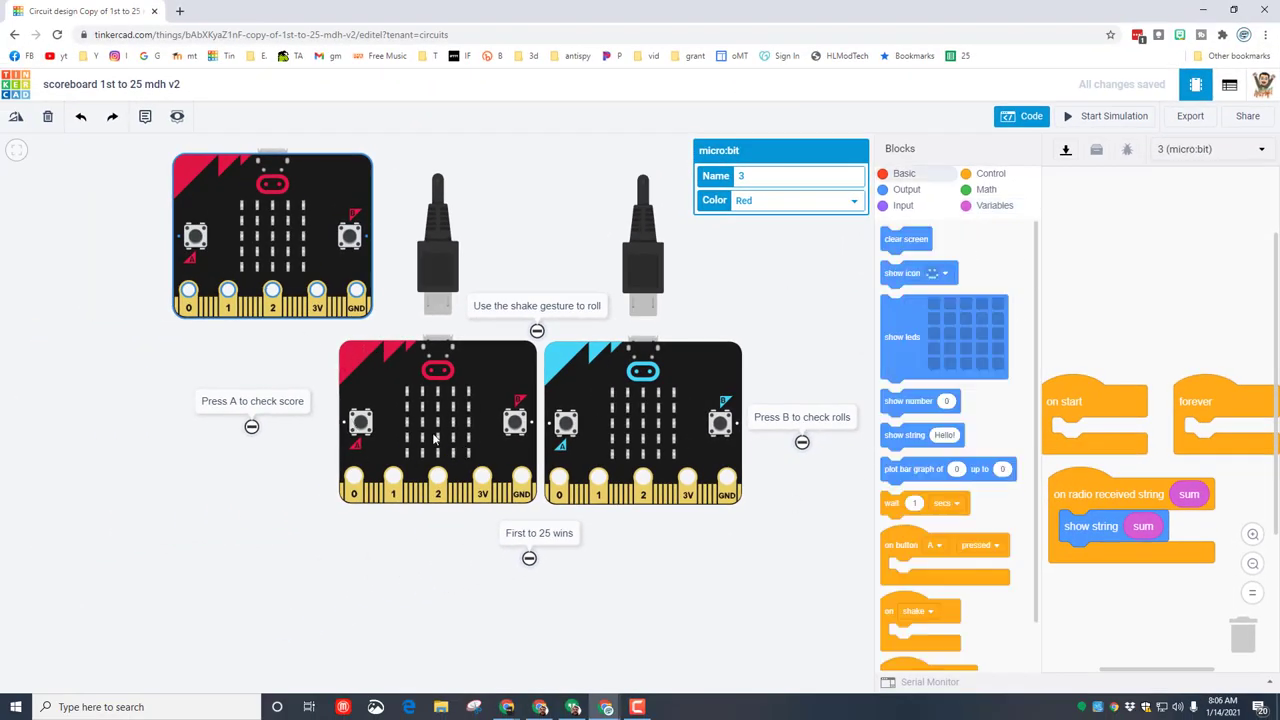
click(1204, 148)
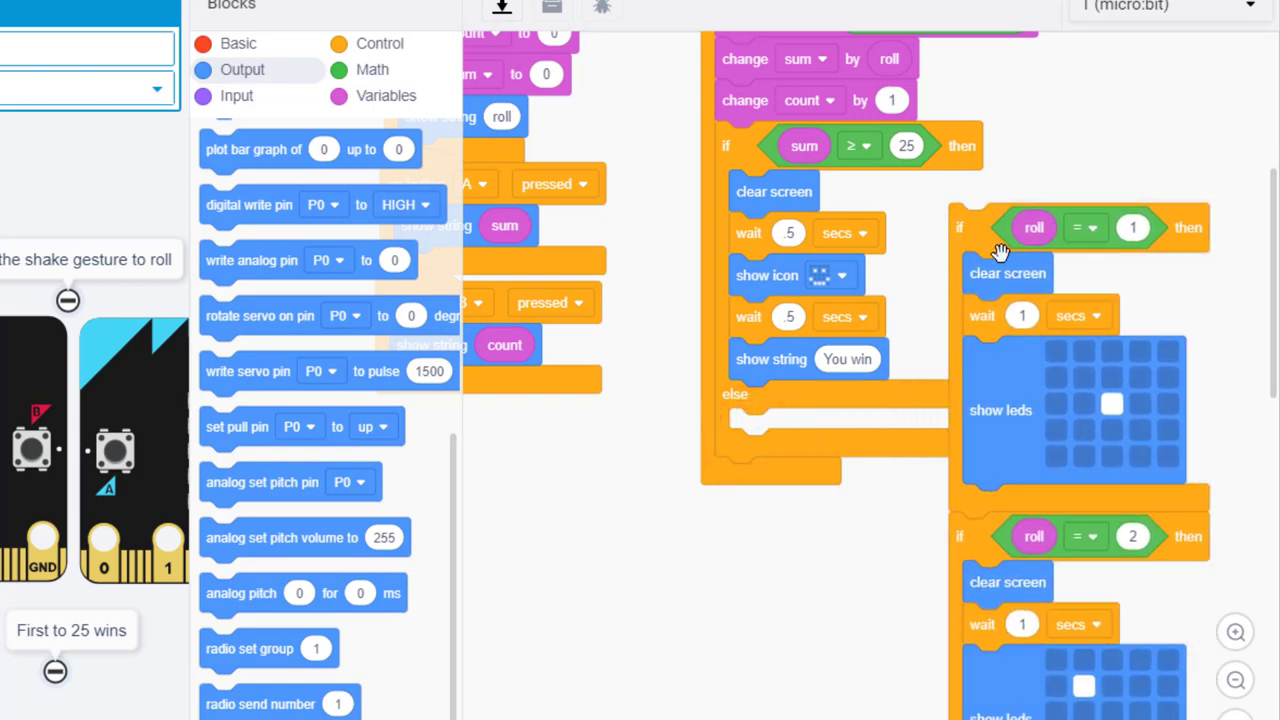
scroll(down, 3)
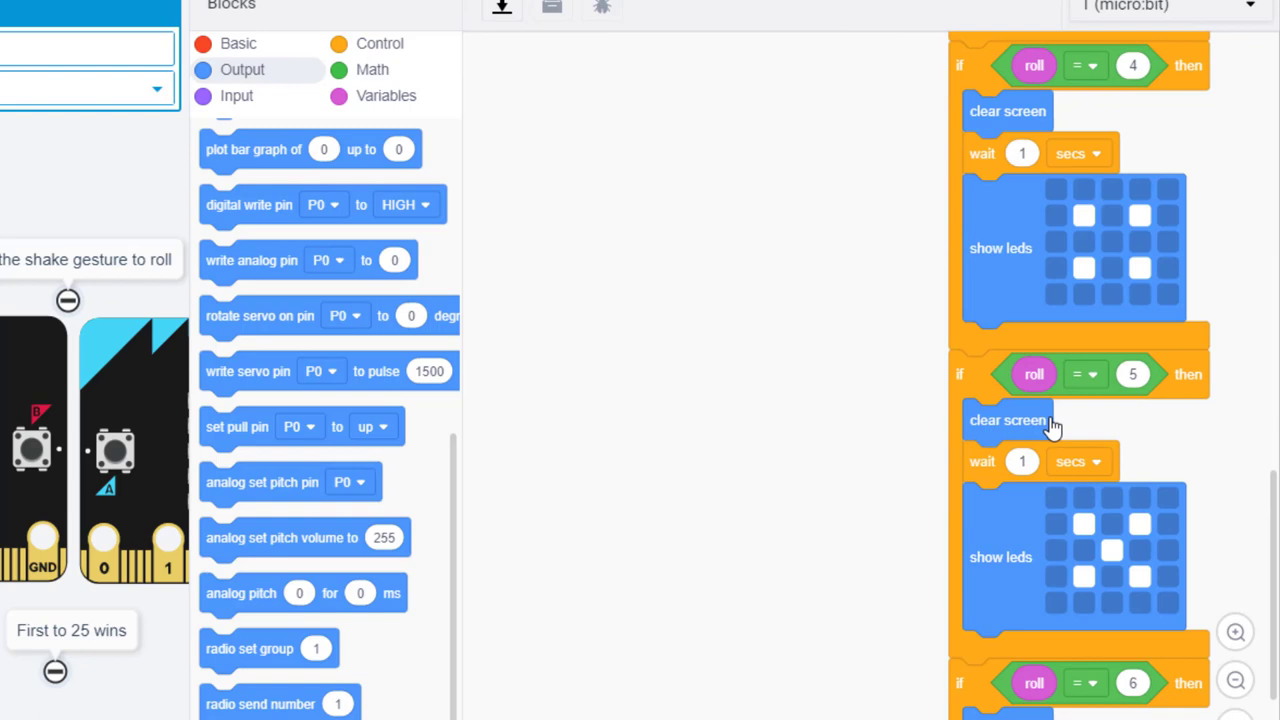
scroll(down, 3)
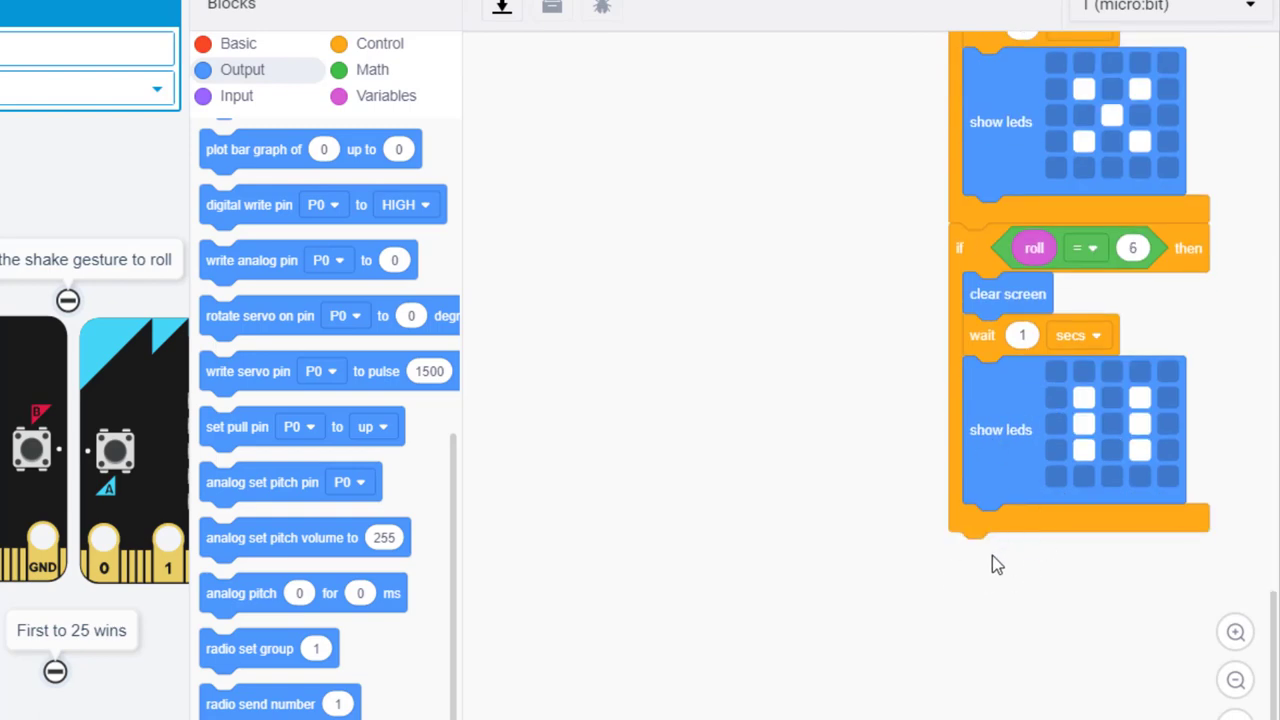
mouse_move(988, 556)
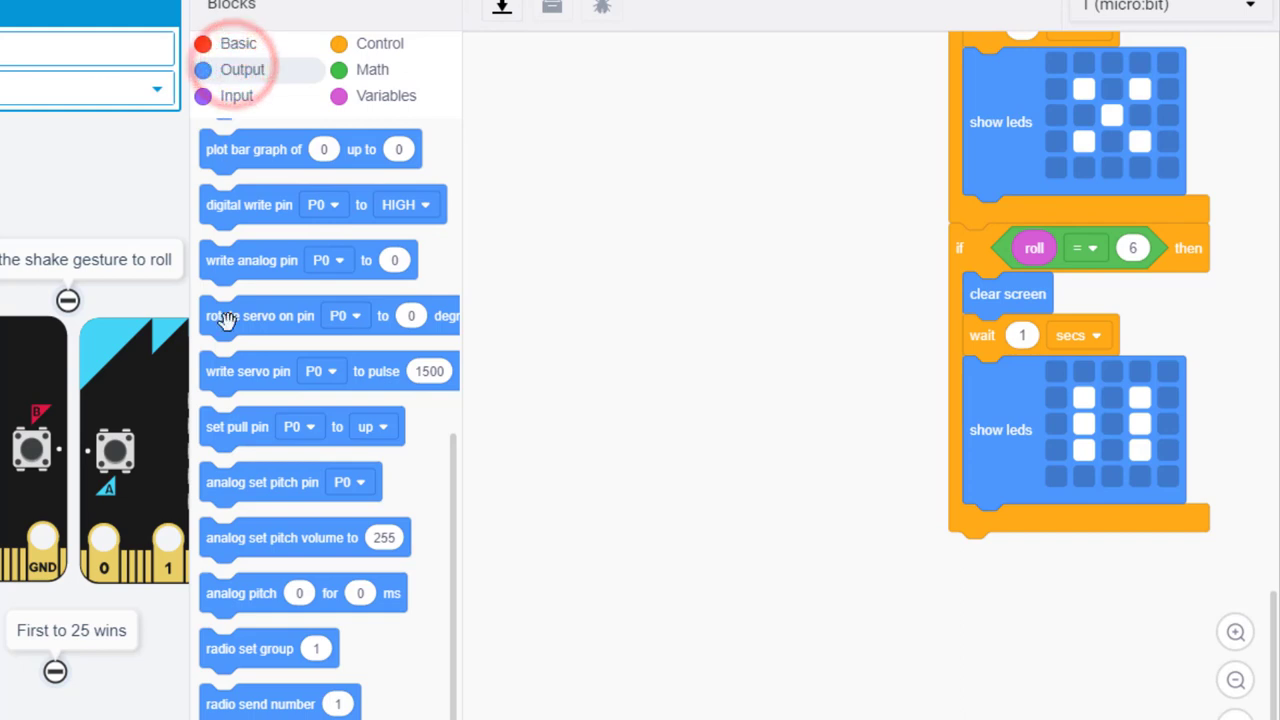
drag(256, 610, 650, 476)
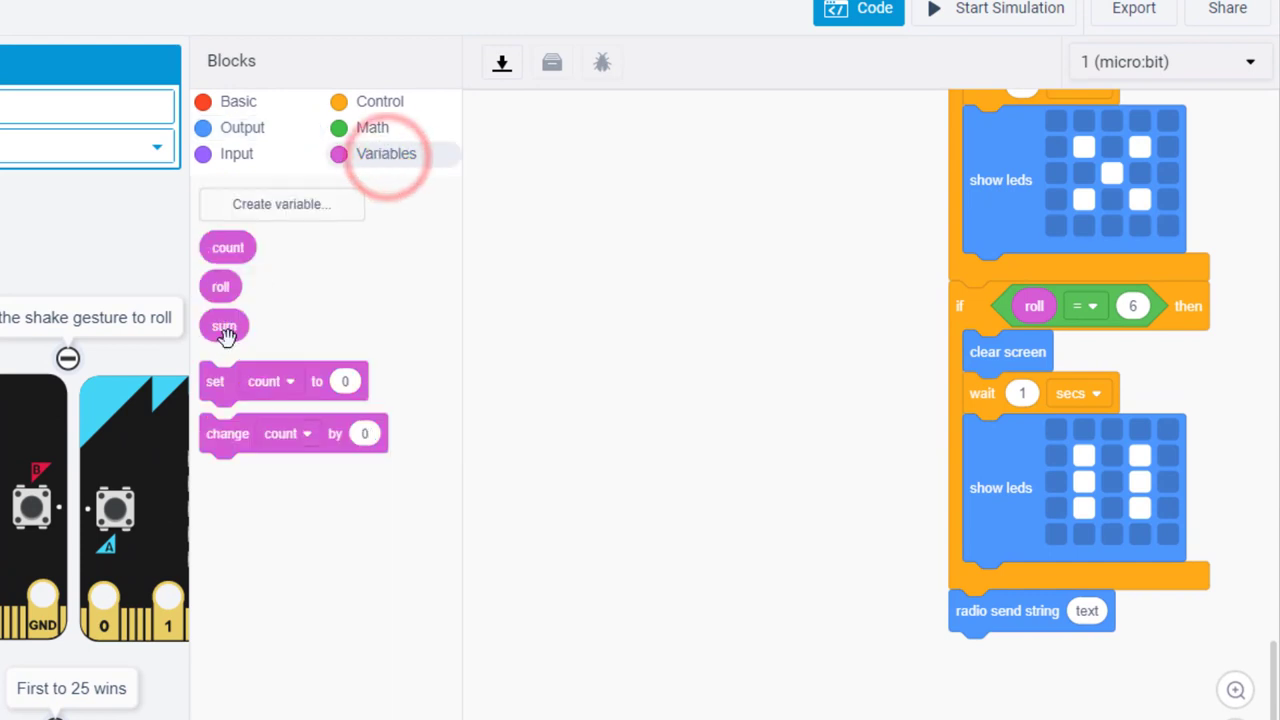
drag(224, 324, 1092, 610)
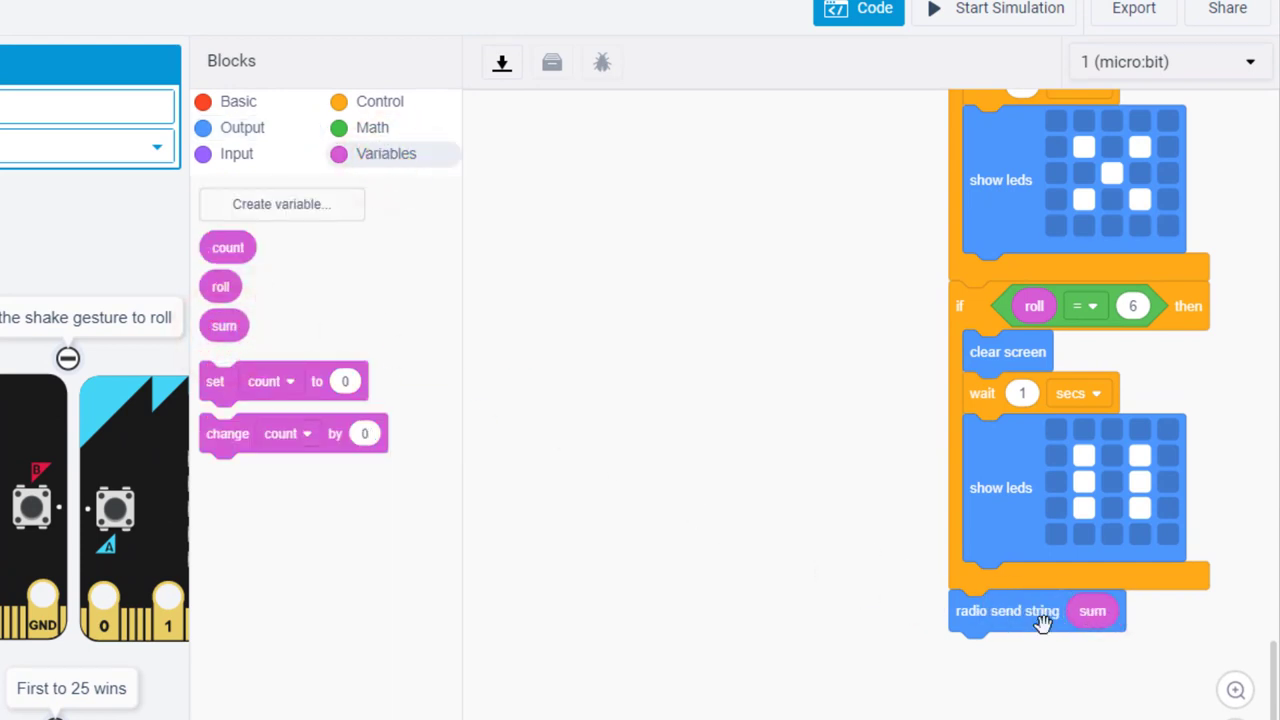
click(238, 100)
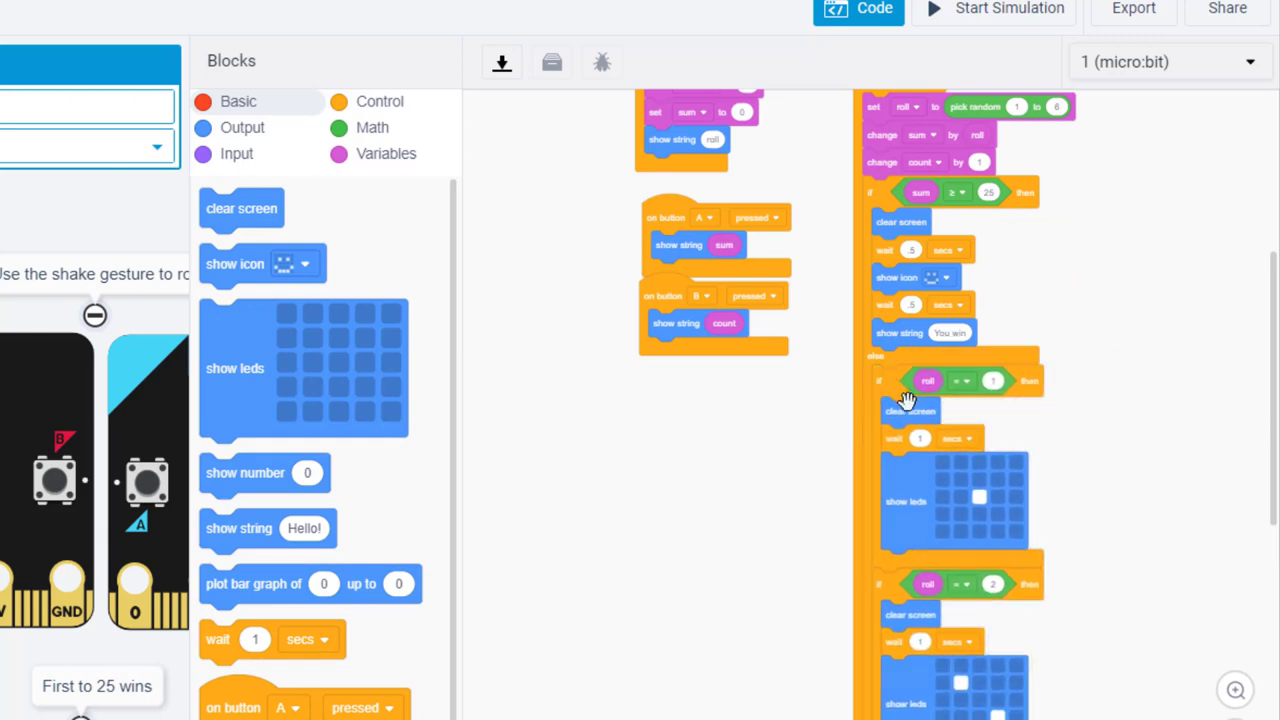
mouse_move(852, 436)
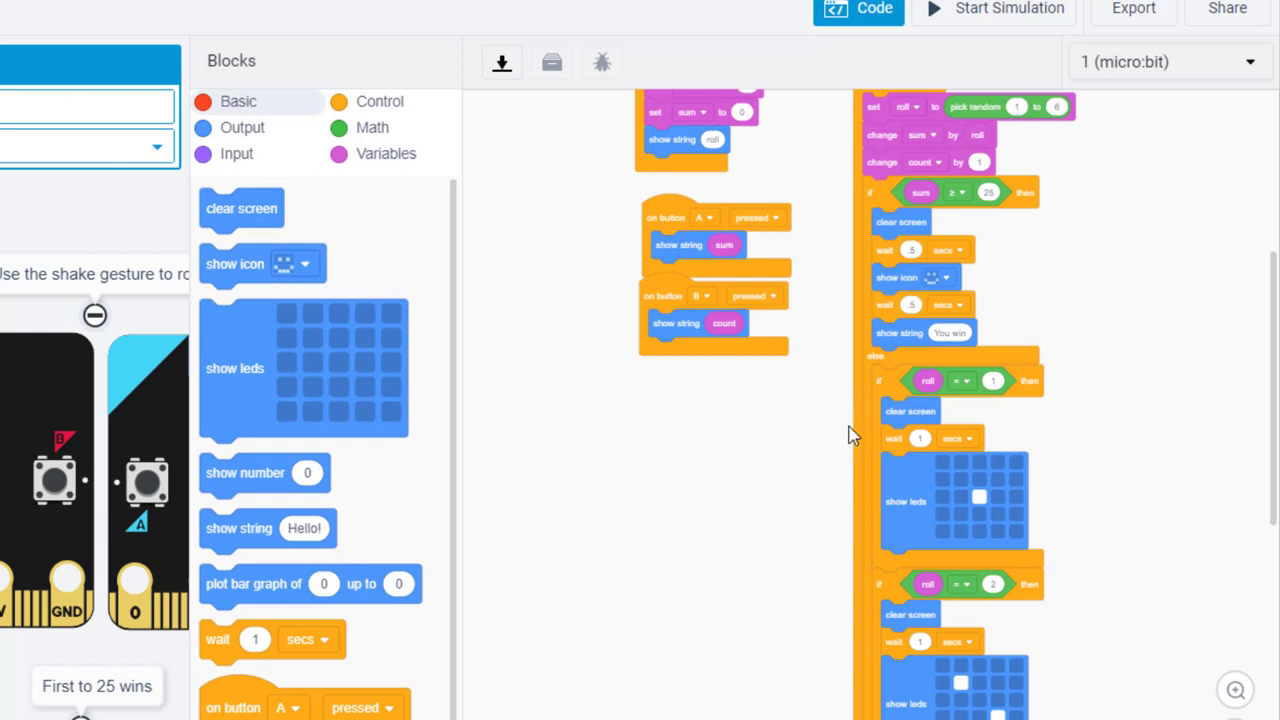
mouse_move(862, 444)
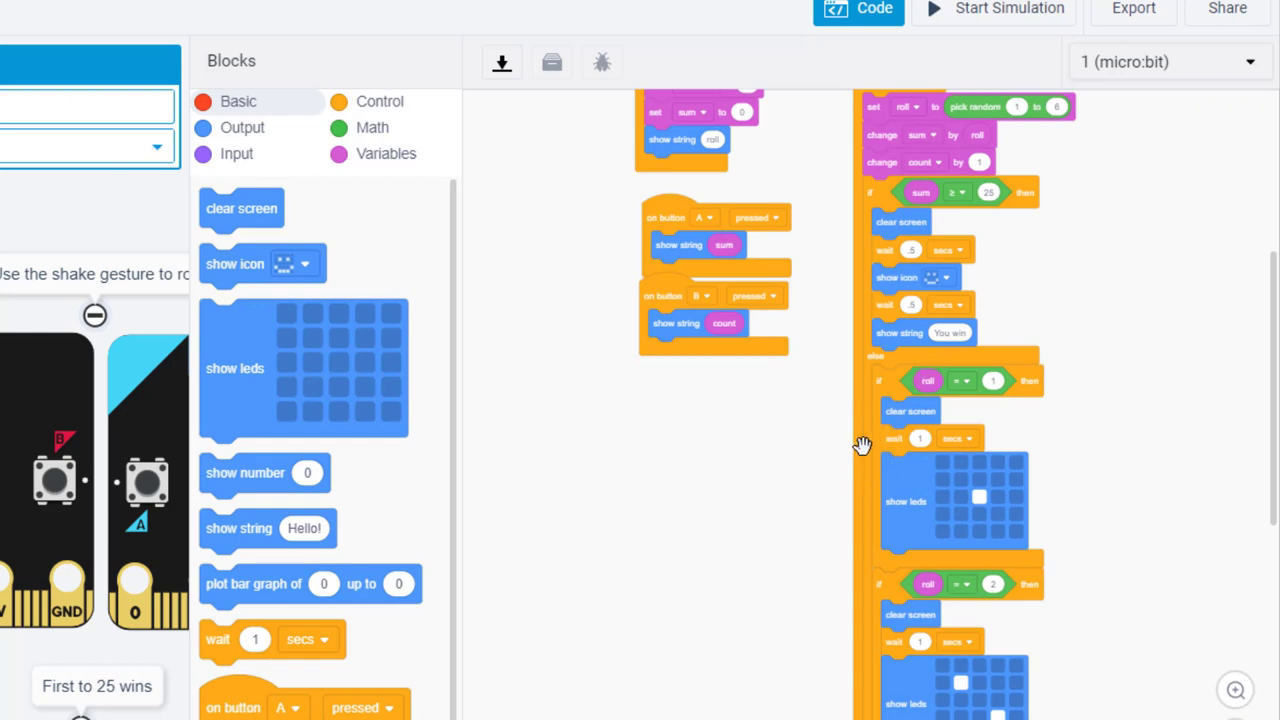
mouse_move(784, 400)
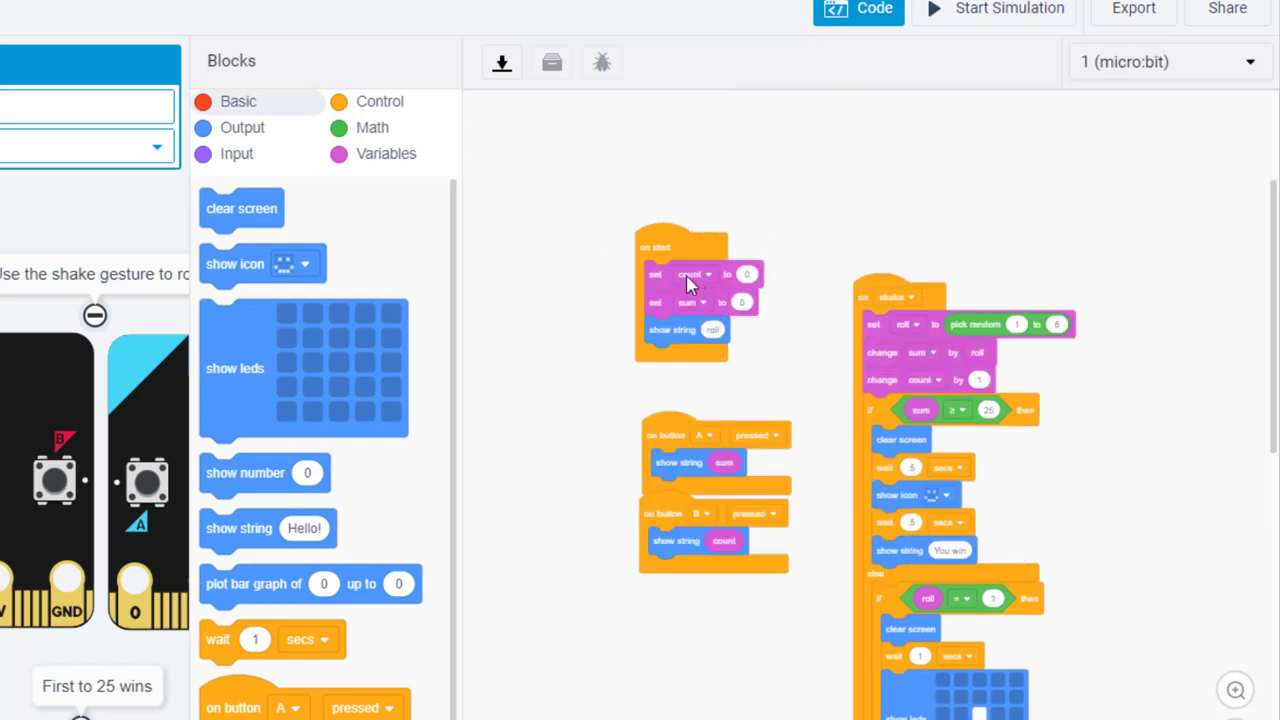
- Put 'radio set group 1' at the top of micro:bit 1's on start block
click(244, 132)
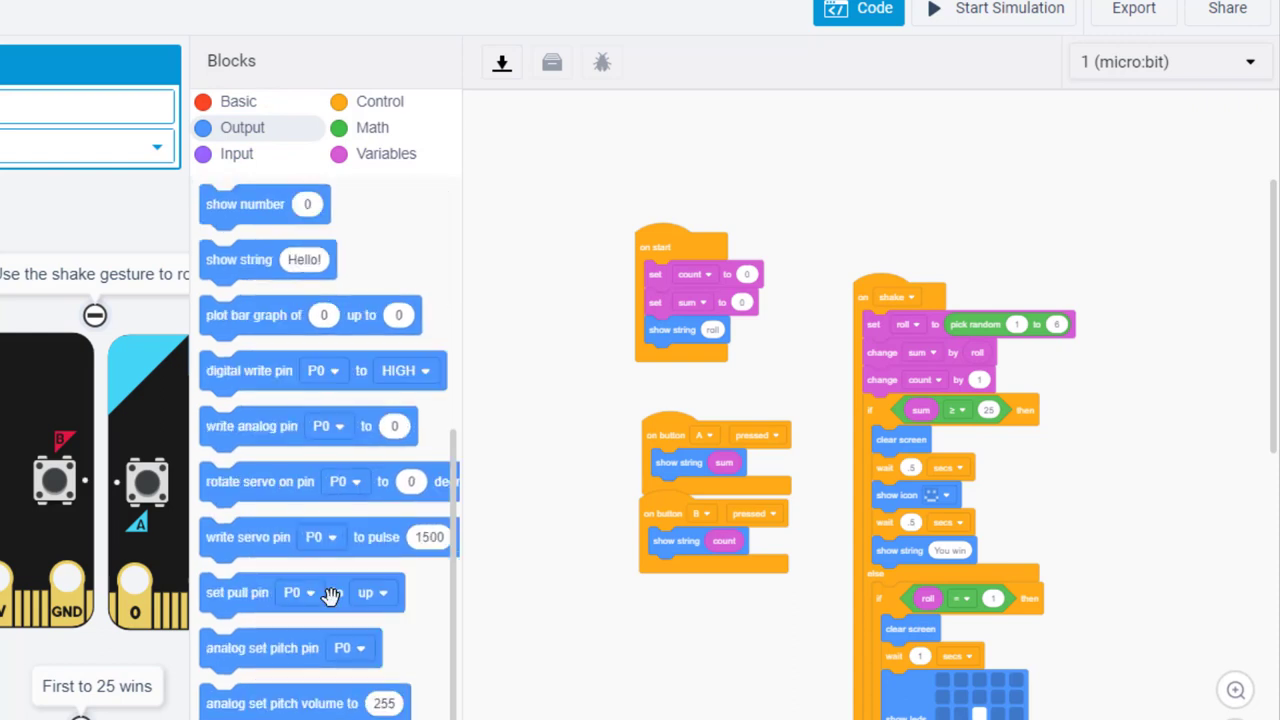
scroll(down, 3)
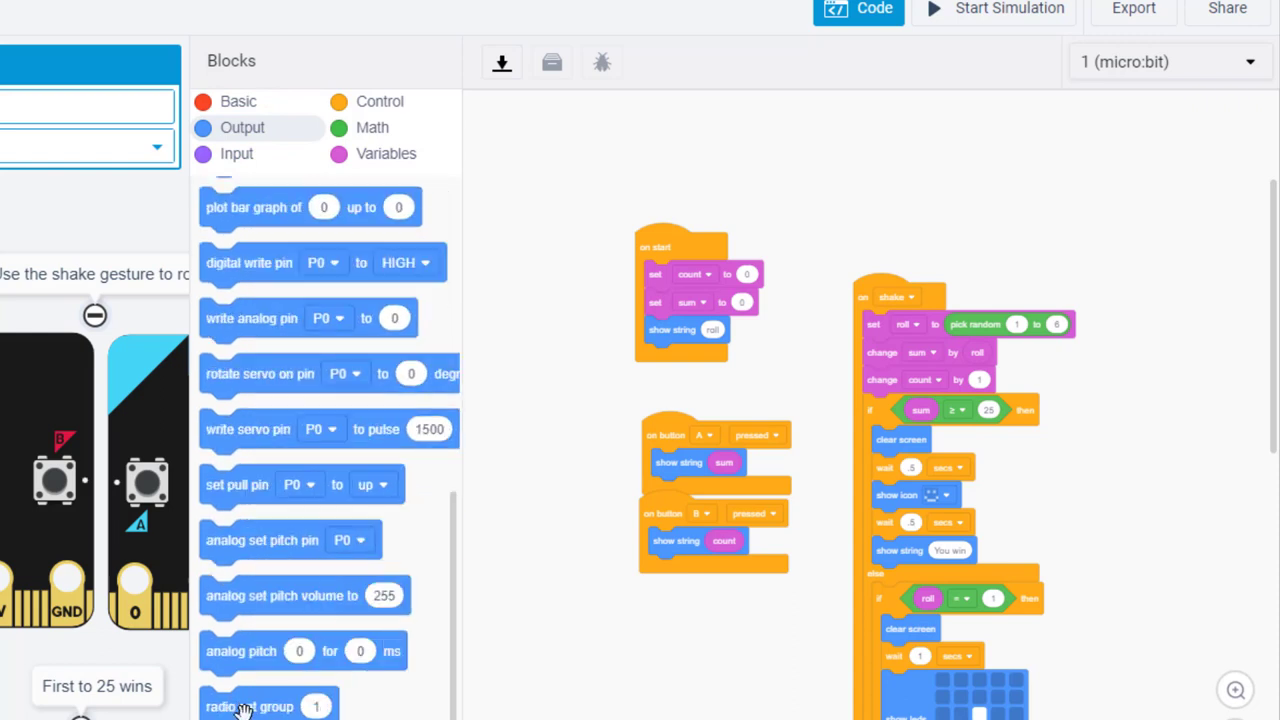
drag(248, 706, 692, 268)
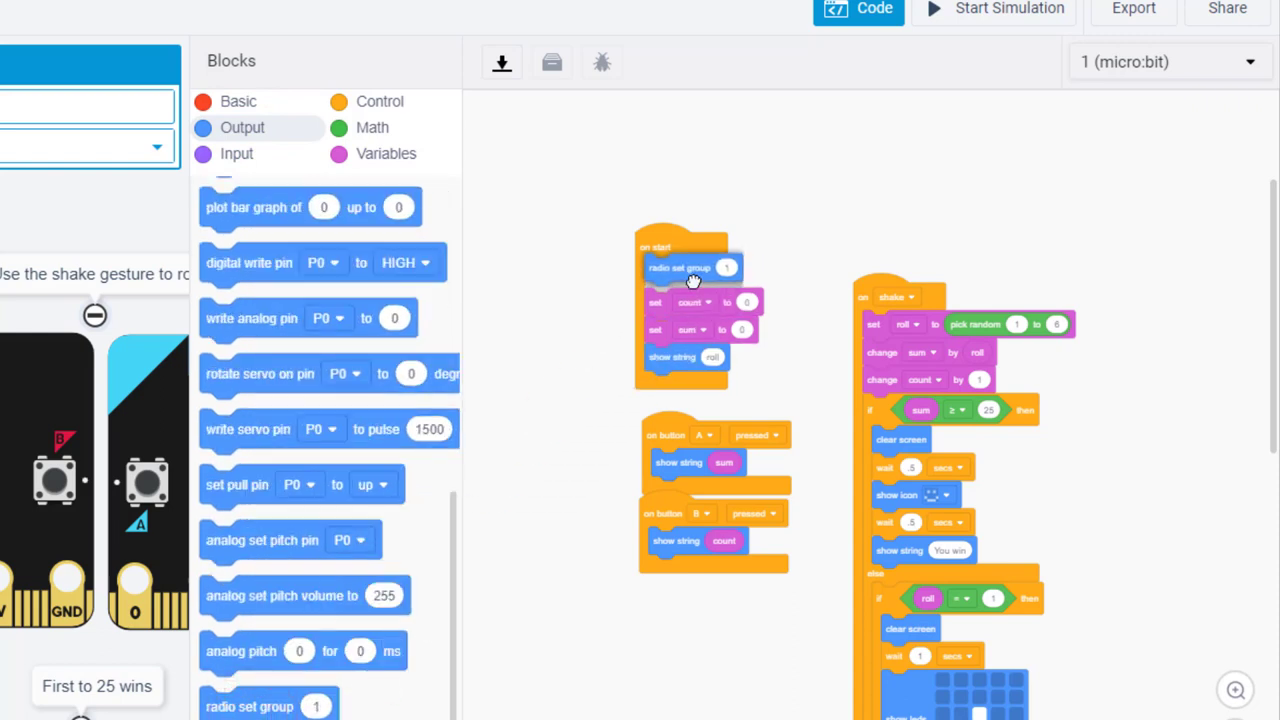
mouse_move(728, 272)
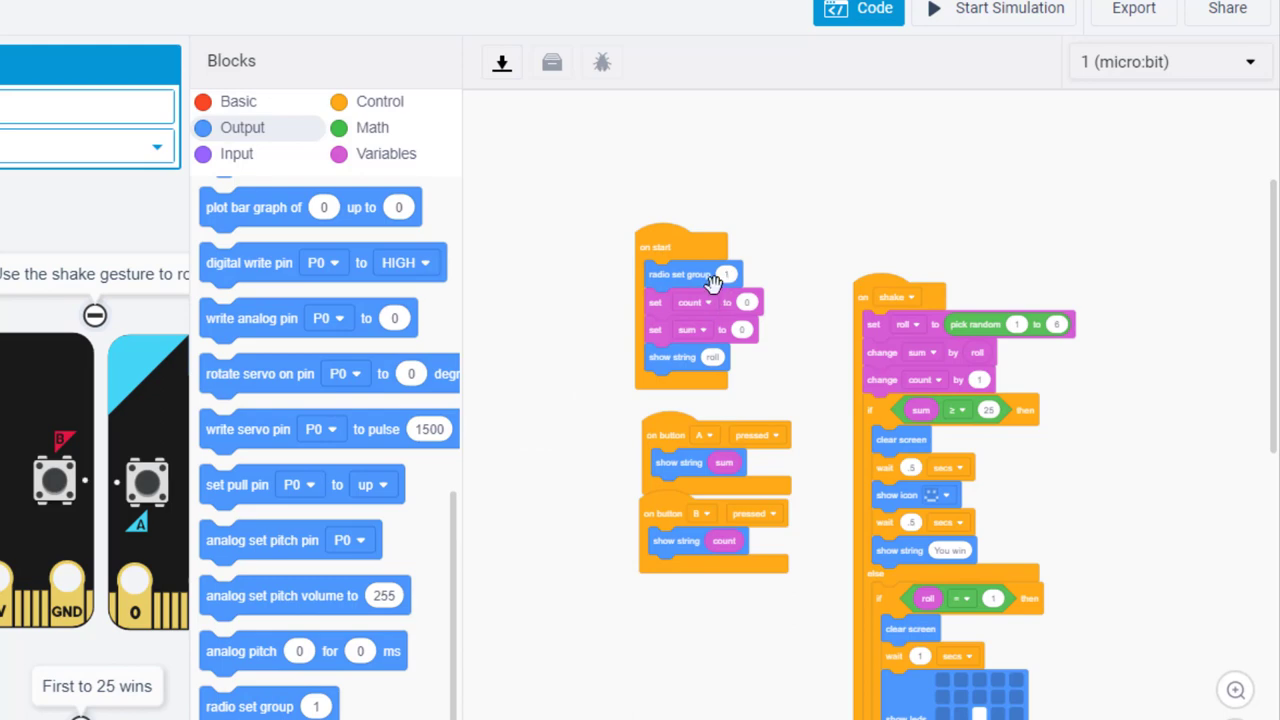
mouse_move(732, 280)
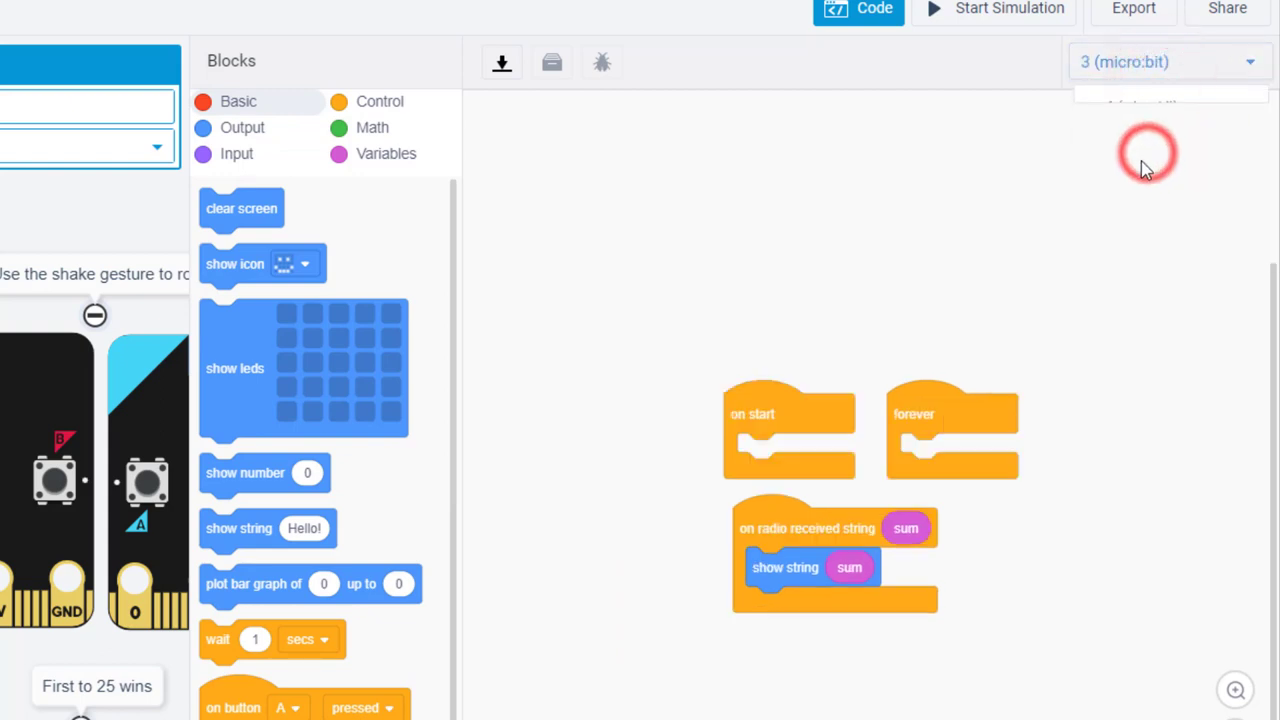
mouse_move(290, 562)
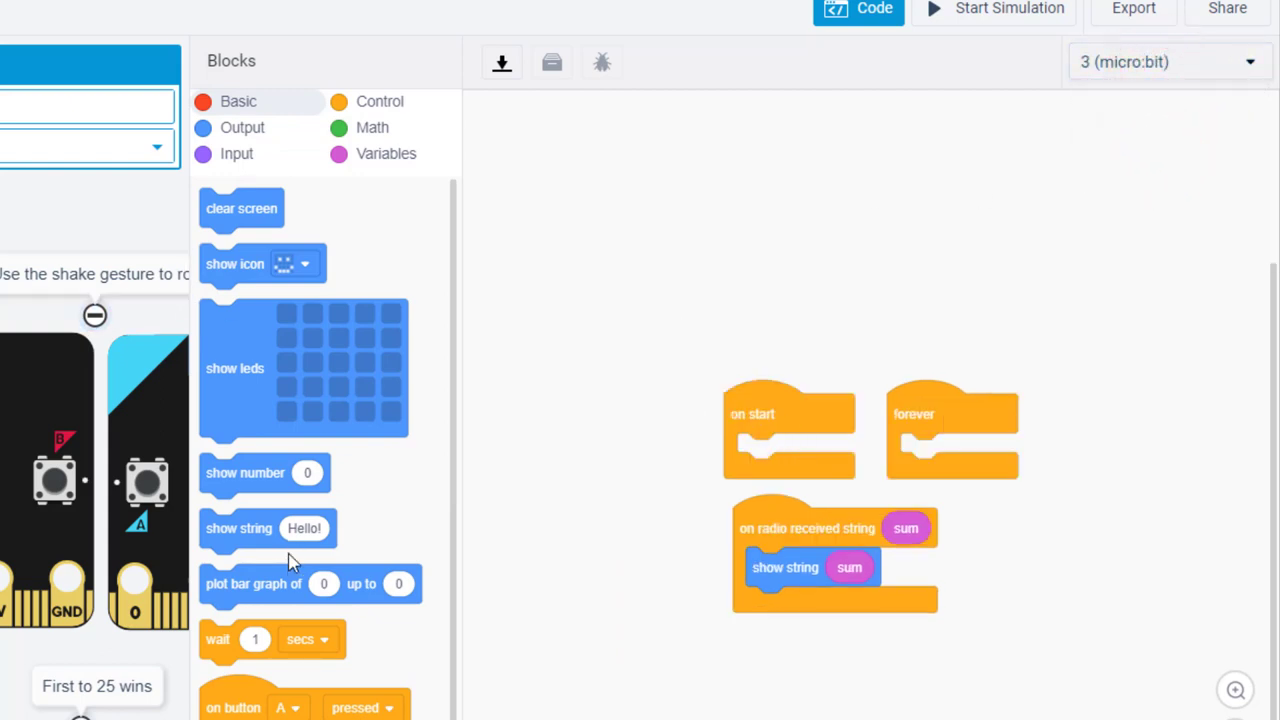
- Put 'radio set group 1' in micro:bit 3's on start block and close the code editor
click(242, 128)
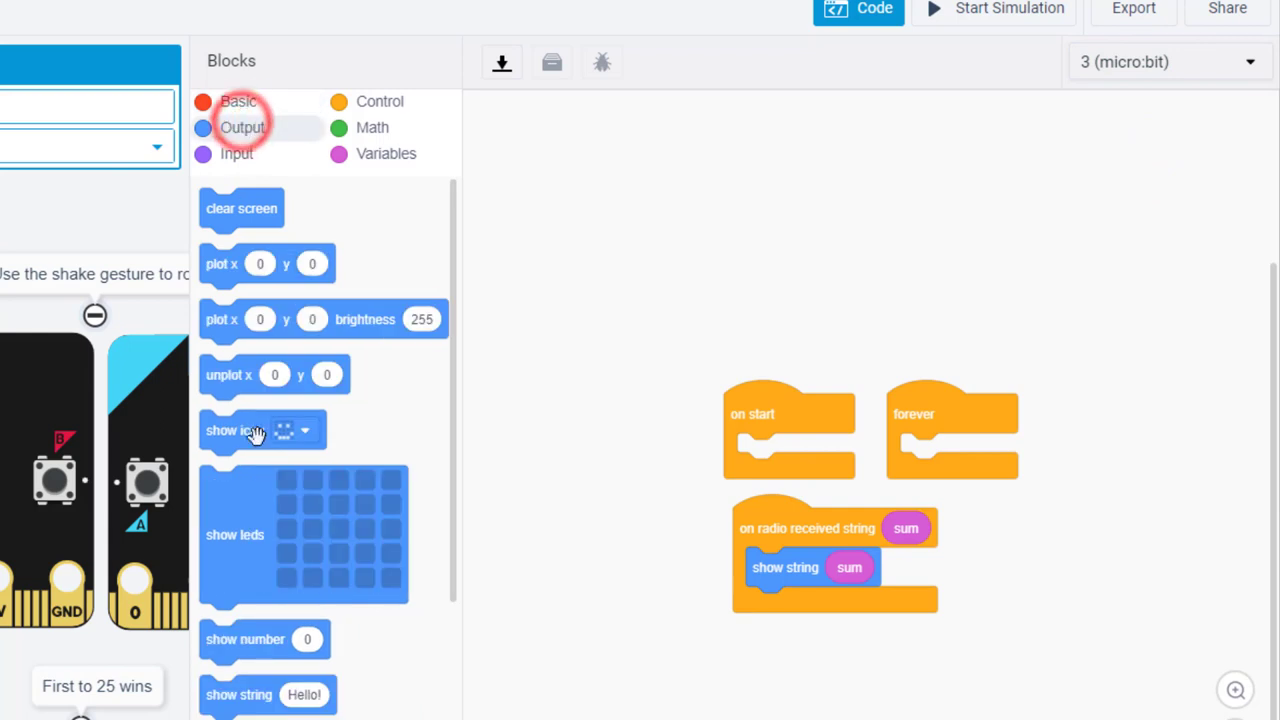
scroll(down, 3)
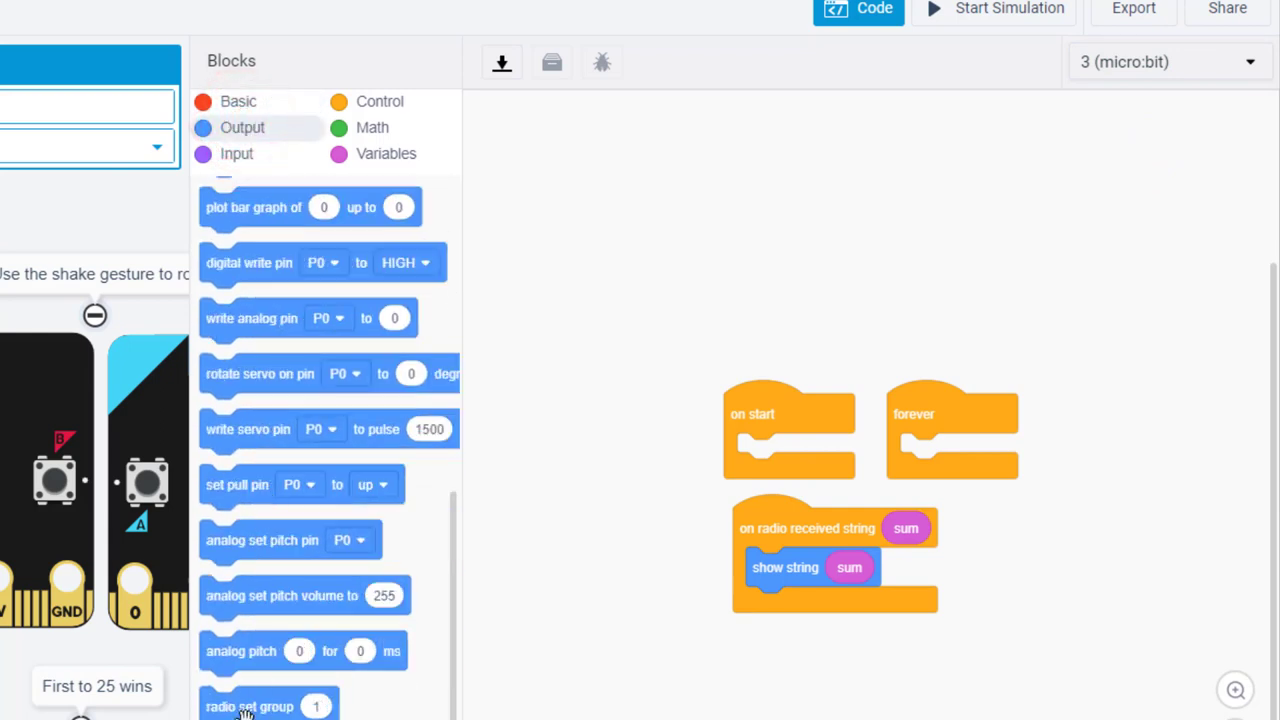
drag(268, 700, 786, 452)
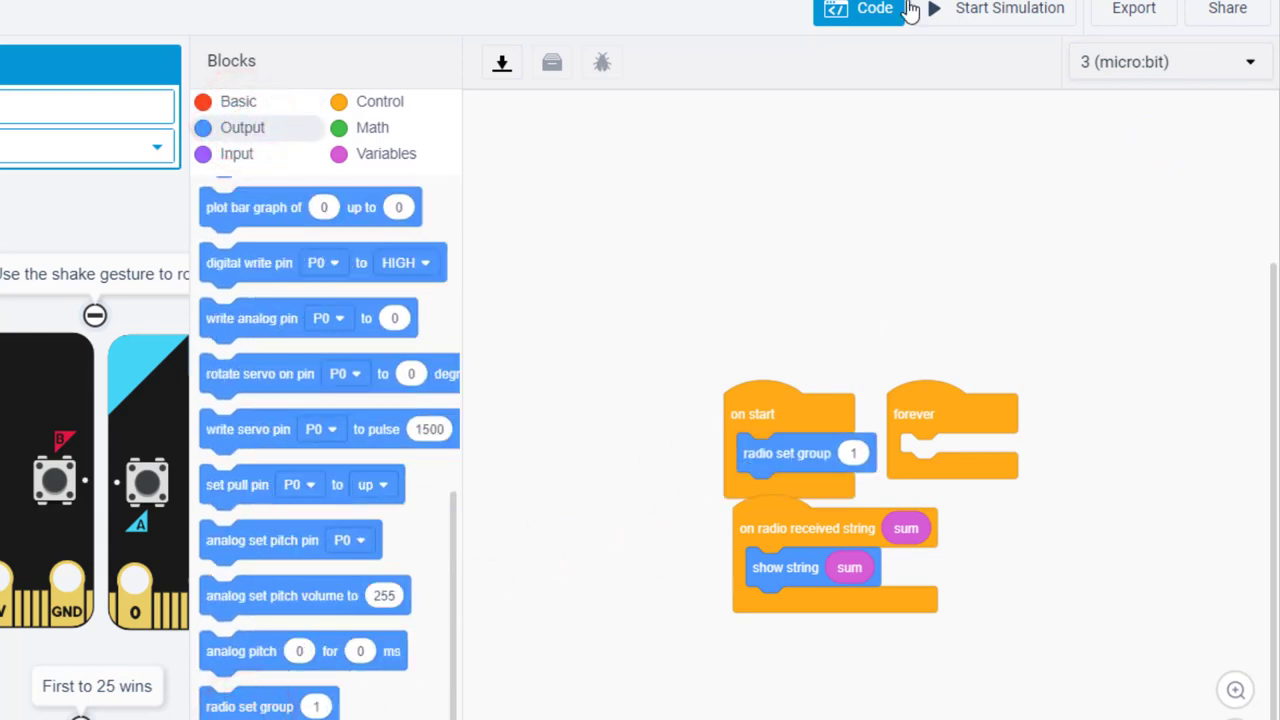
click(1014, 8)
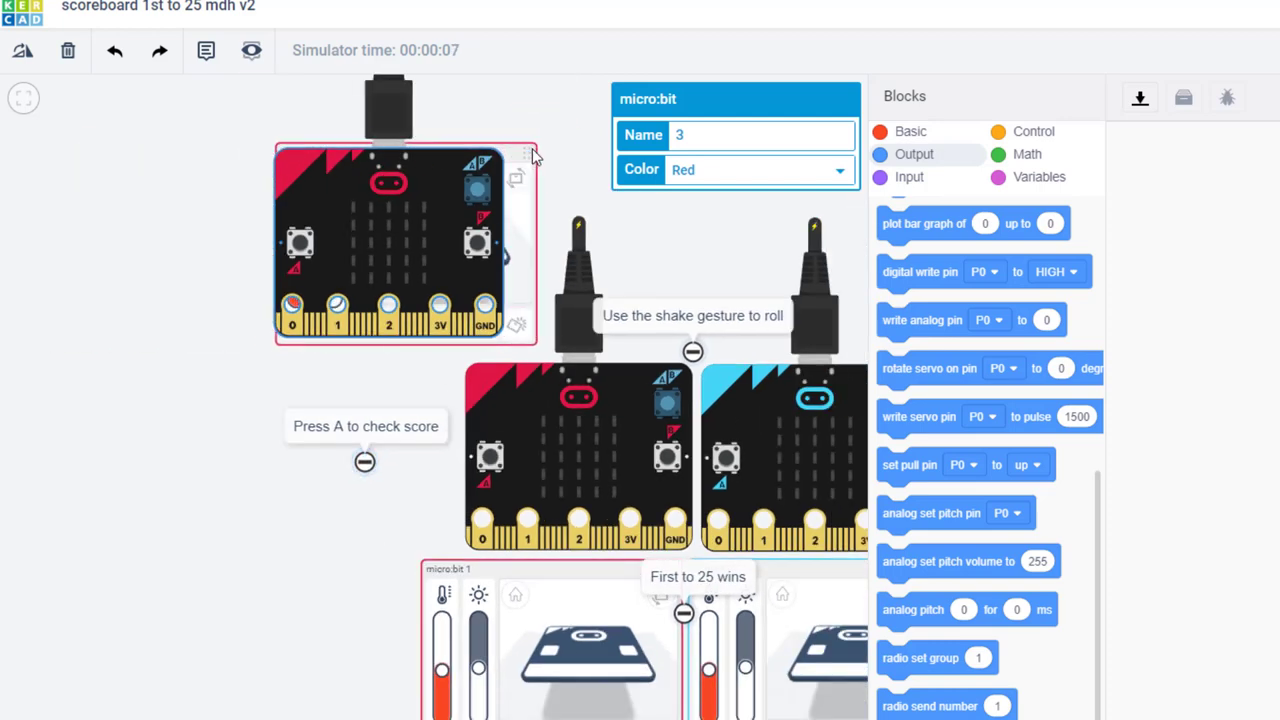
- Shake both player micro:bits in the running simulation to test dice rolls on the scoreboard
scroll(down, 3)
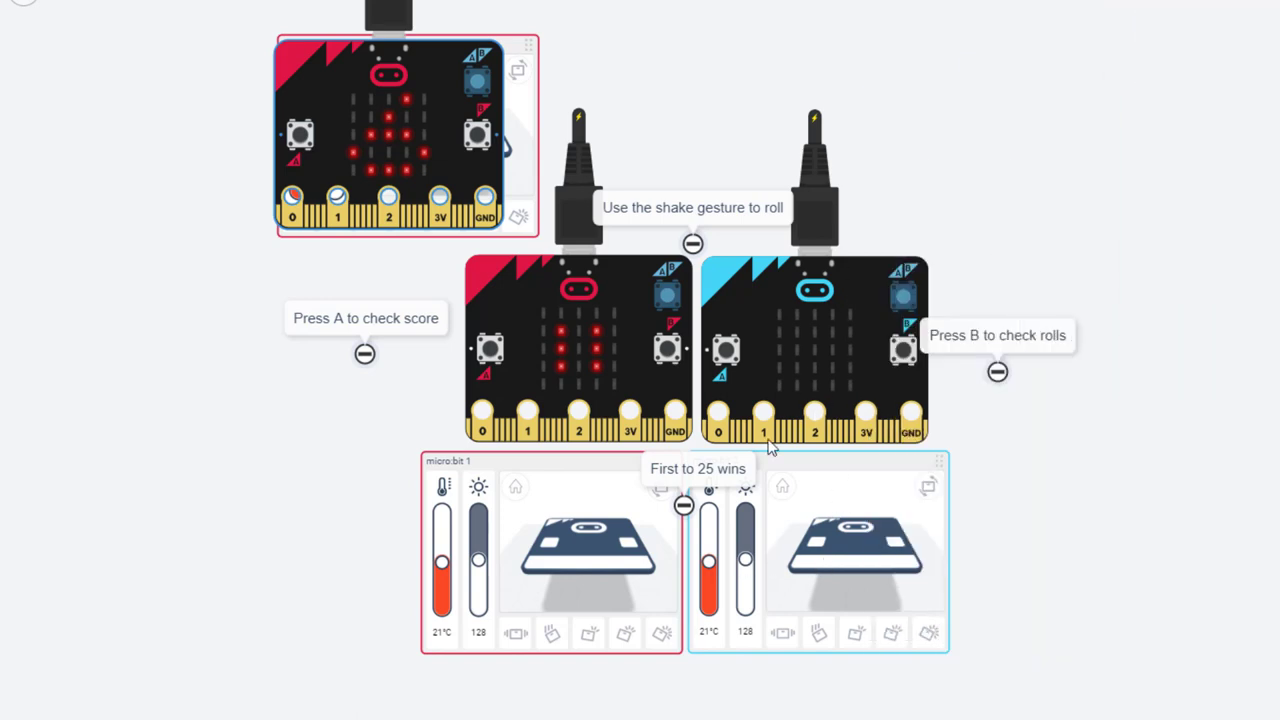
click(782, 632)
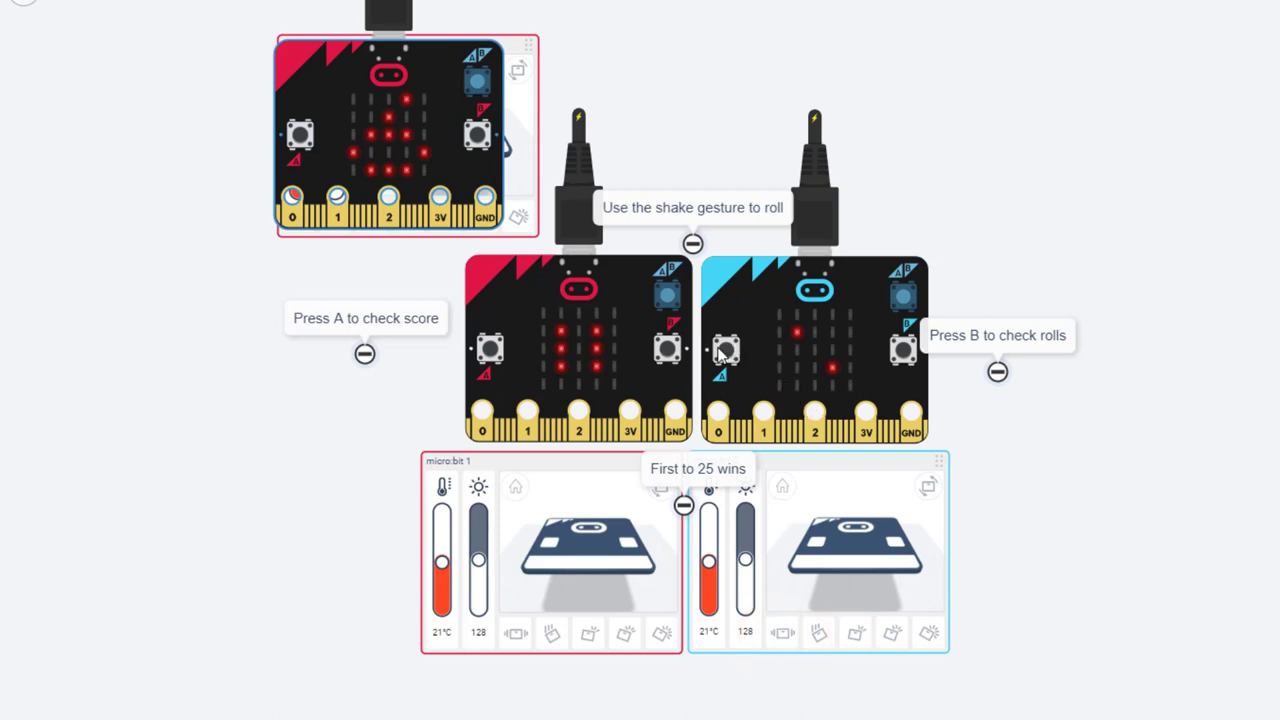
click(724, 350)
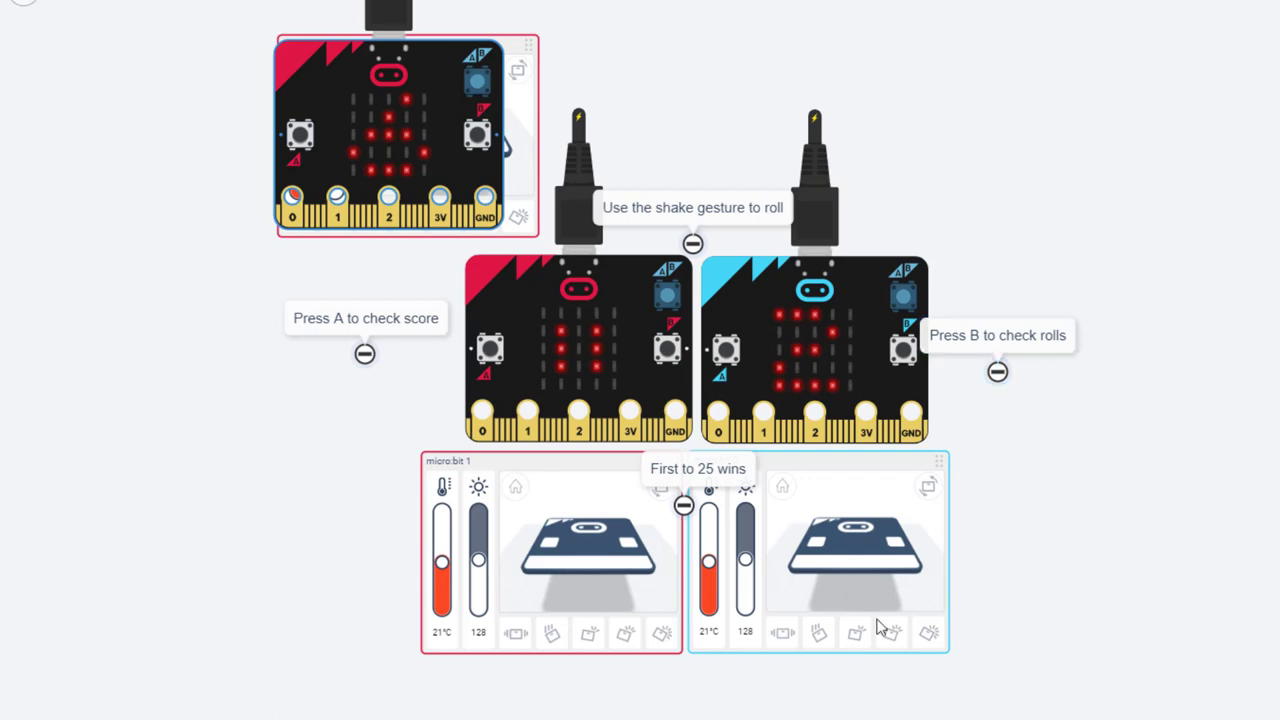
click(514, 632)
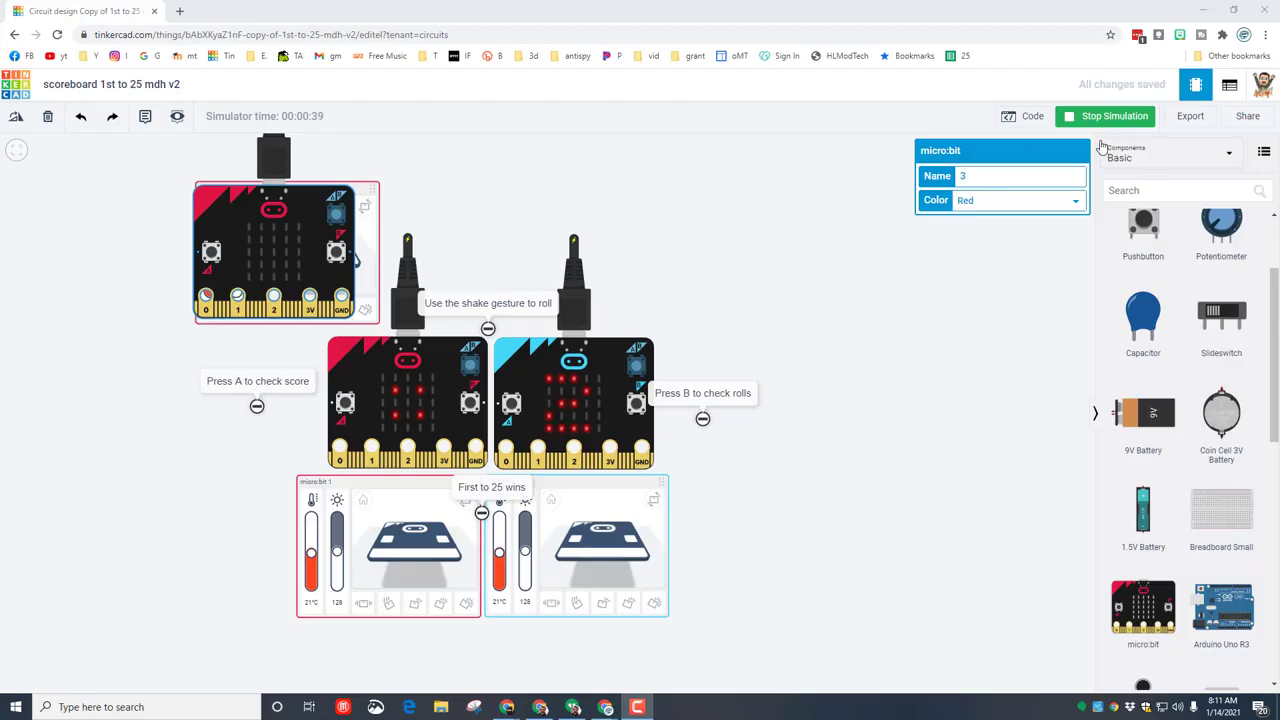
- Stop the simulation and add a blue micro:bit 4 at top right with its code open
click(1106, 116)
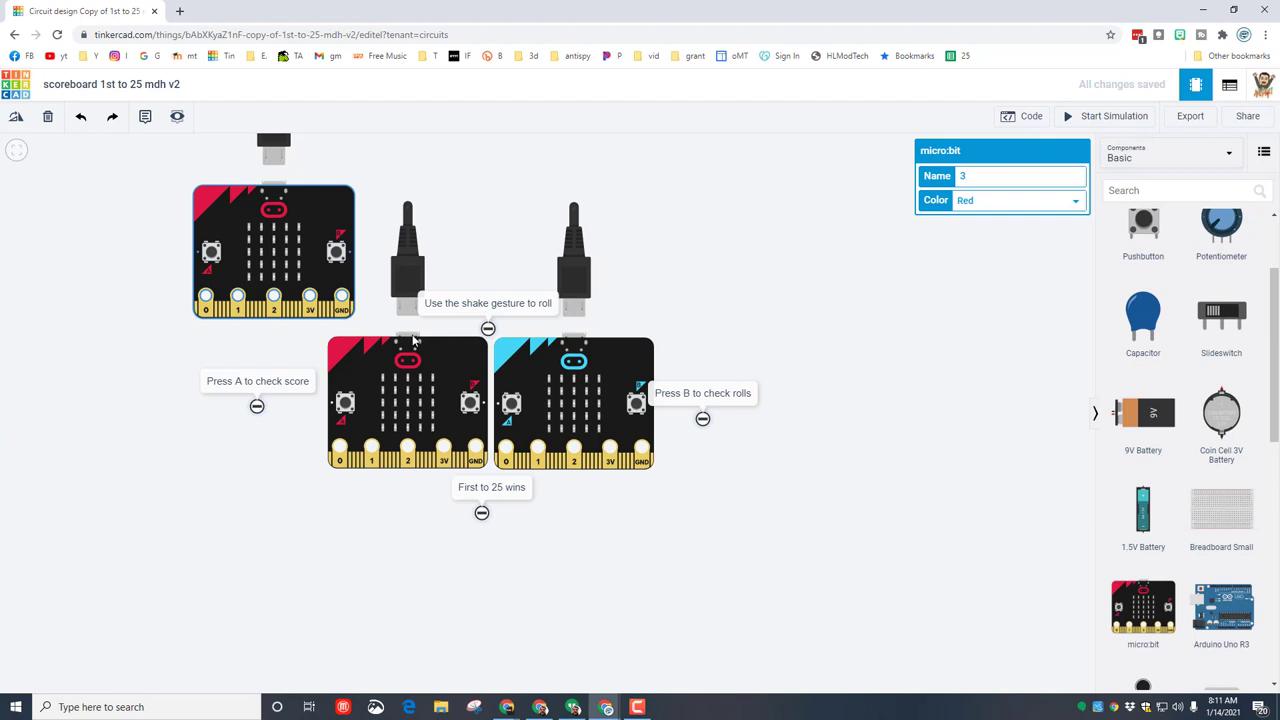
mouse_move(720, 376)
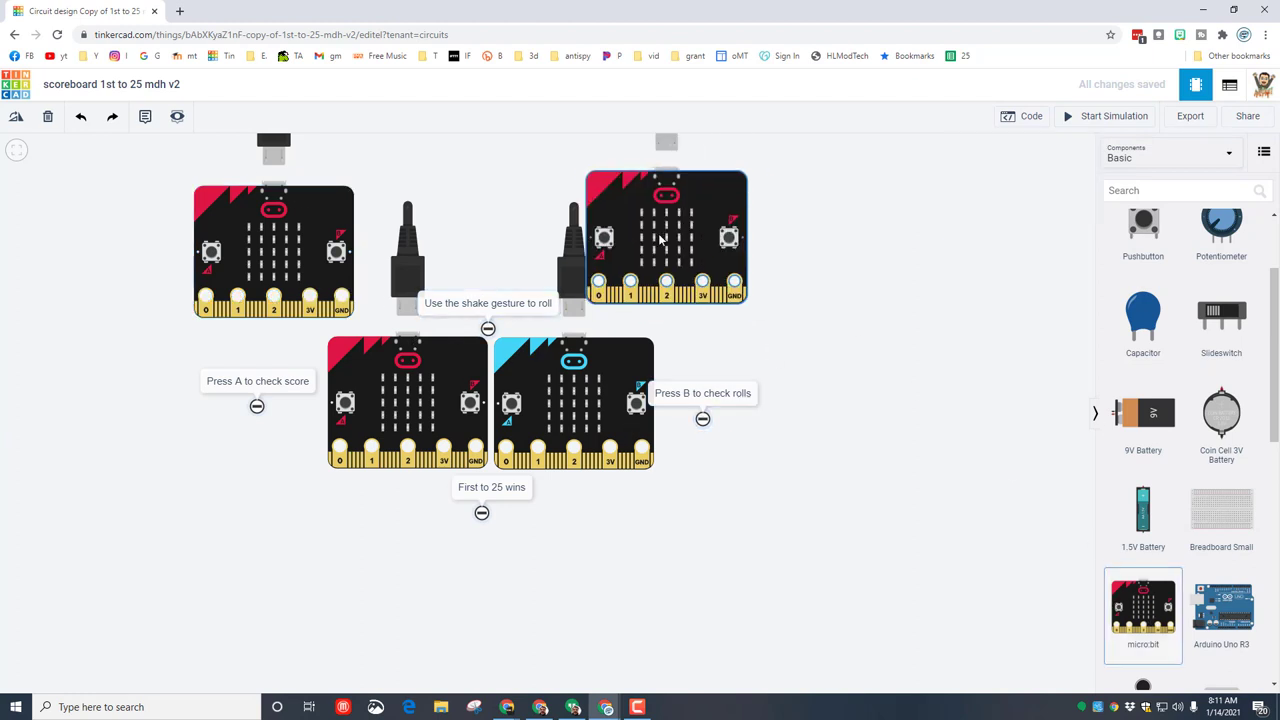
click(666, 240)
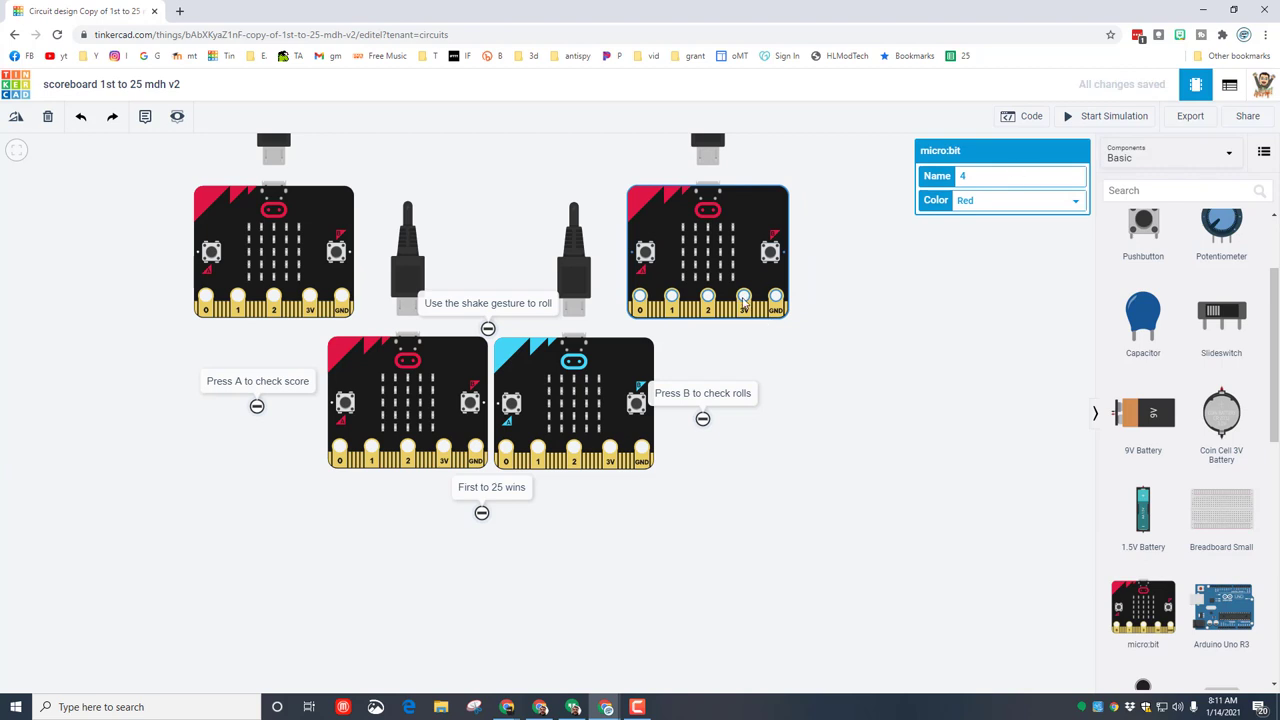
click(1020, 200)
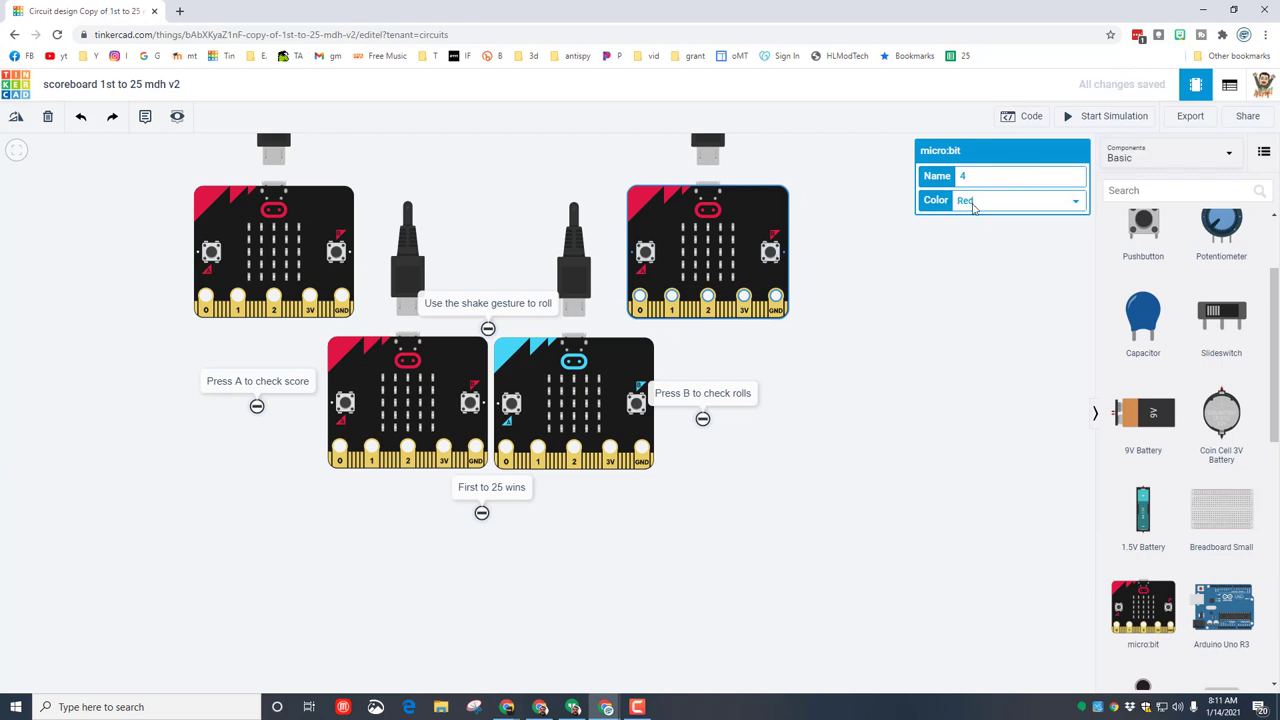
click(1018, 200)
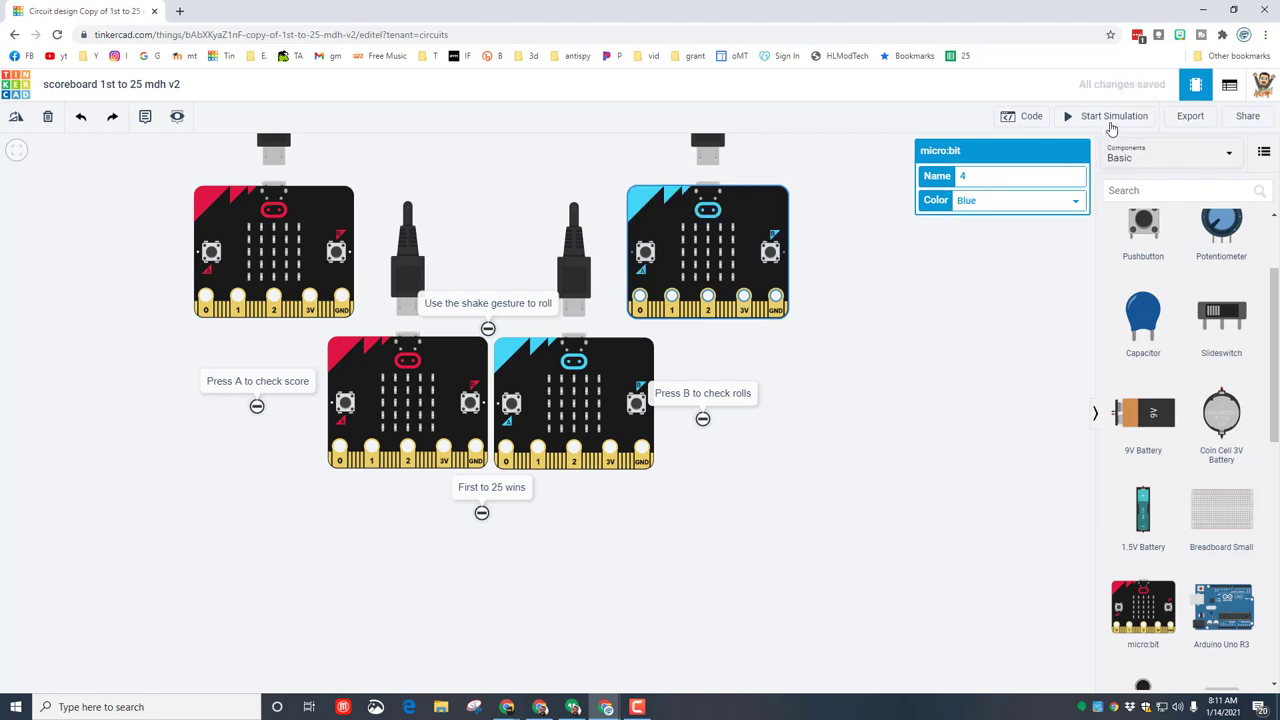
click(1026, 116)
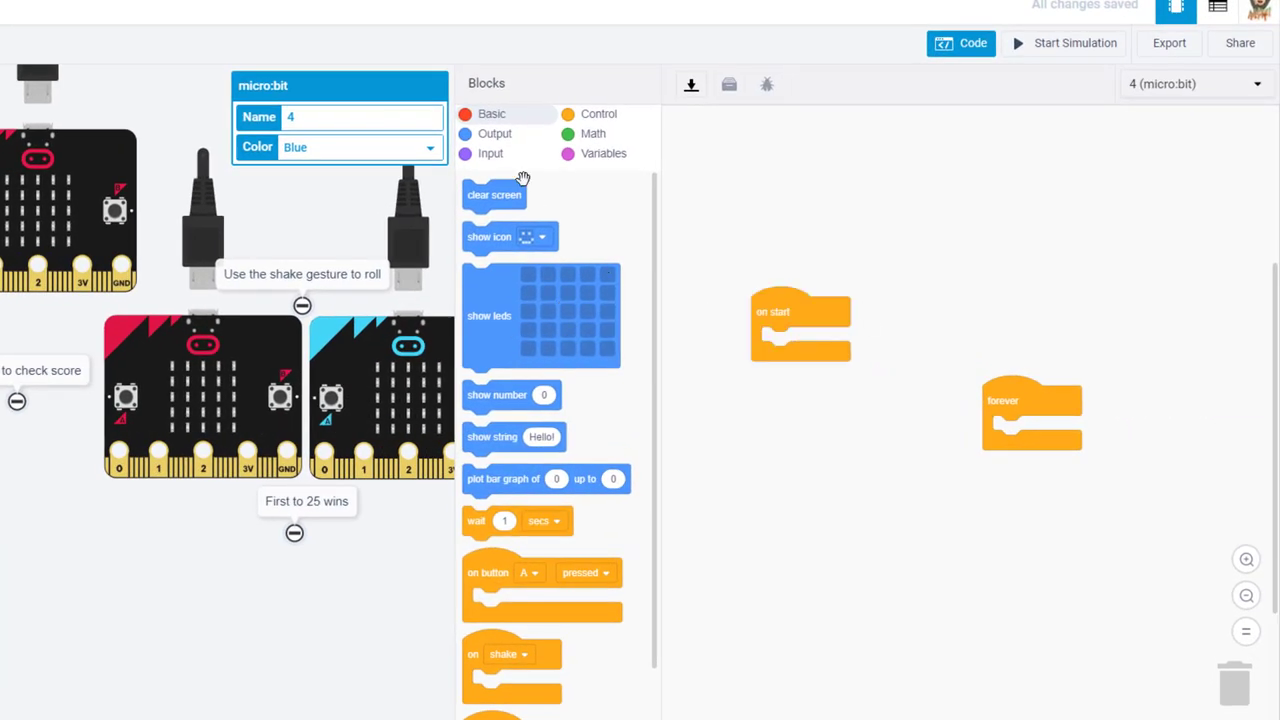
- Make micro:bit 4 set radio group 2 on start and create a sum variable
click(492, 132)
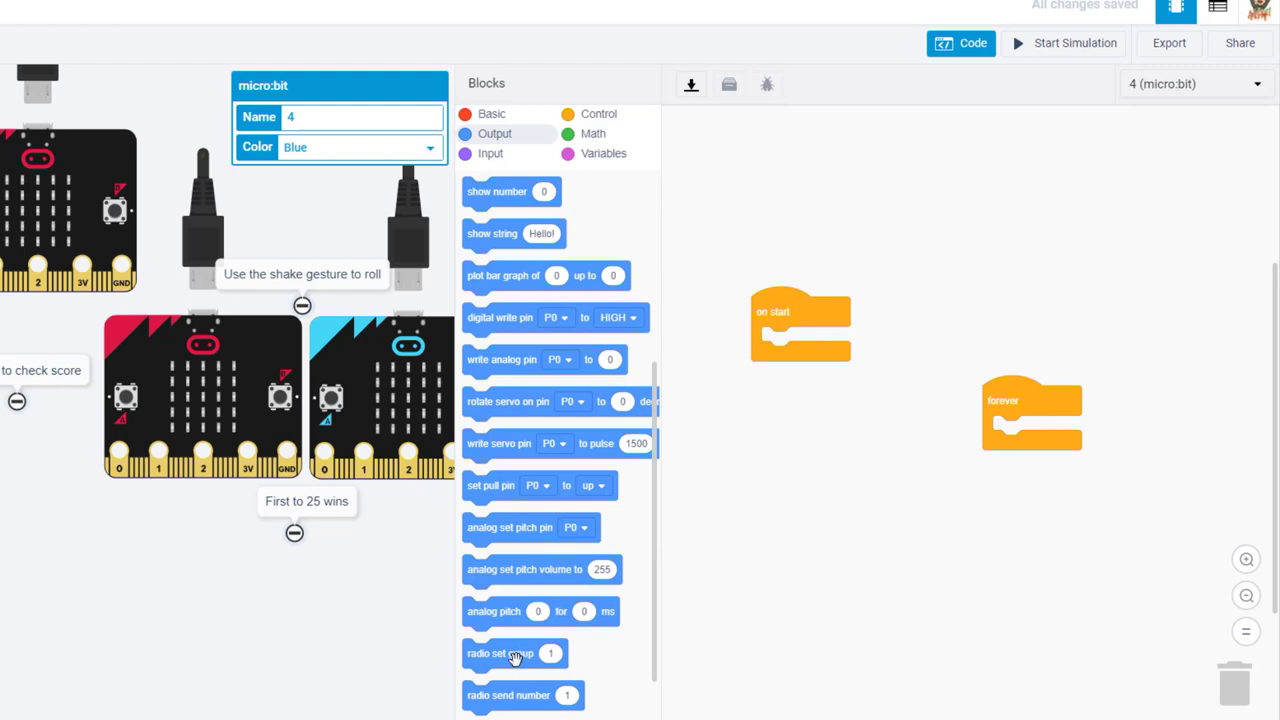
drag(516, 652, 800, 340)
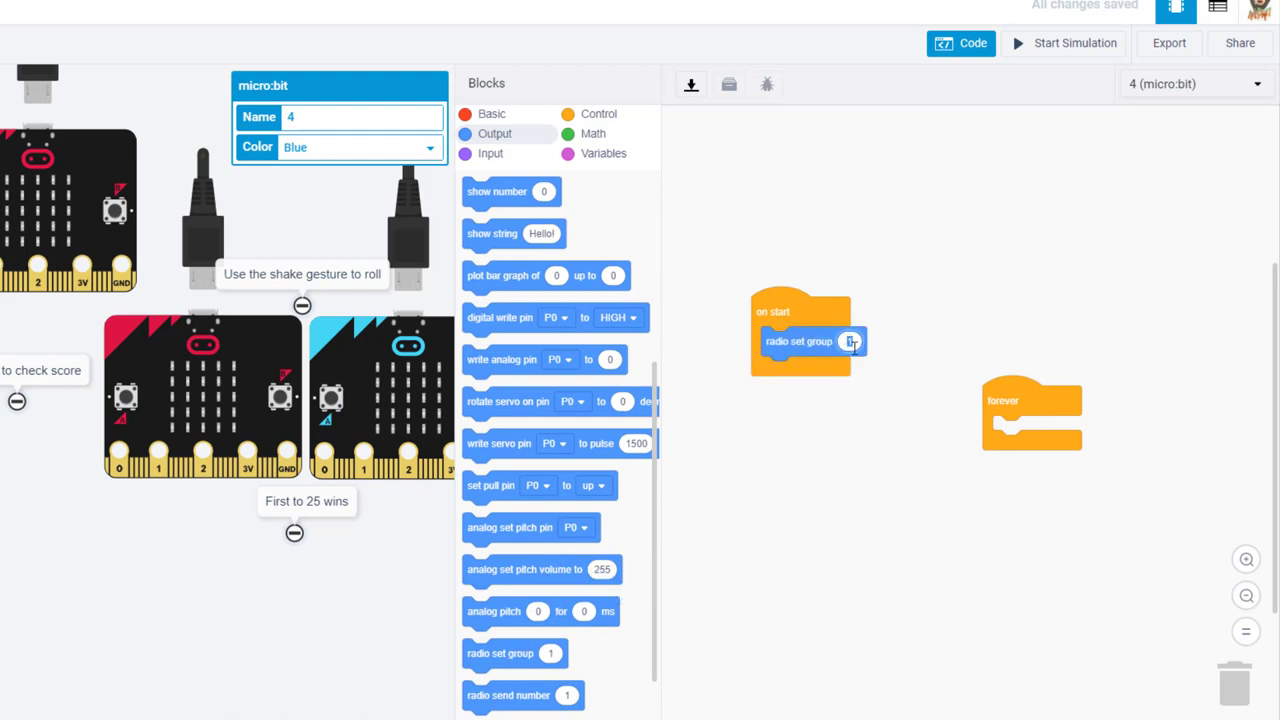
click(606, 152)
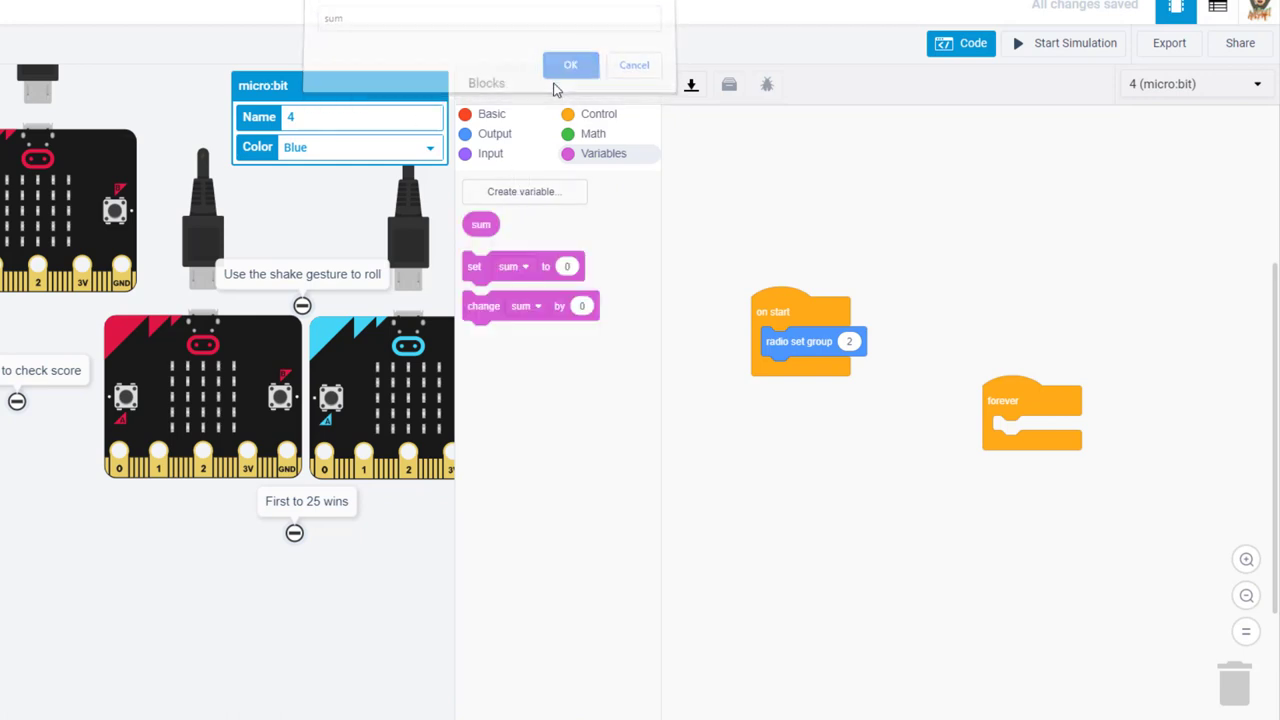
click(572, 64)
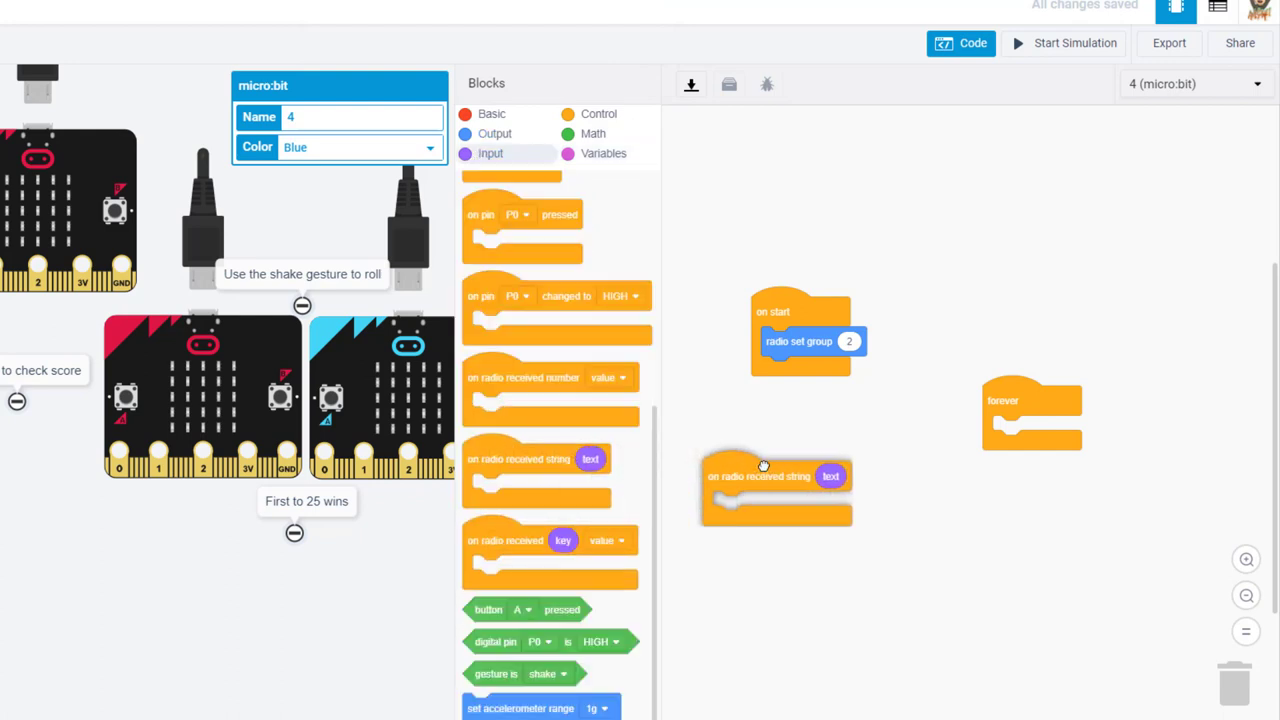
- Add an on-radio-received-string handler that stores the text in sum and shows it
drag(776, 488, 820, 466)
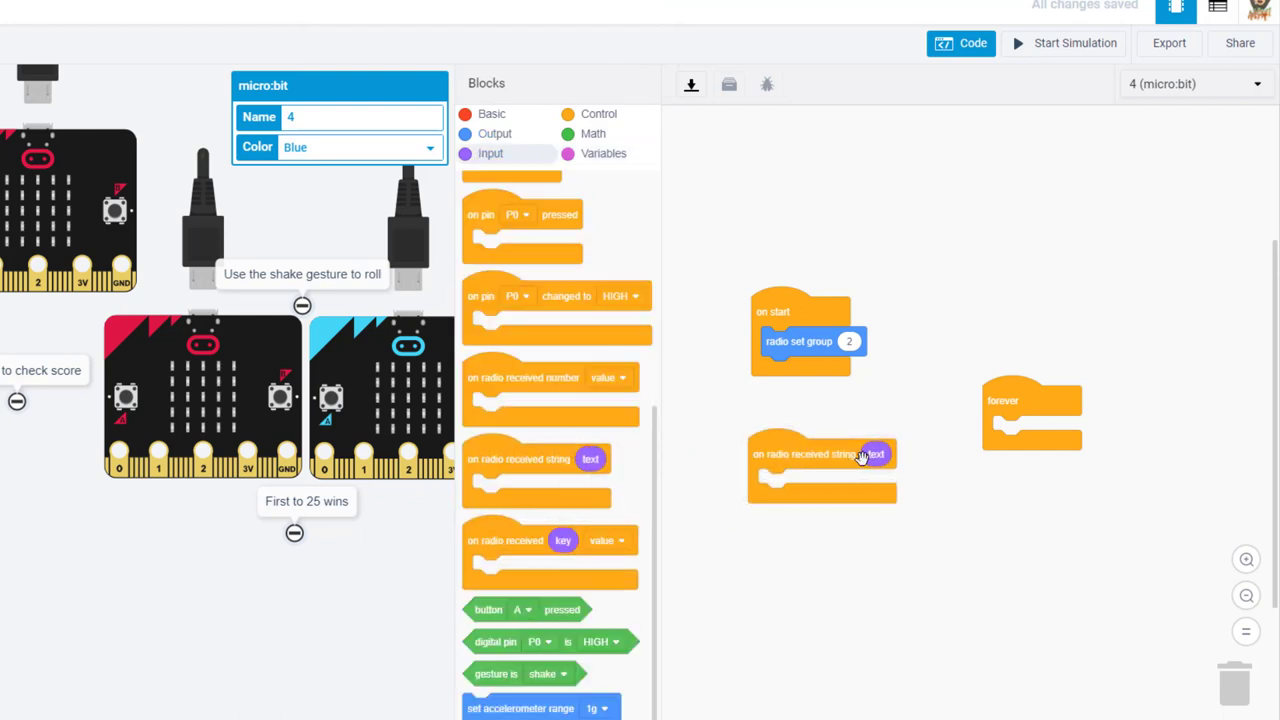
mouse_move(532, 156)
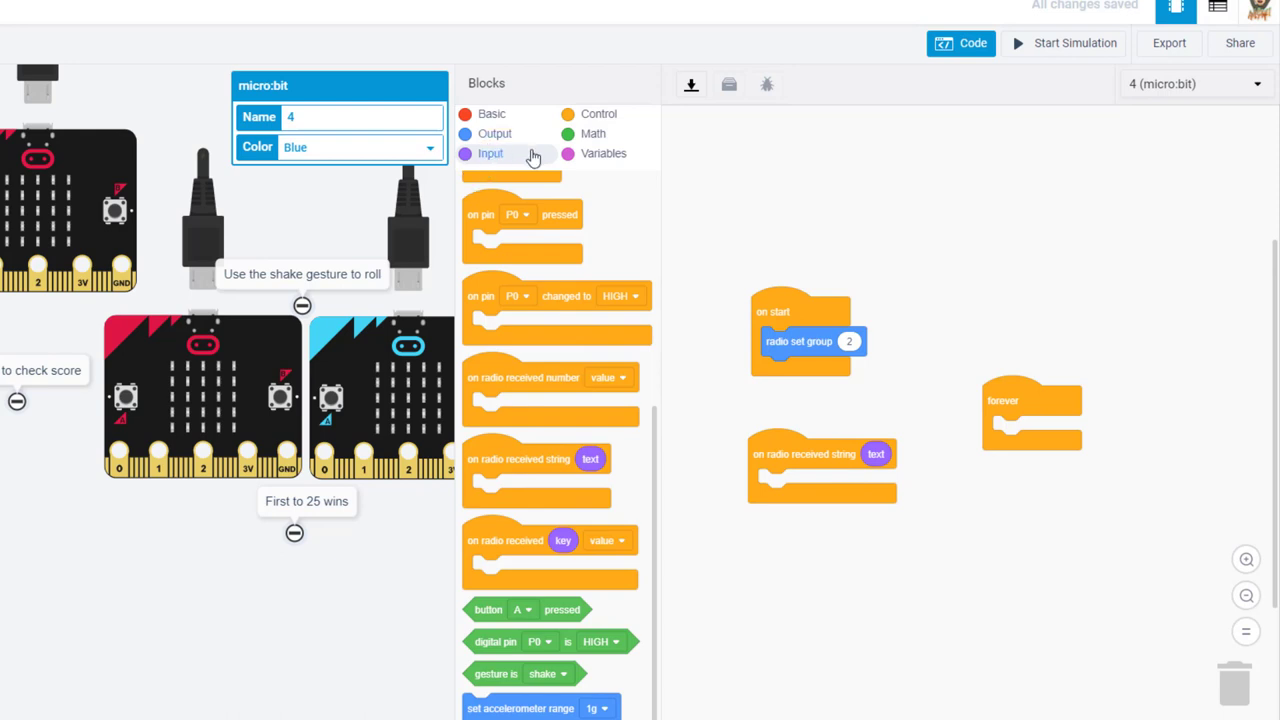
click(604, 152)
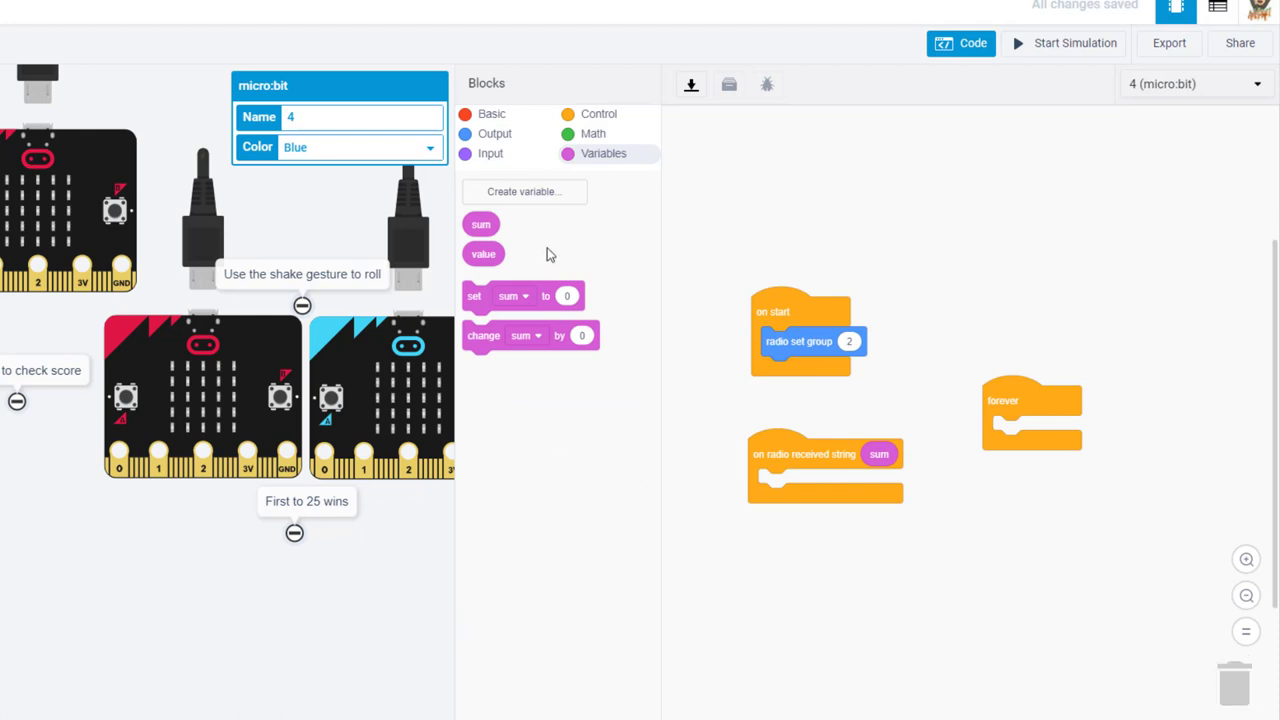
mouse_move(496, 132)
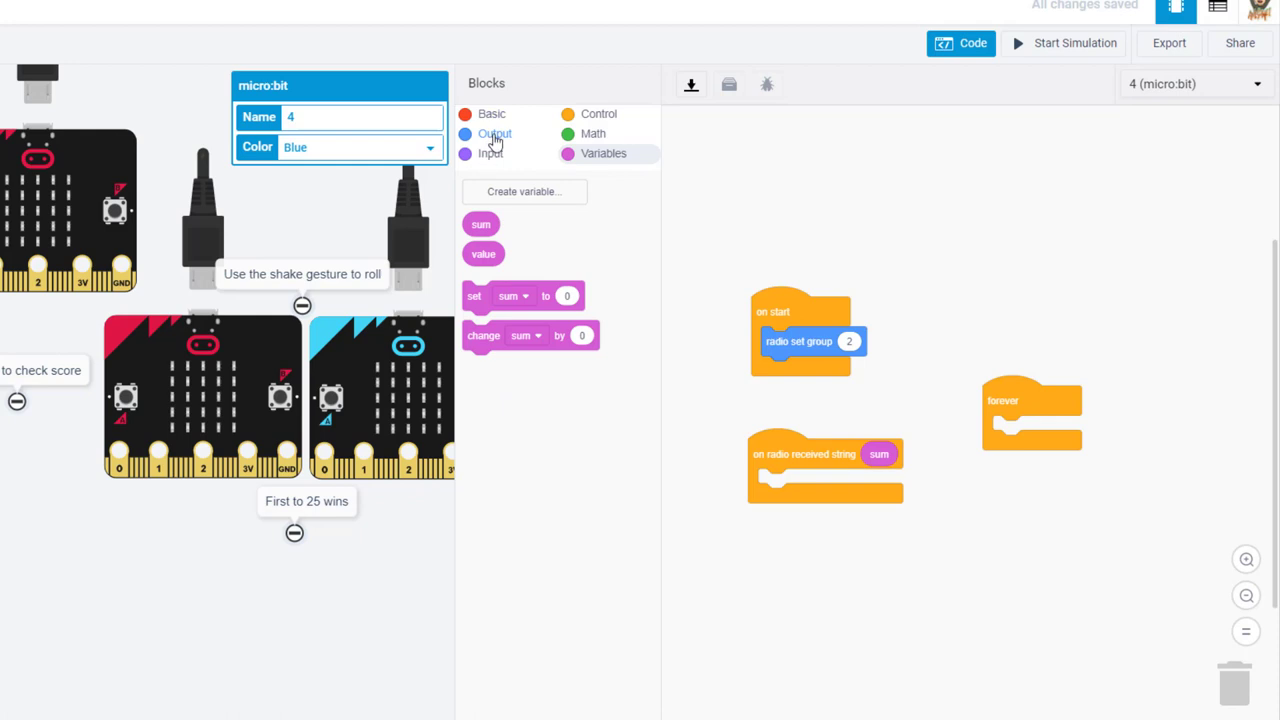
click(492, 132)
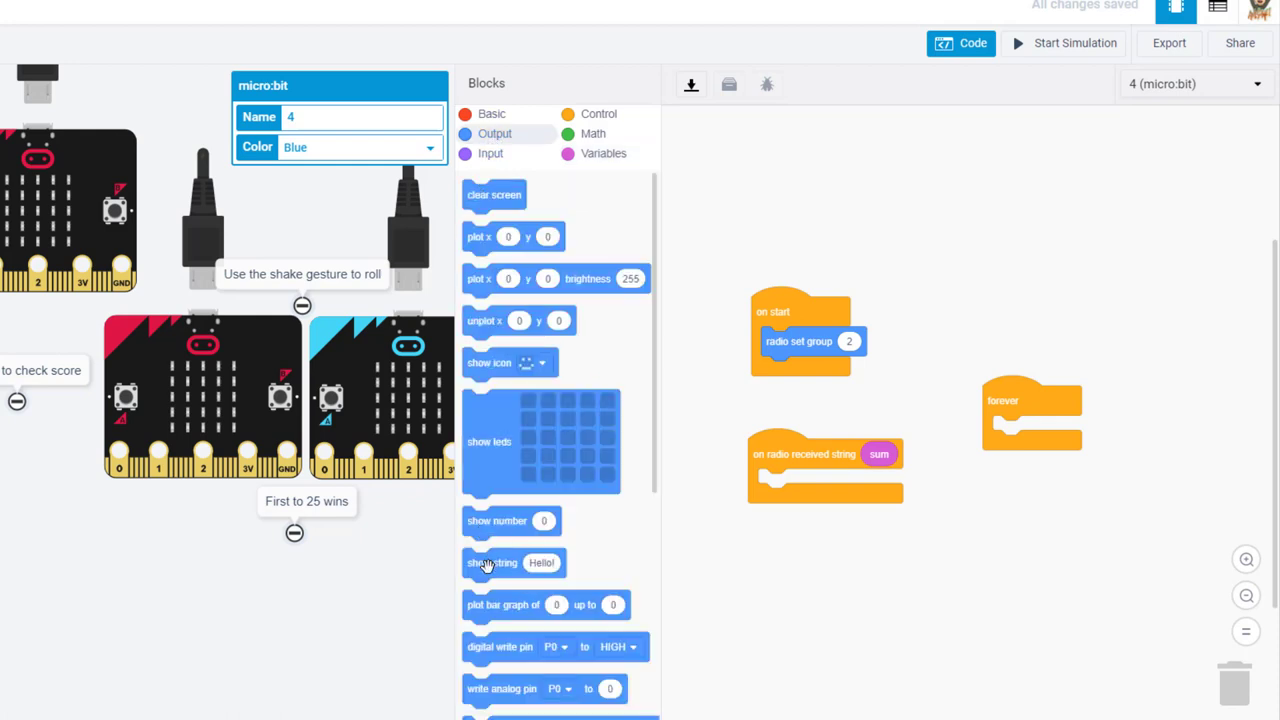
drag(490, 562, 790, 482)
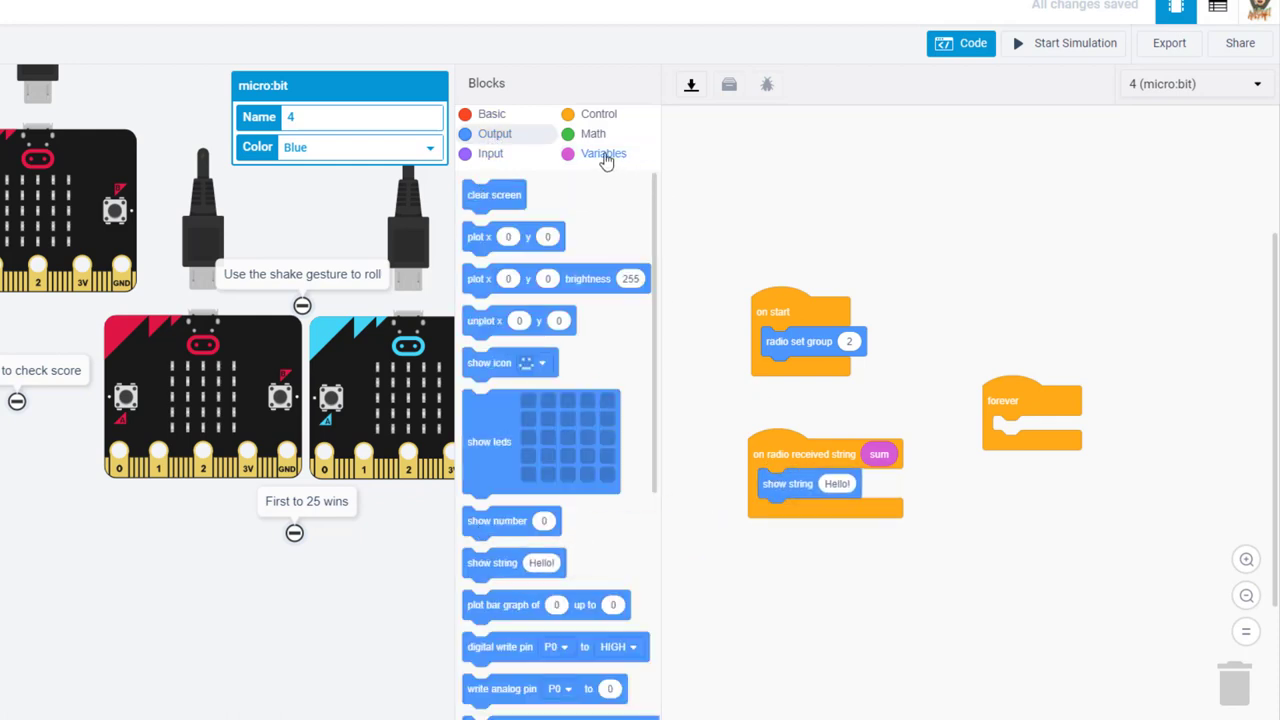
click(604, 152)
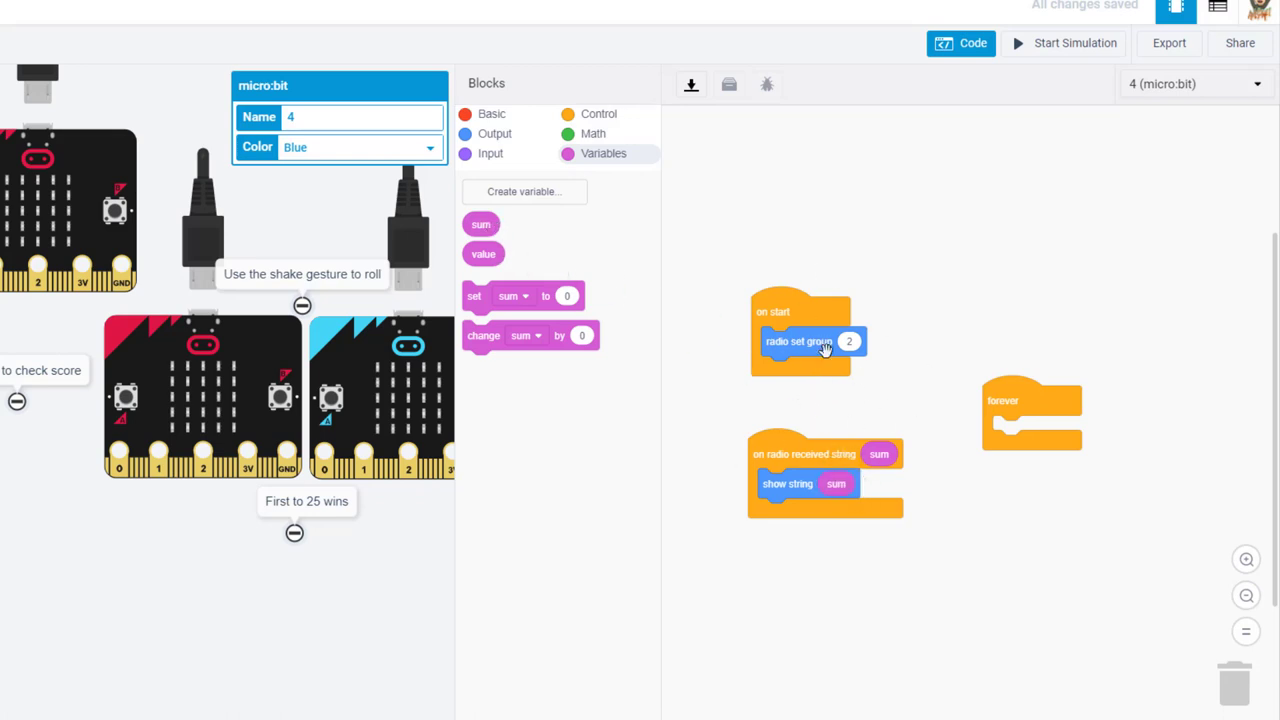
click(1192, 84)
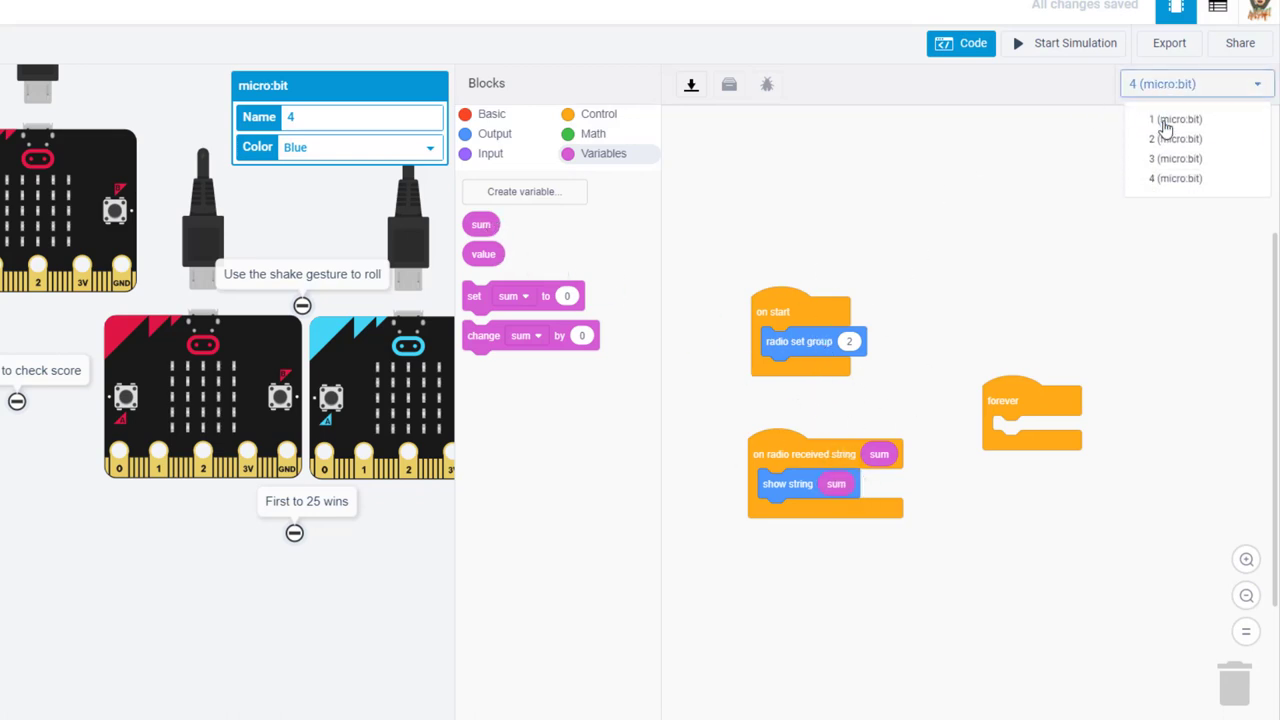
- End micro:bit 2's shake code with radio send string carrying the sum variable
click(1176, 138)
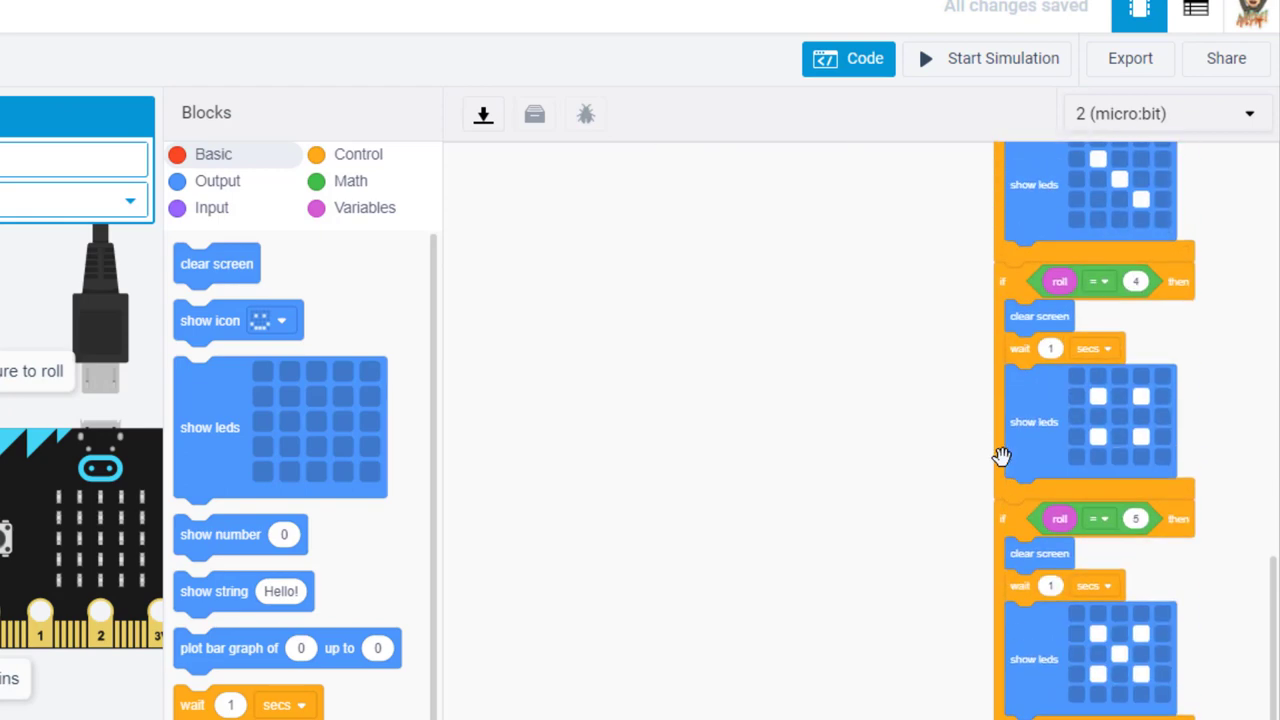
scroll(down, 3)
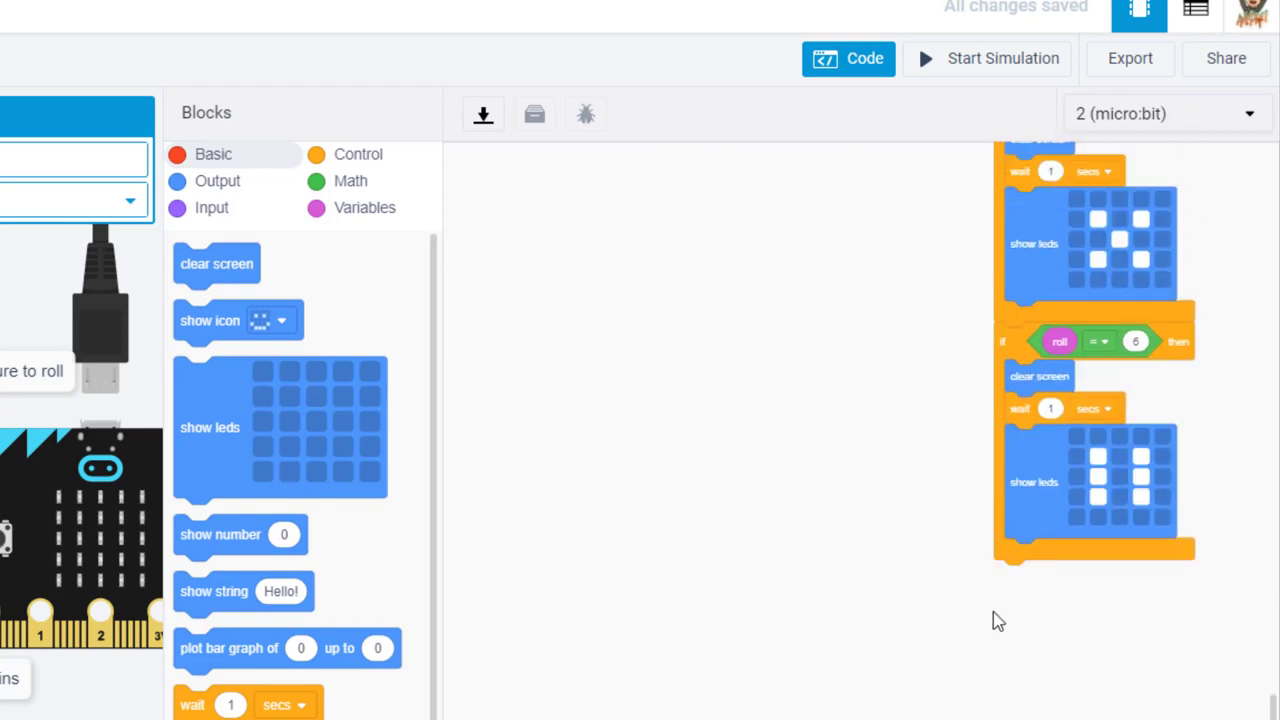
mouse_move(232, 562)
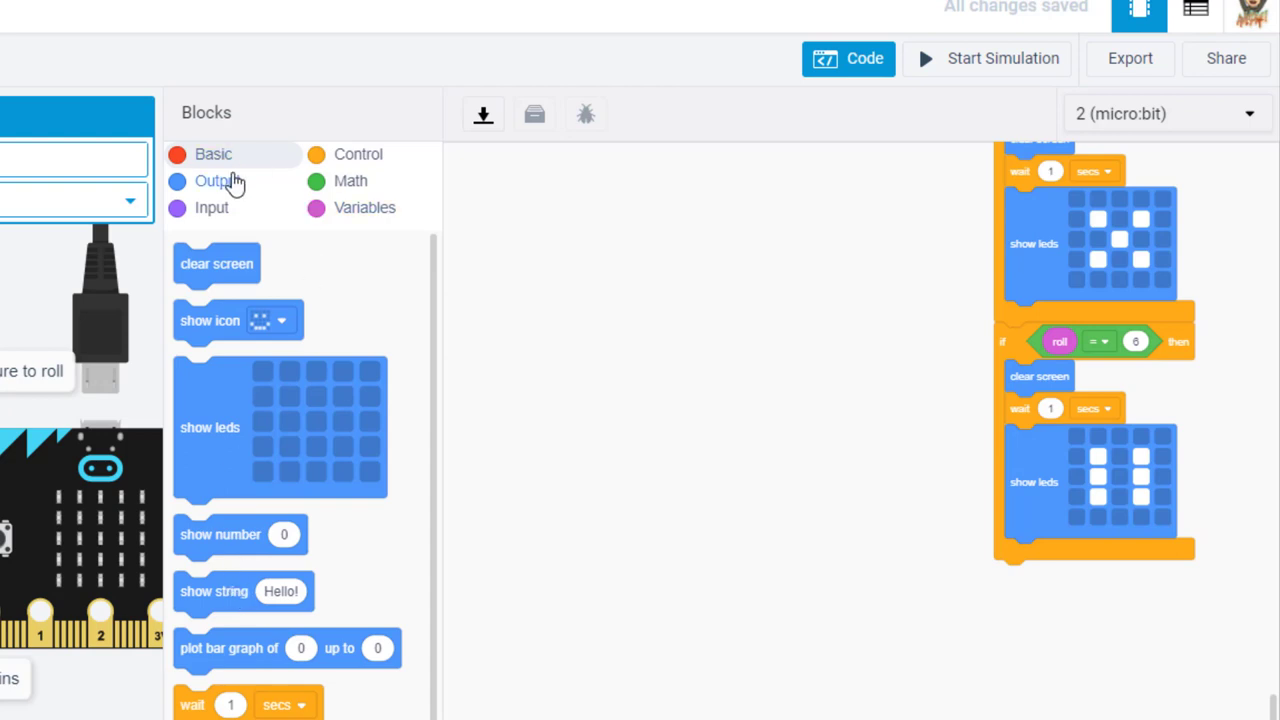
scroll(down, 3)
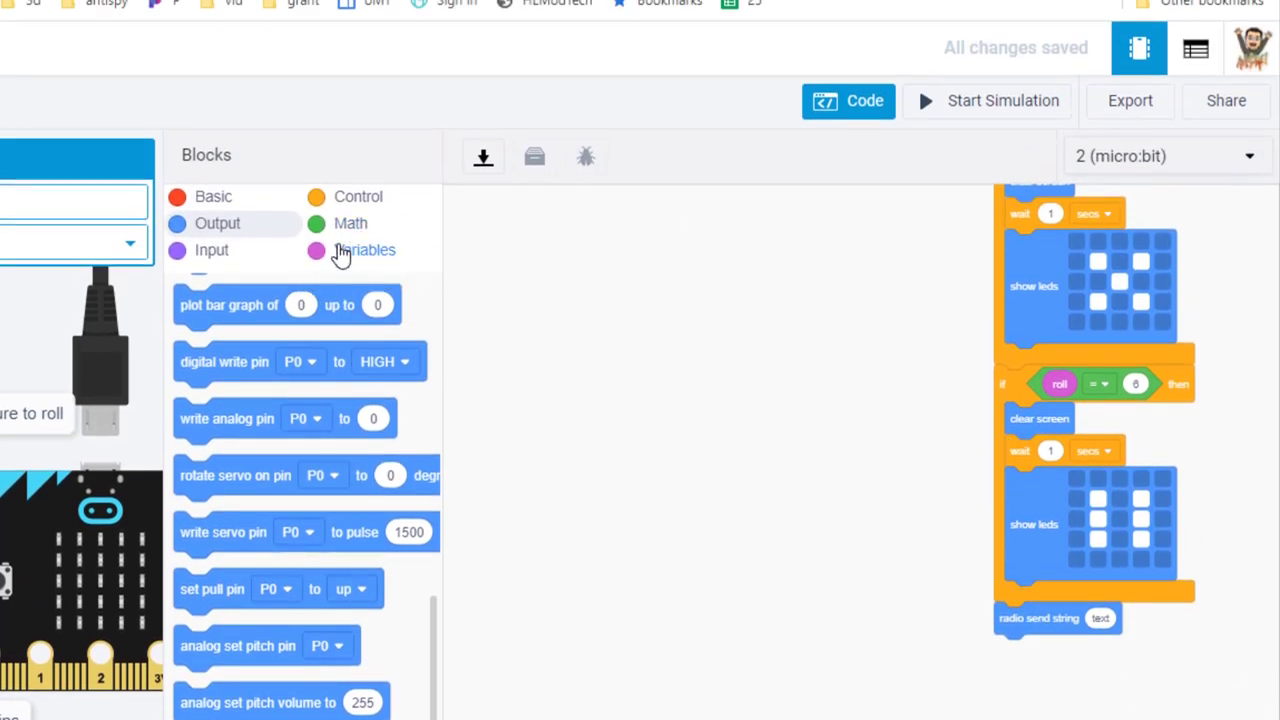
click(364, 250)
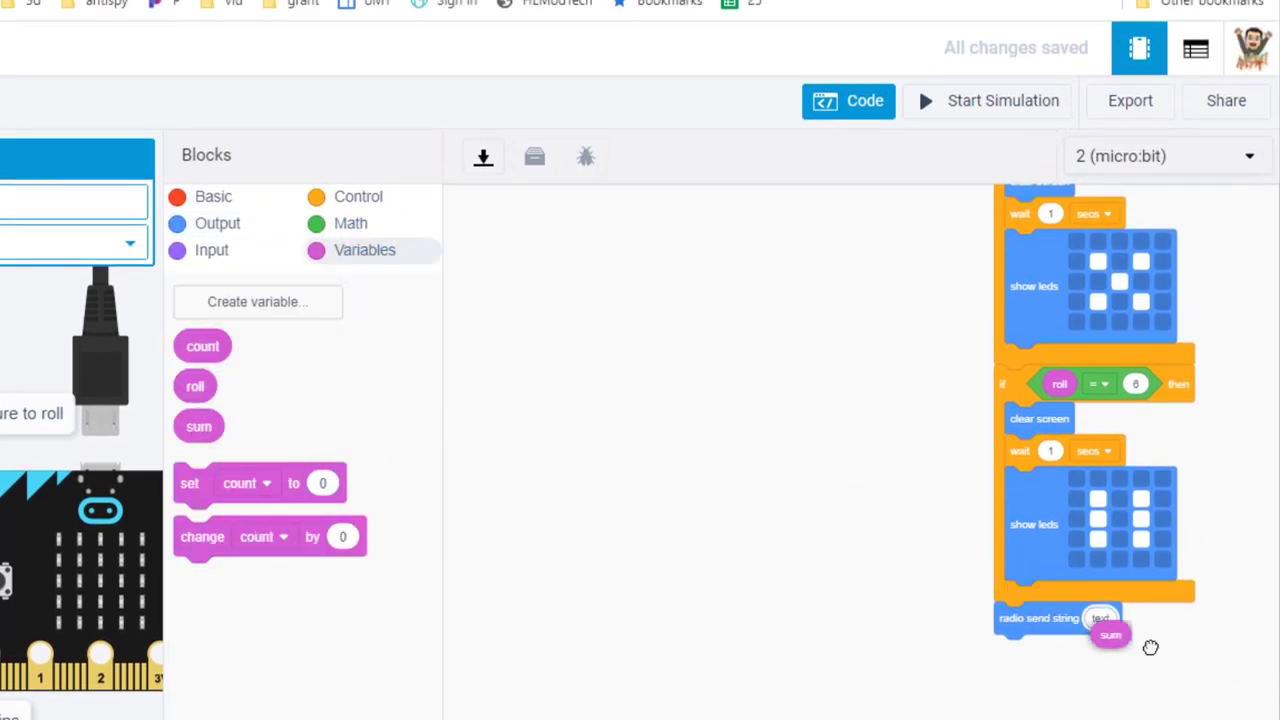
drag(1110, 636, 1104, 618)
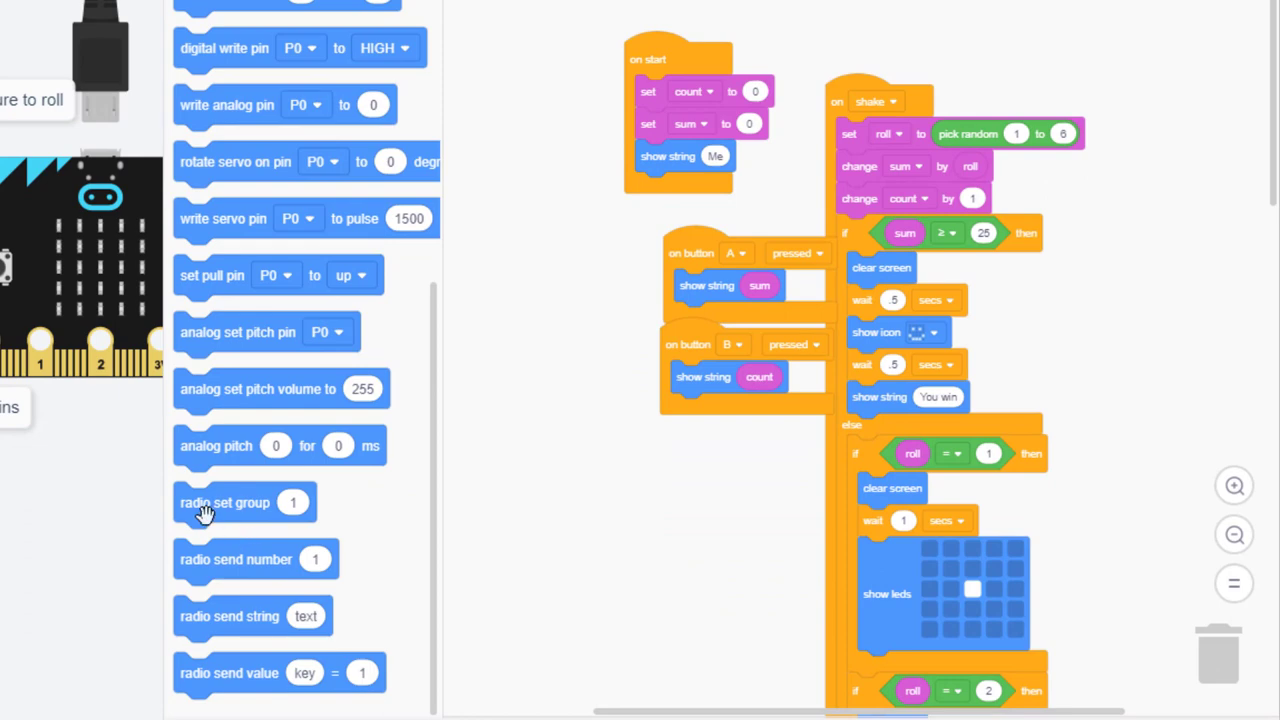
- Add radio set group to micro:bit 2's on start block
drag(224, 502, 700, 96)
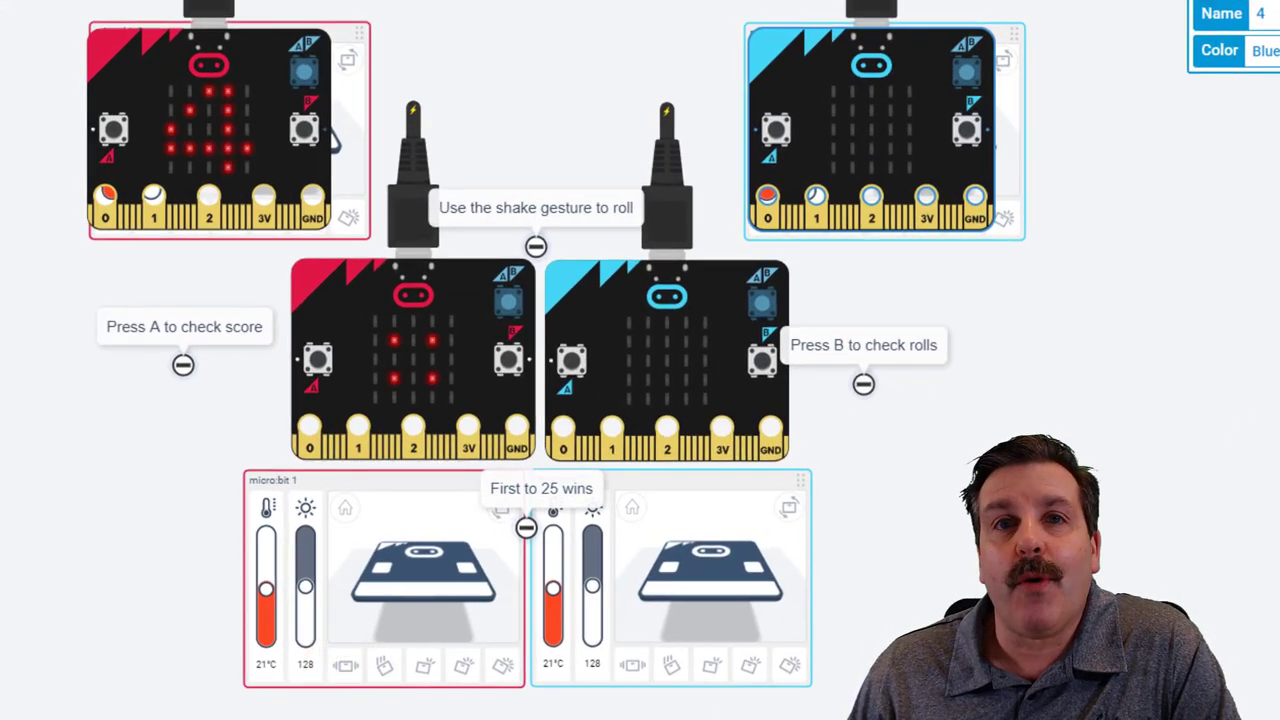
- Start the simulation and shake the red dice micro:bit so the scoreboards show received numbers
click(632, 660)
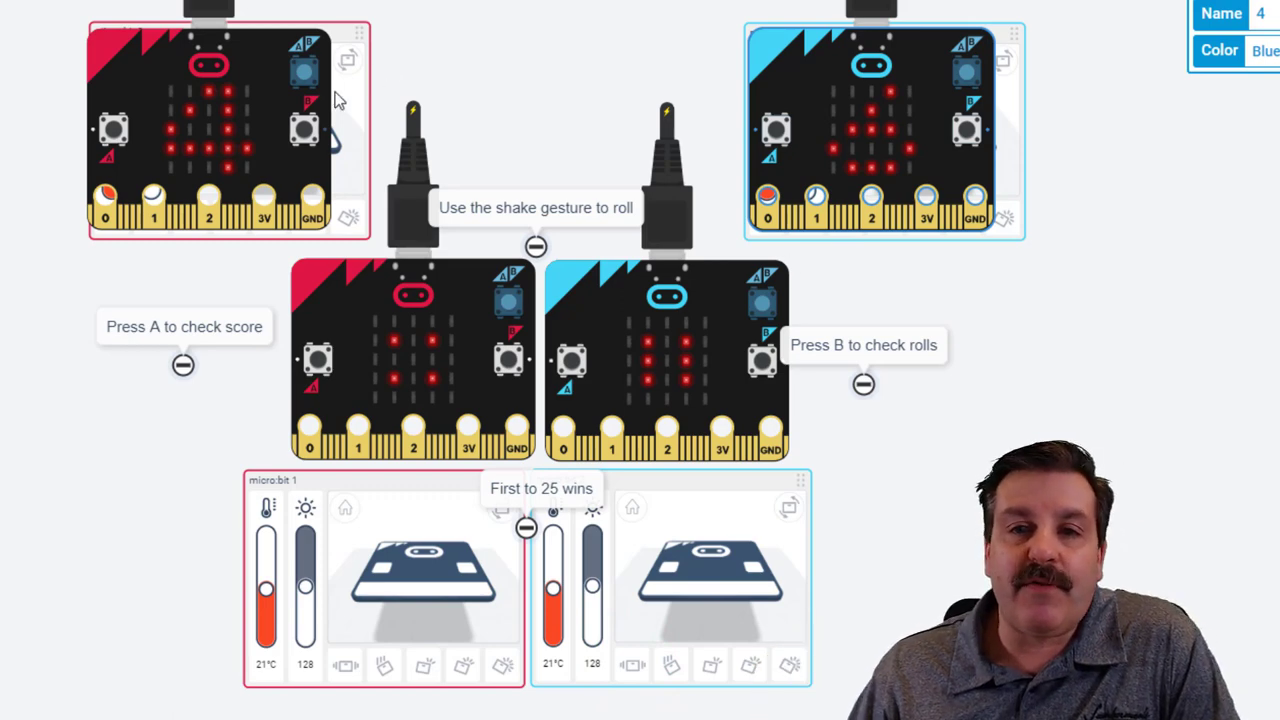
click(344, 664)
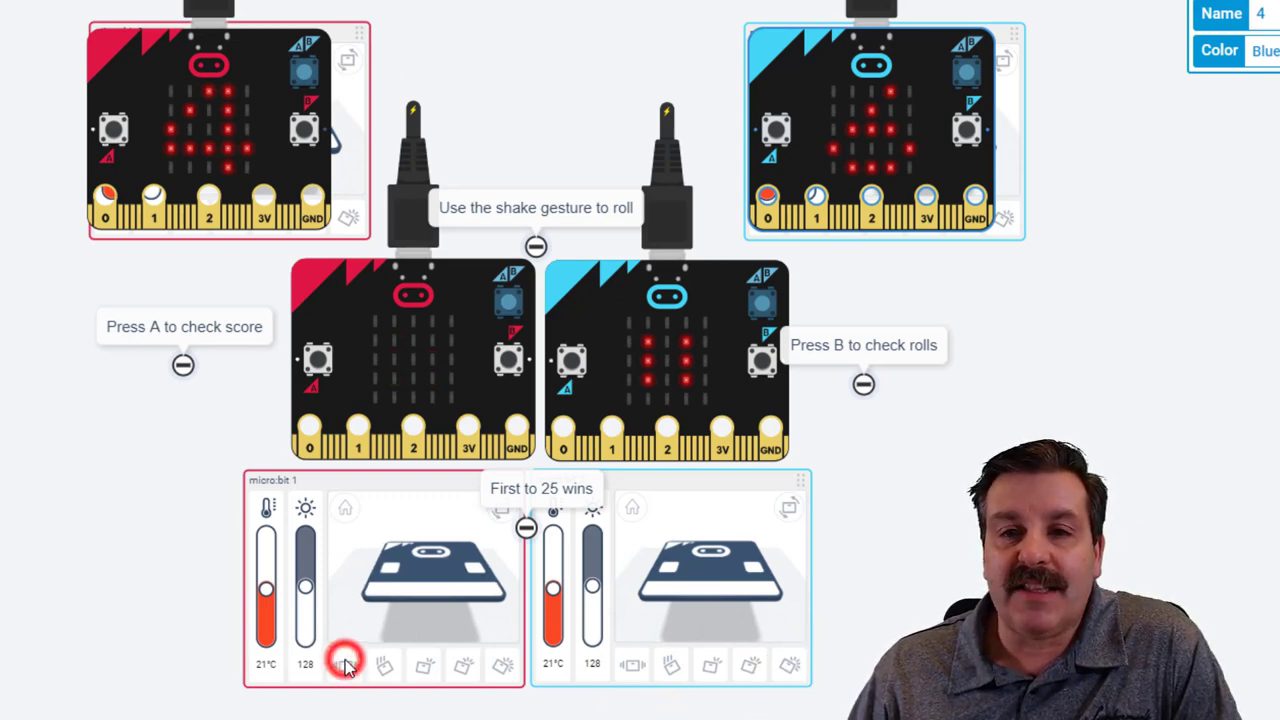
click(344, 666)
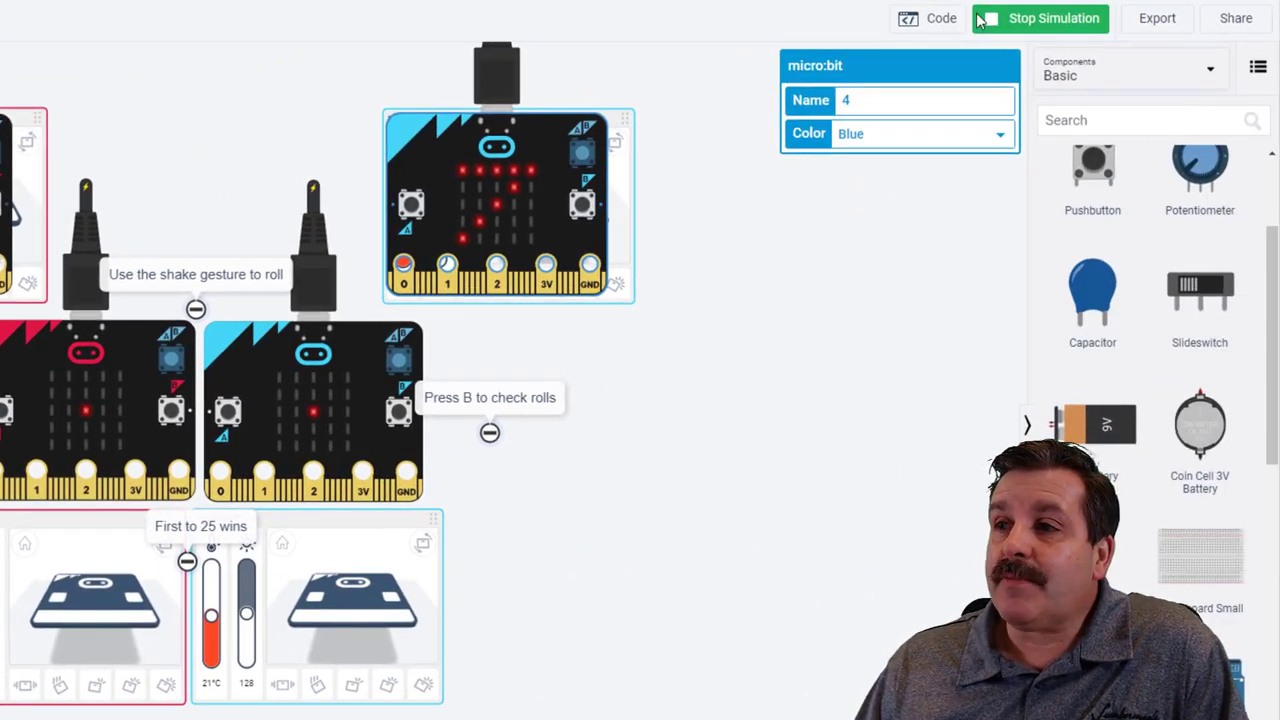
- Generate a collaboration link for the design through Share and dismiss the window
click(1232, 18)
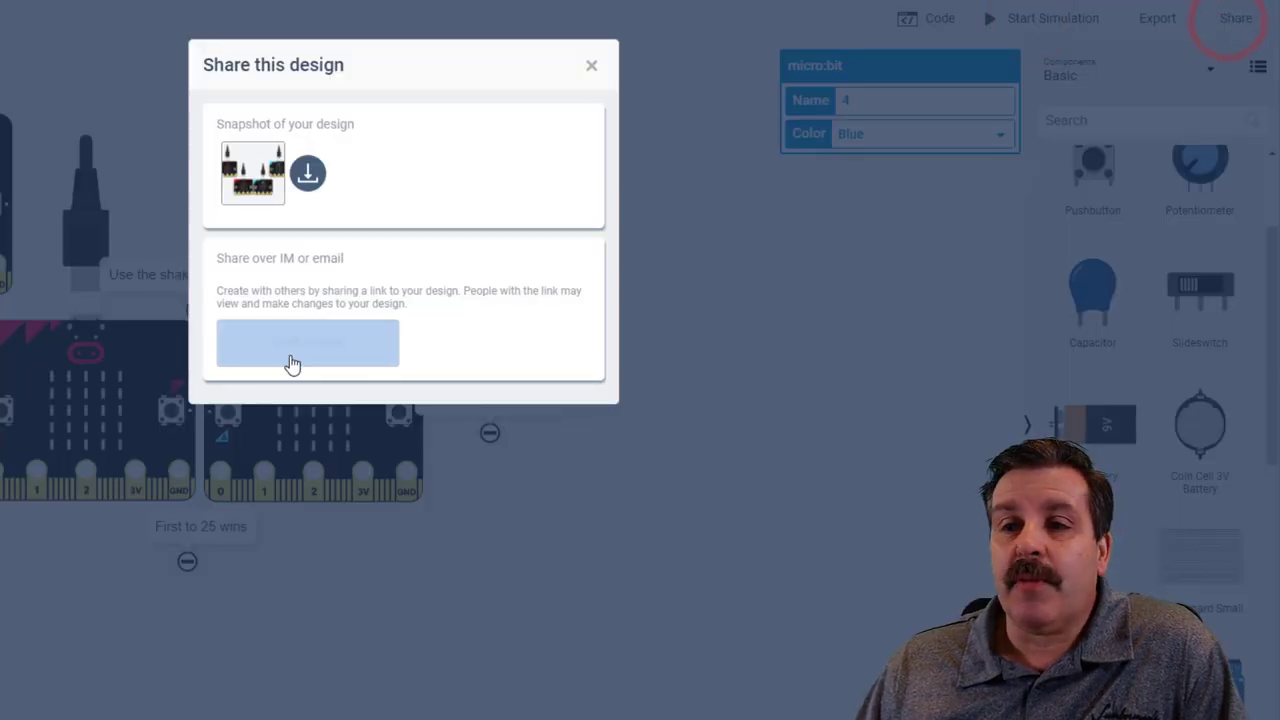
click(308, 342)
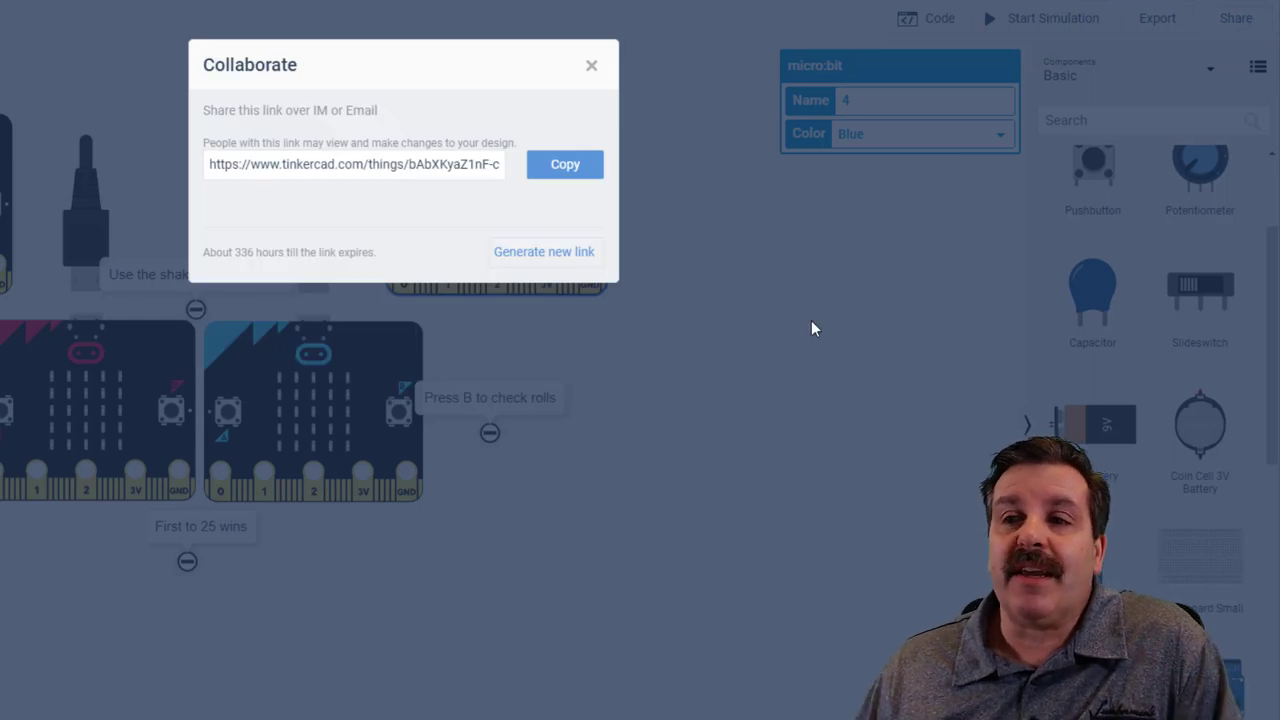
mouse_move(496, 230)
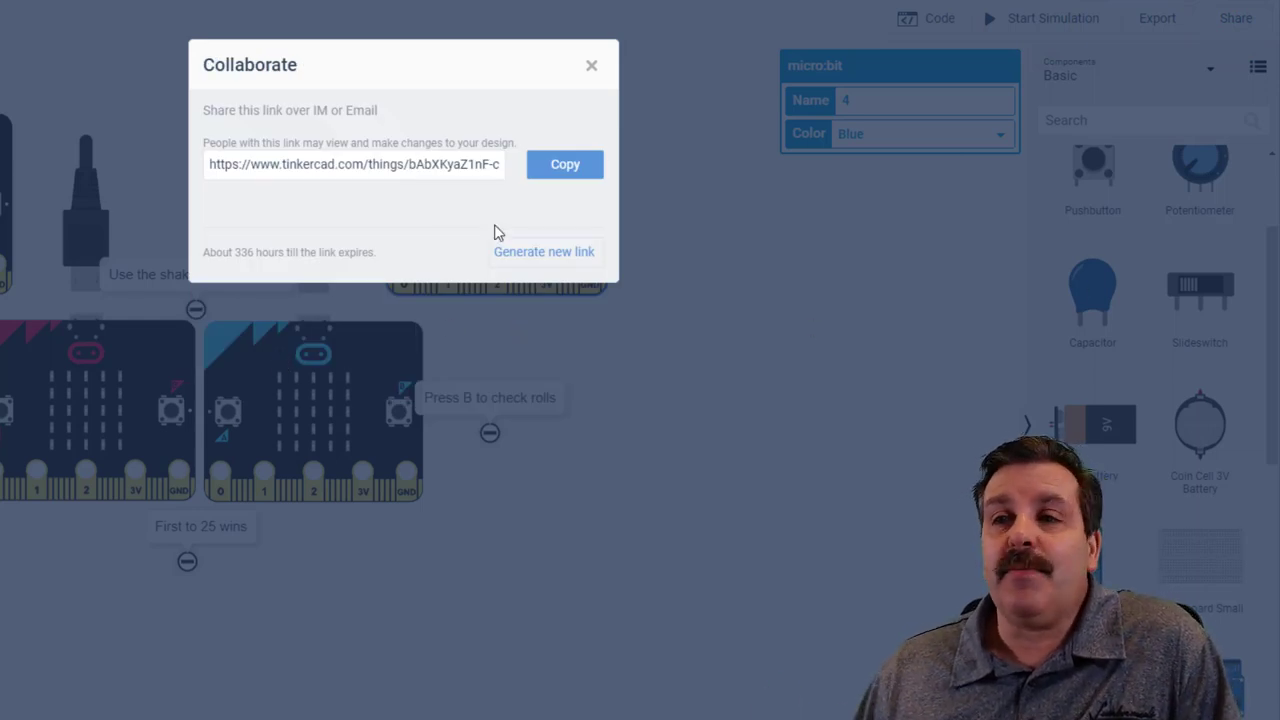
click(592, 64)
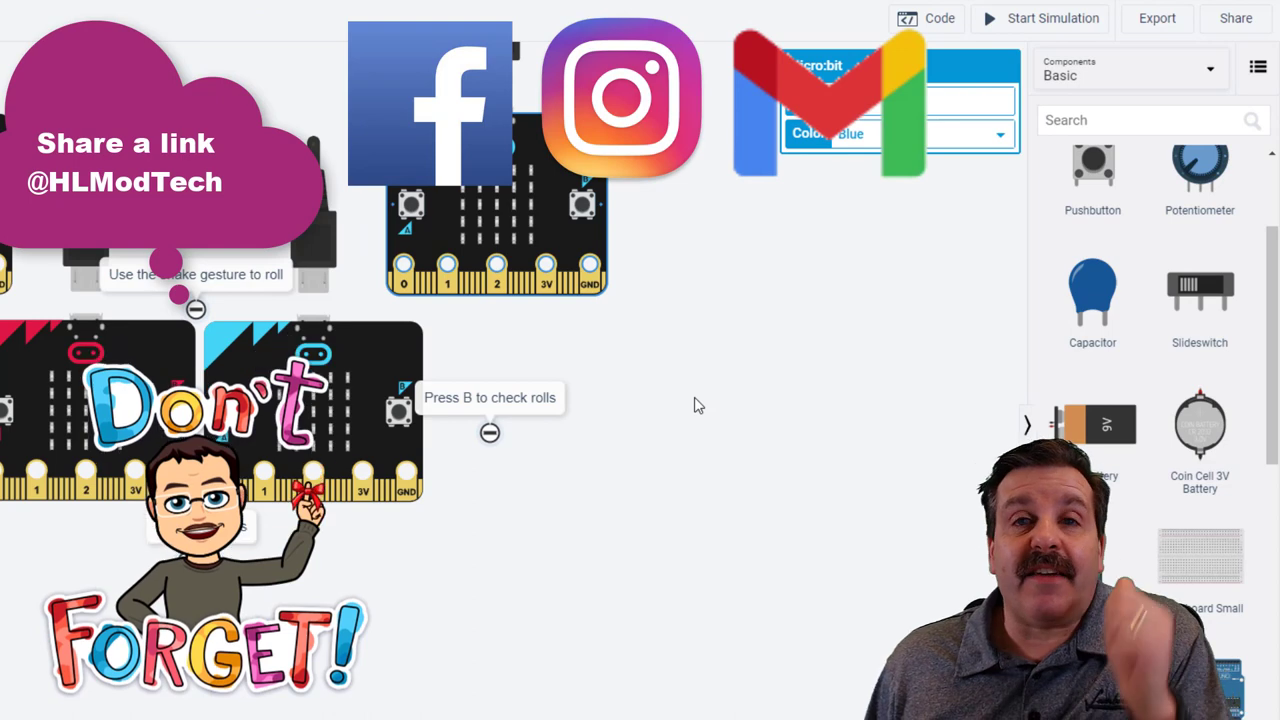